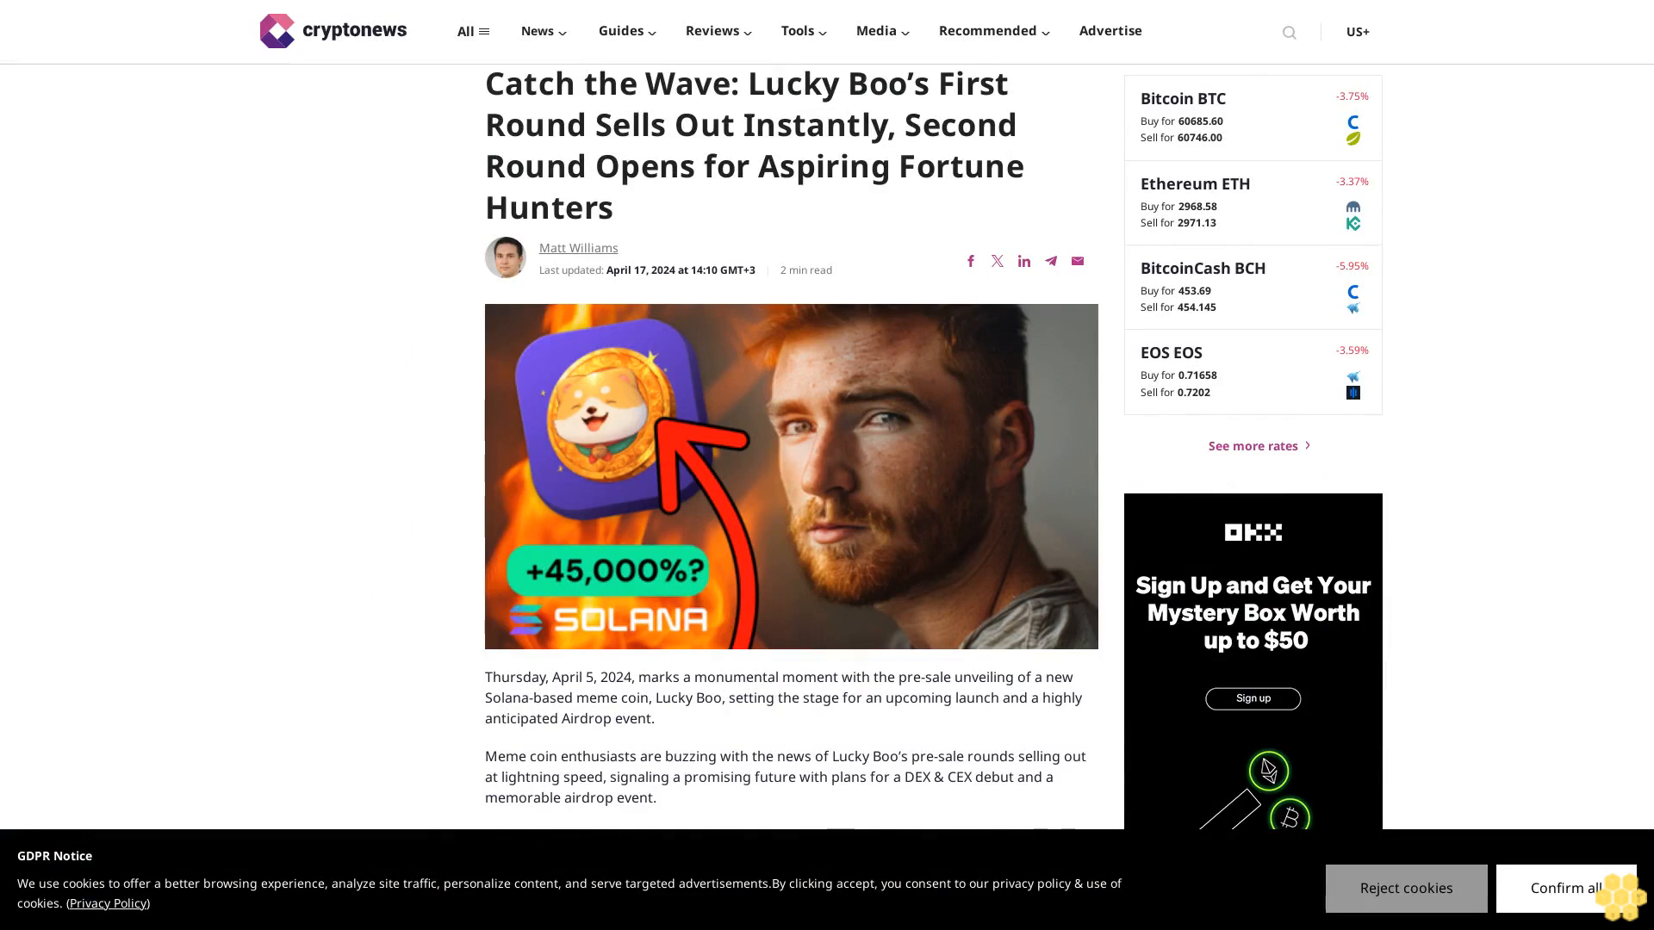
scroll(down, 3)
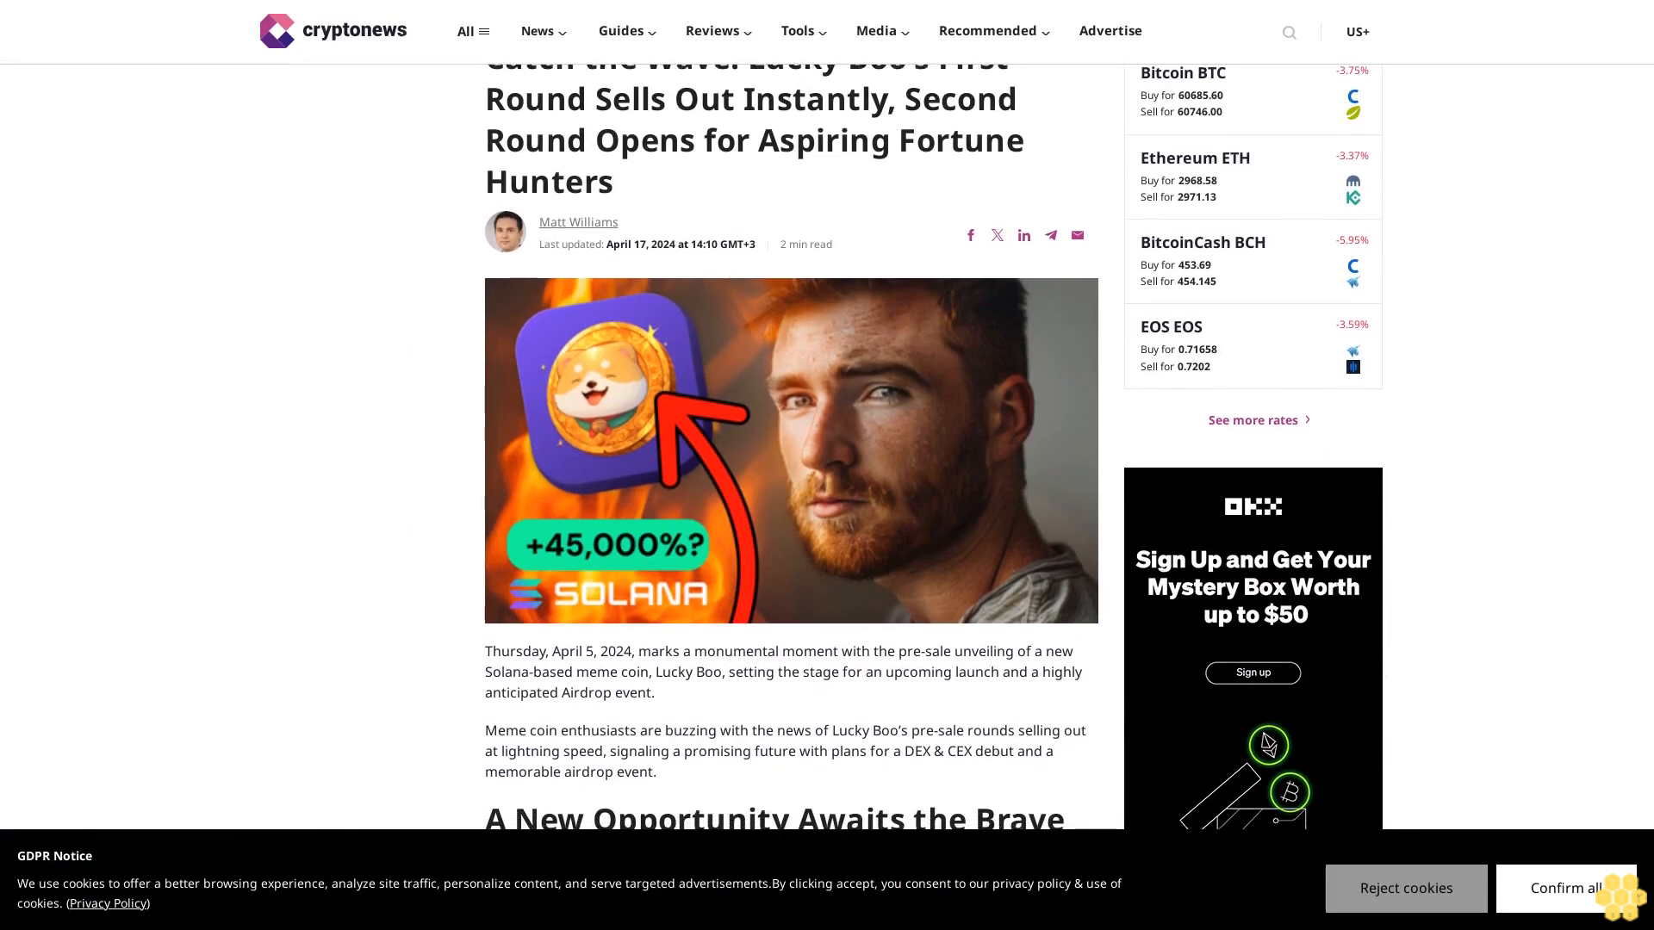
scroll(down, 3)
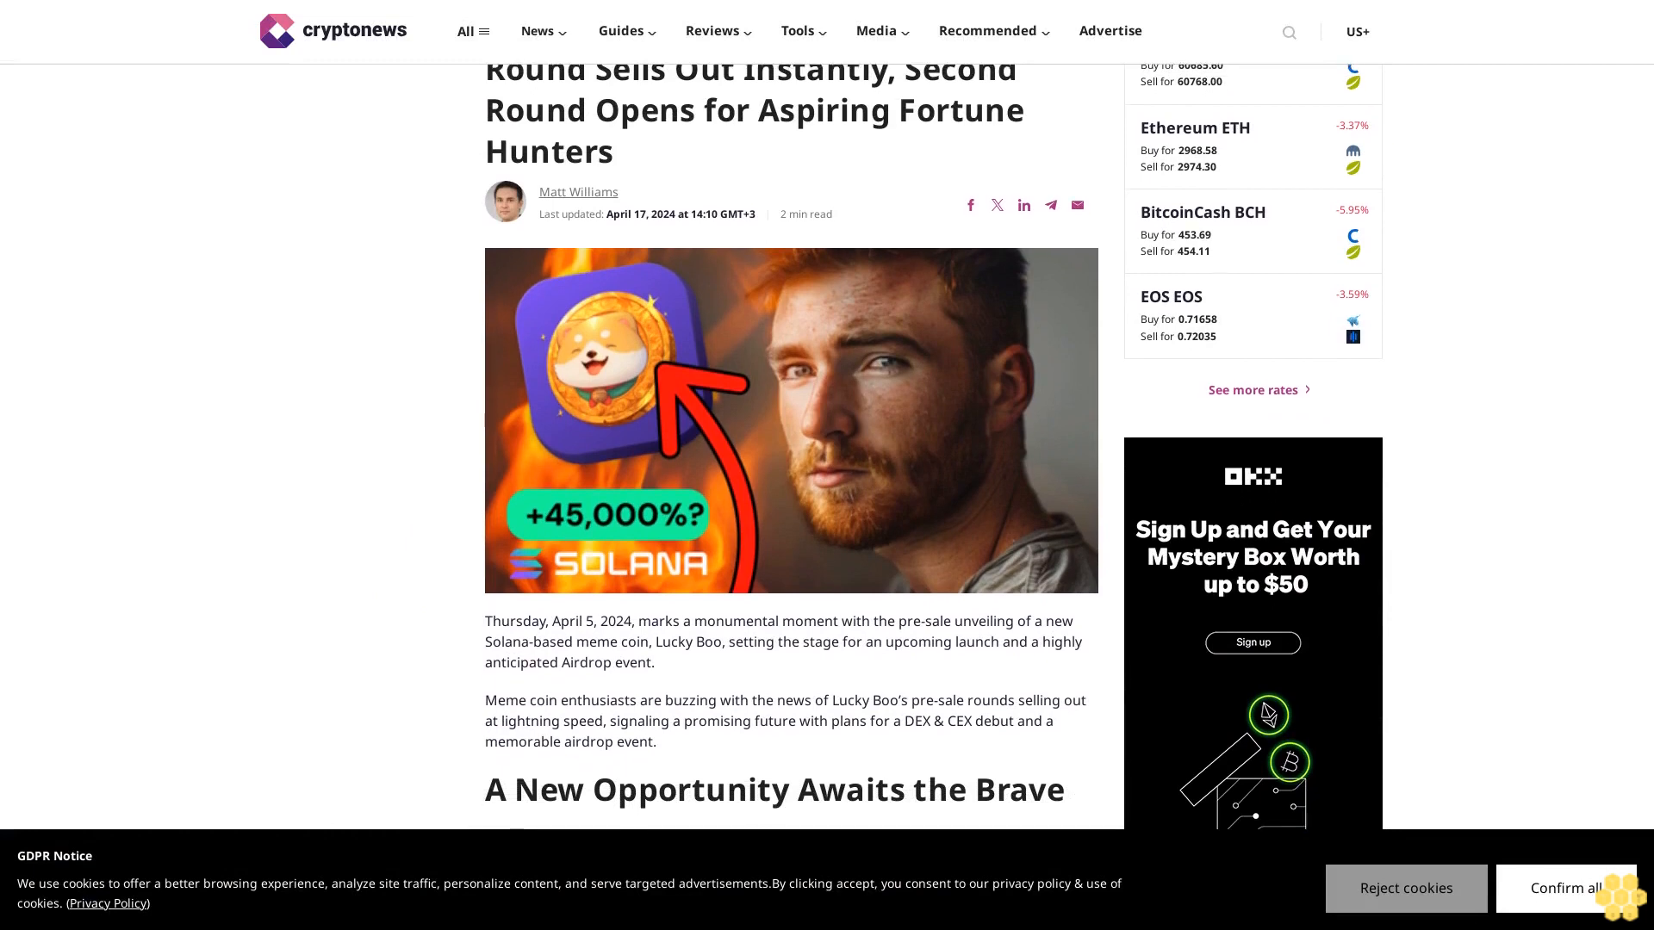
scroll(down, 3)
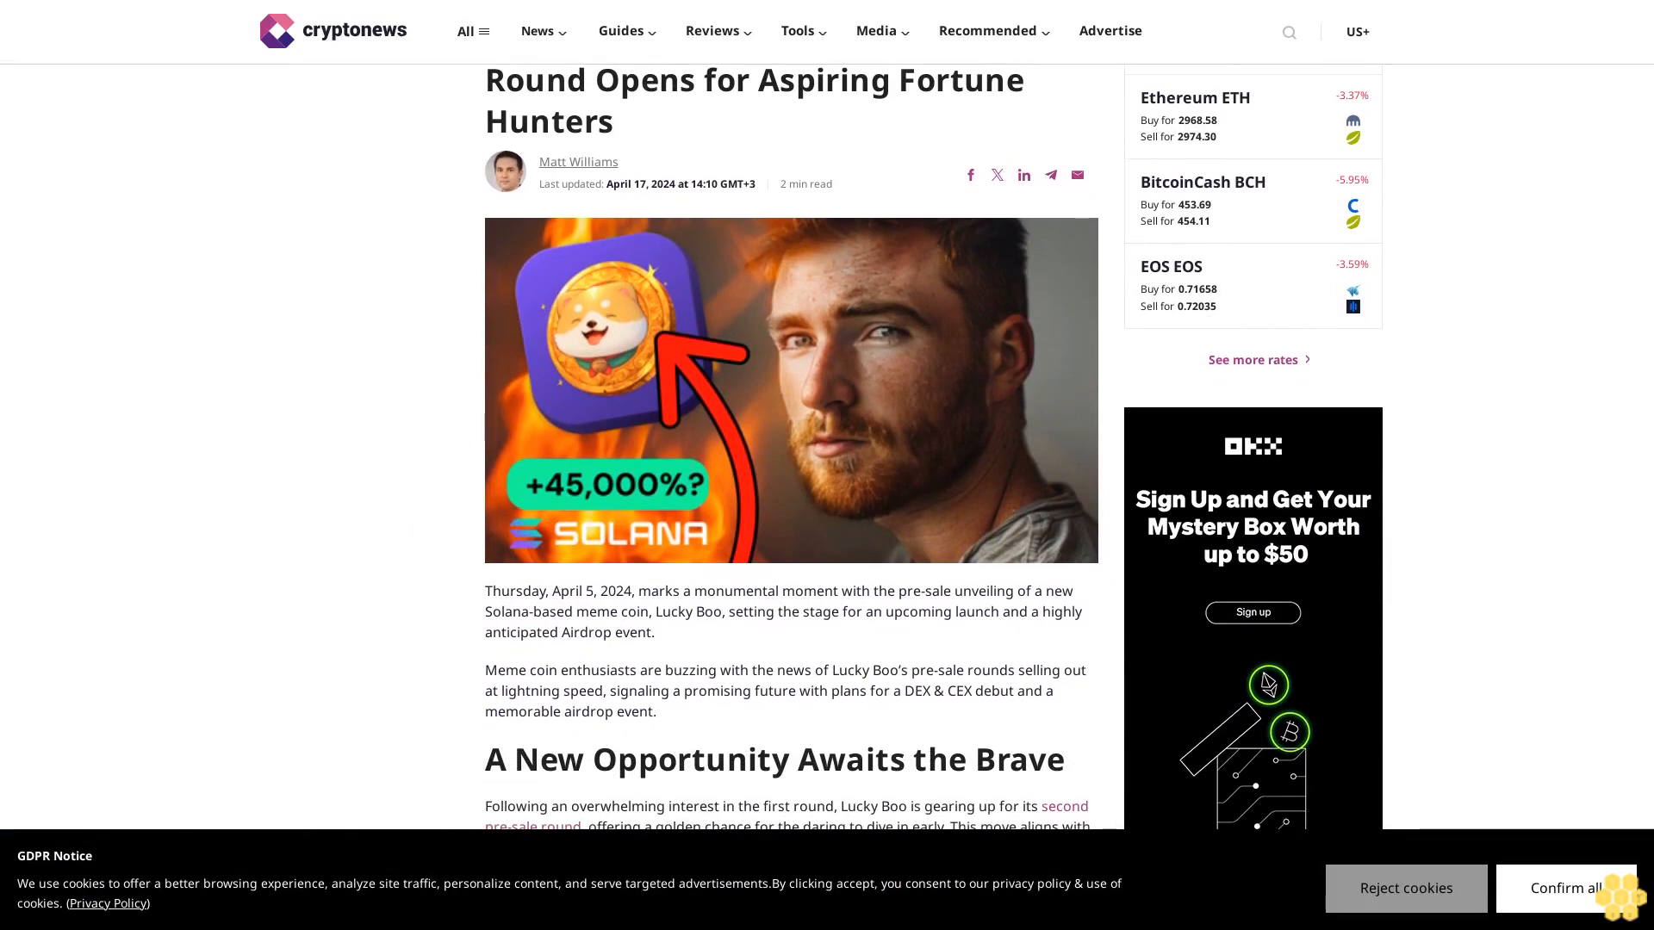
scroll(down, 3)
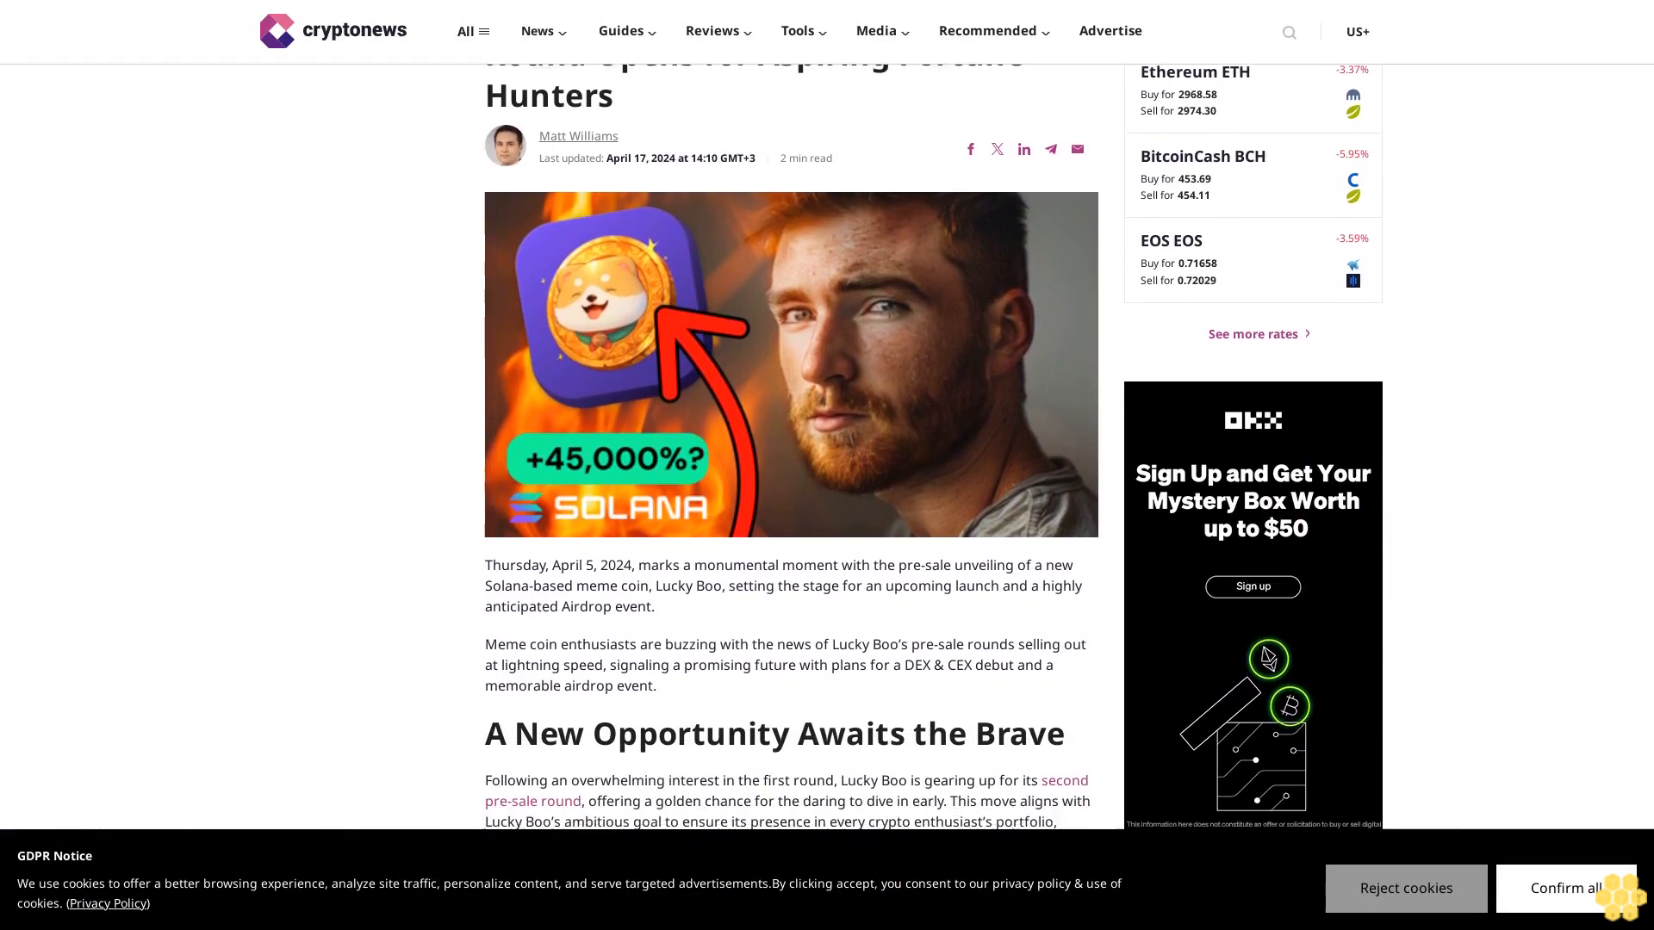
scroll(down, 3)
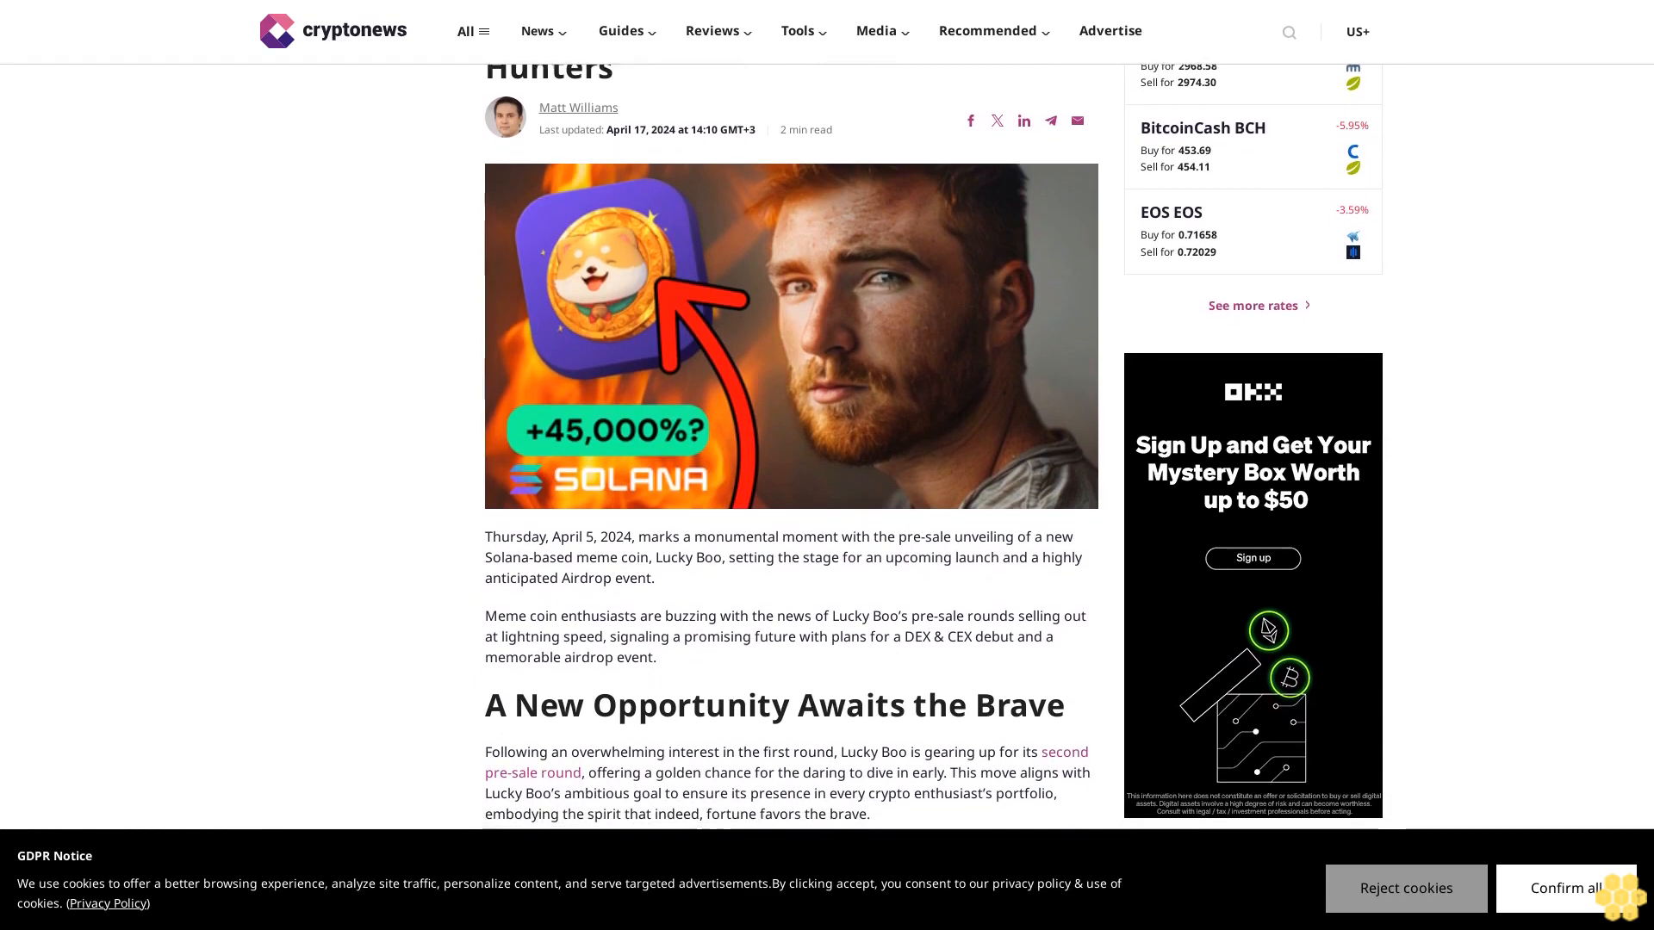
scroll(down, 3)
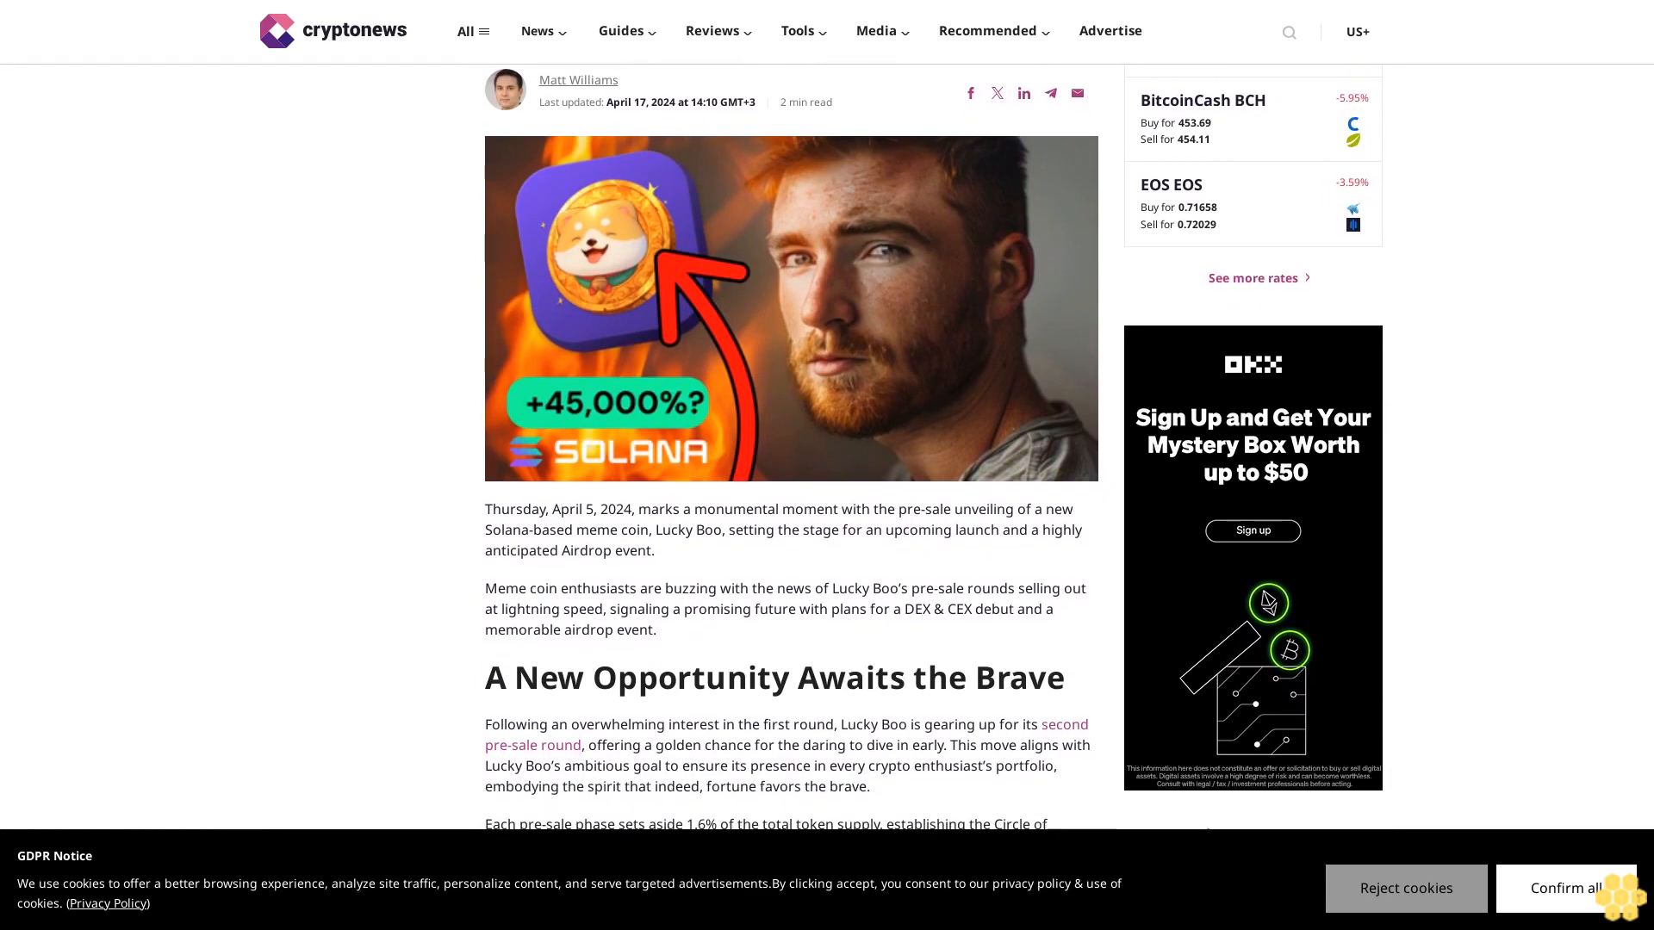
scroll(down, 3)
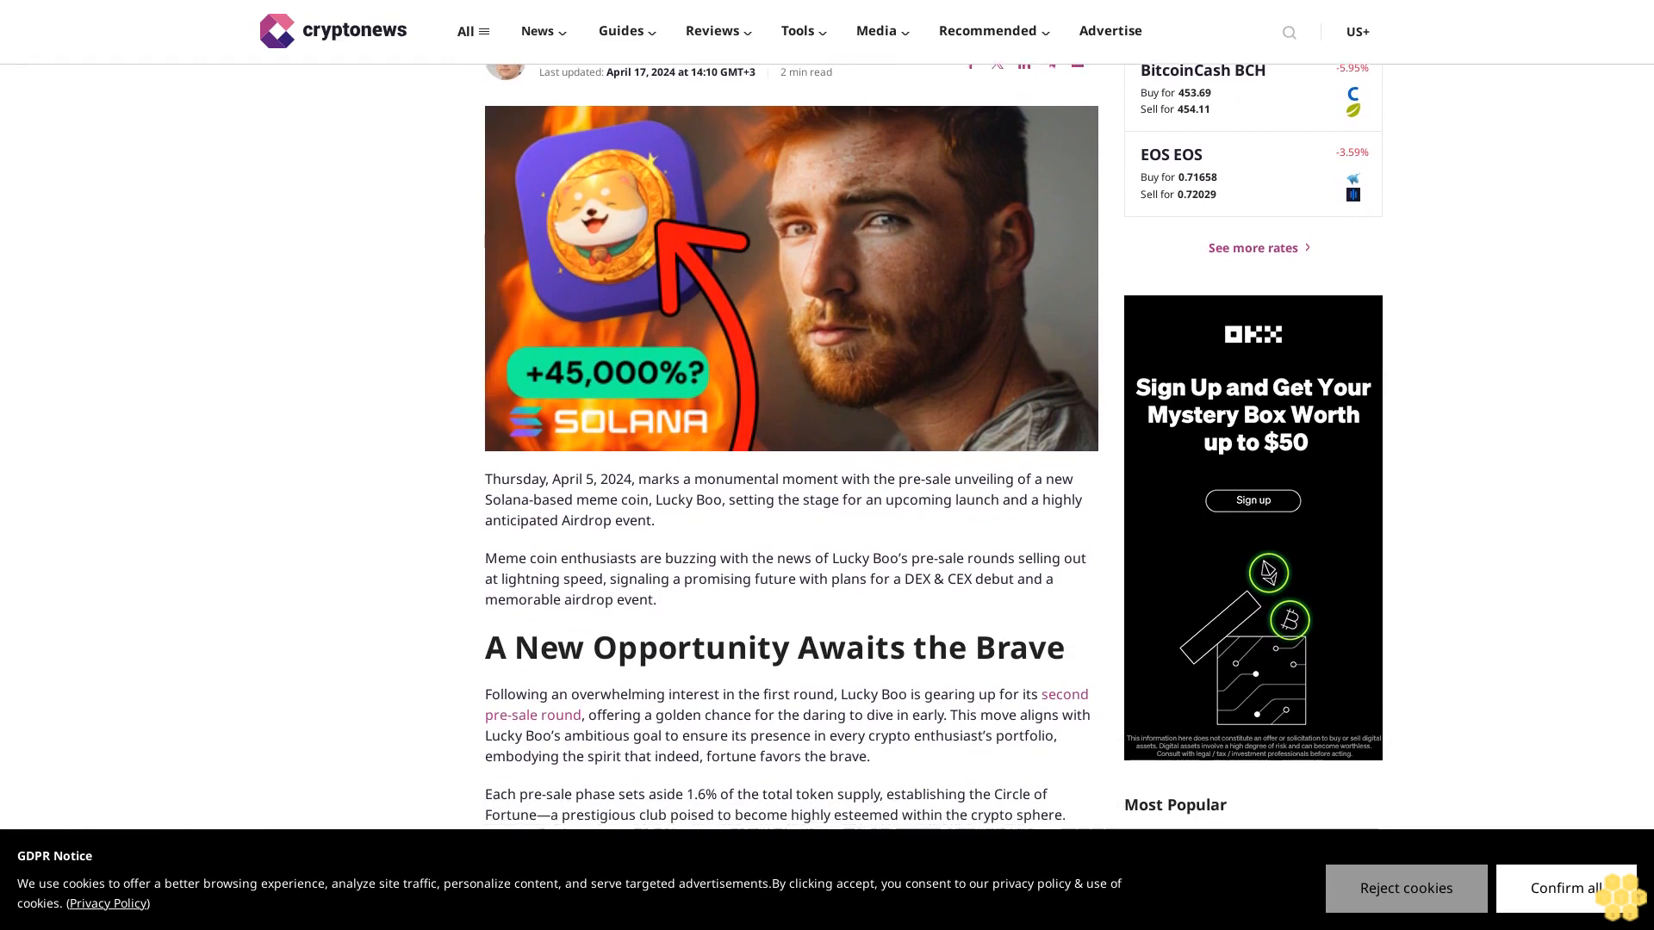
scroll(down, 3)
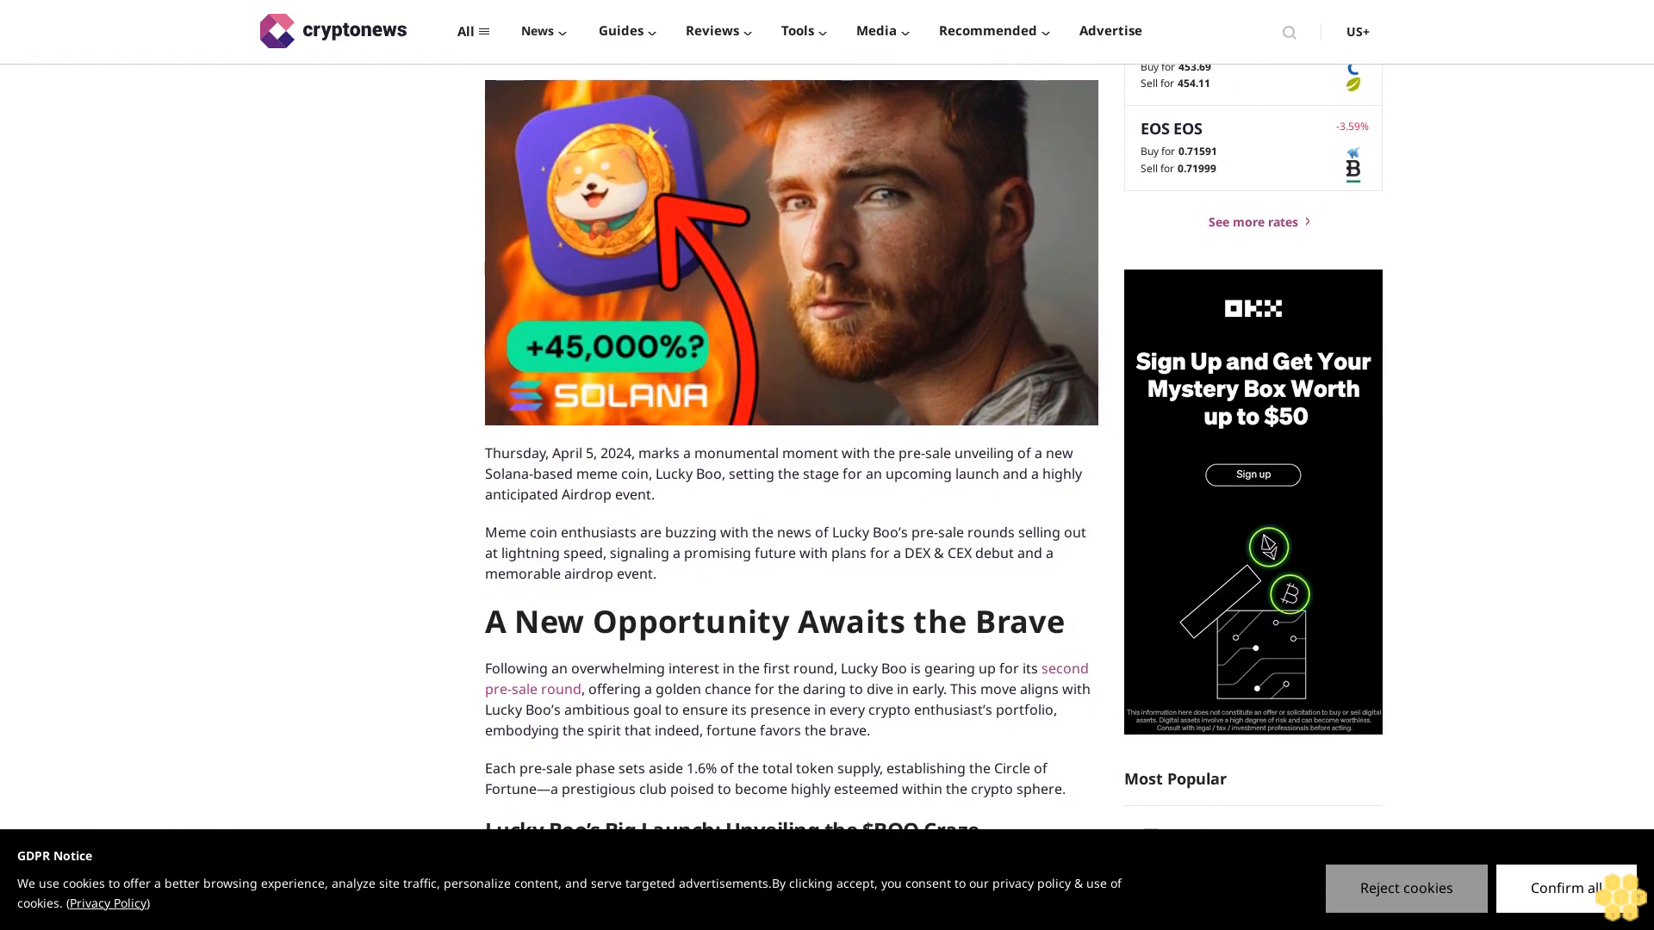
scroll(down, 3)
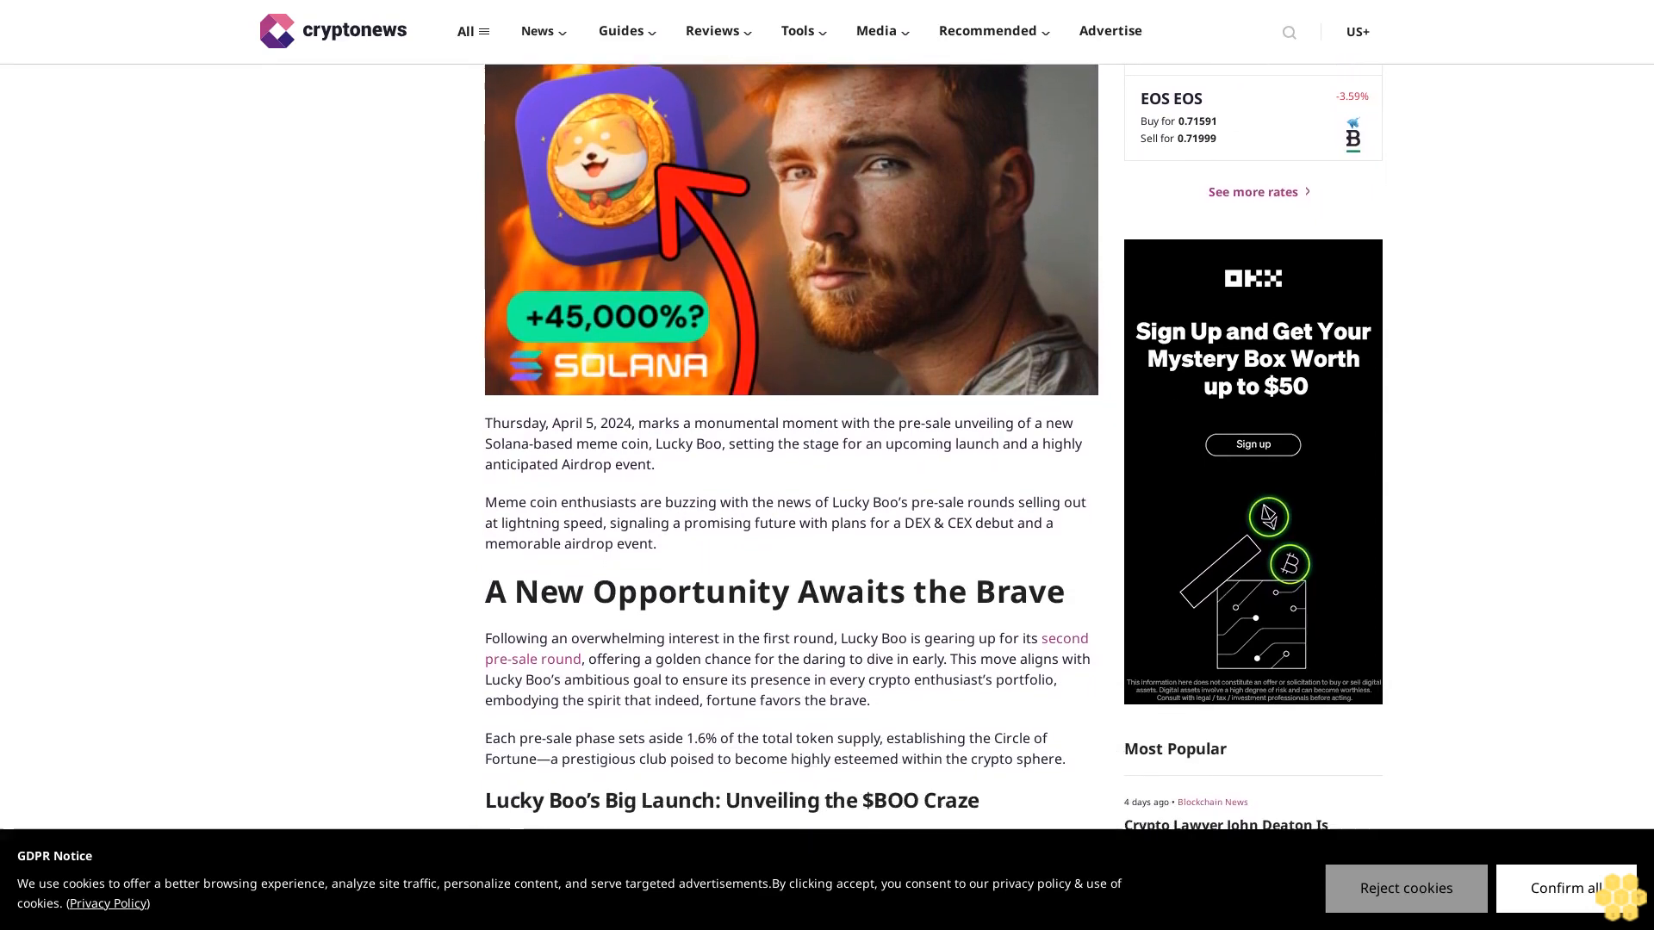
scroll(down, 3)
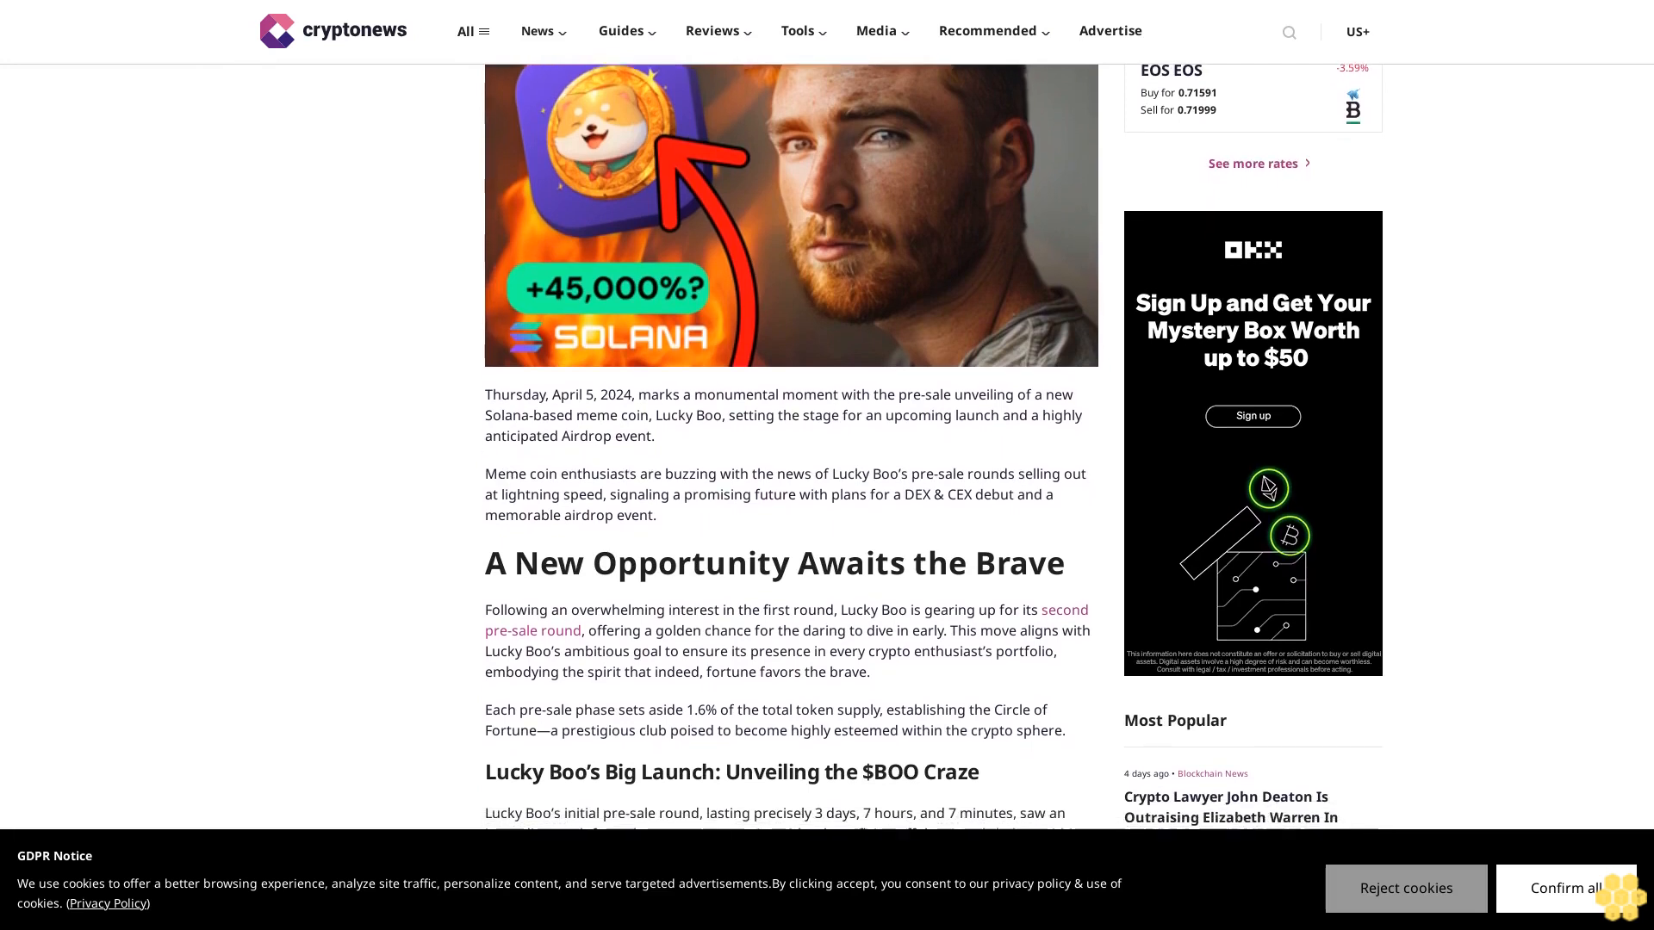
scroll(down, 3)
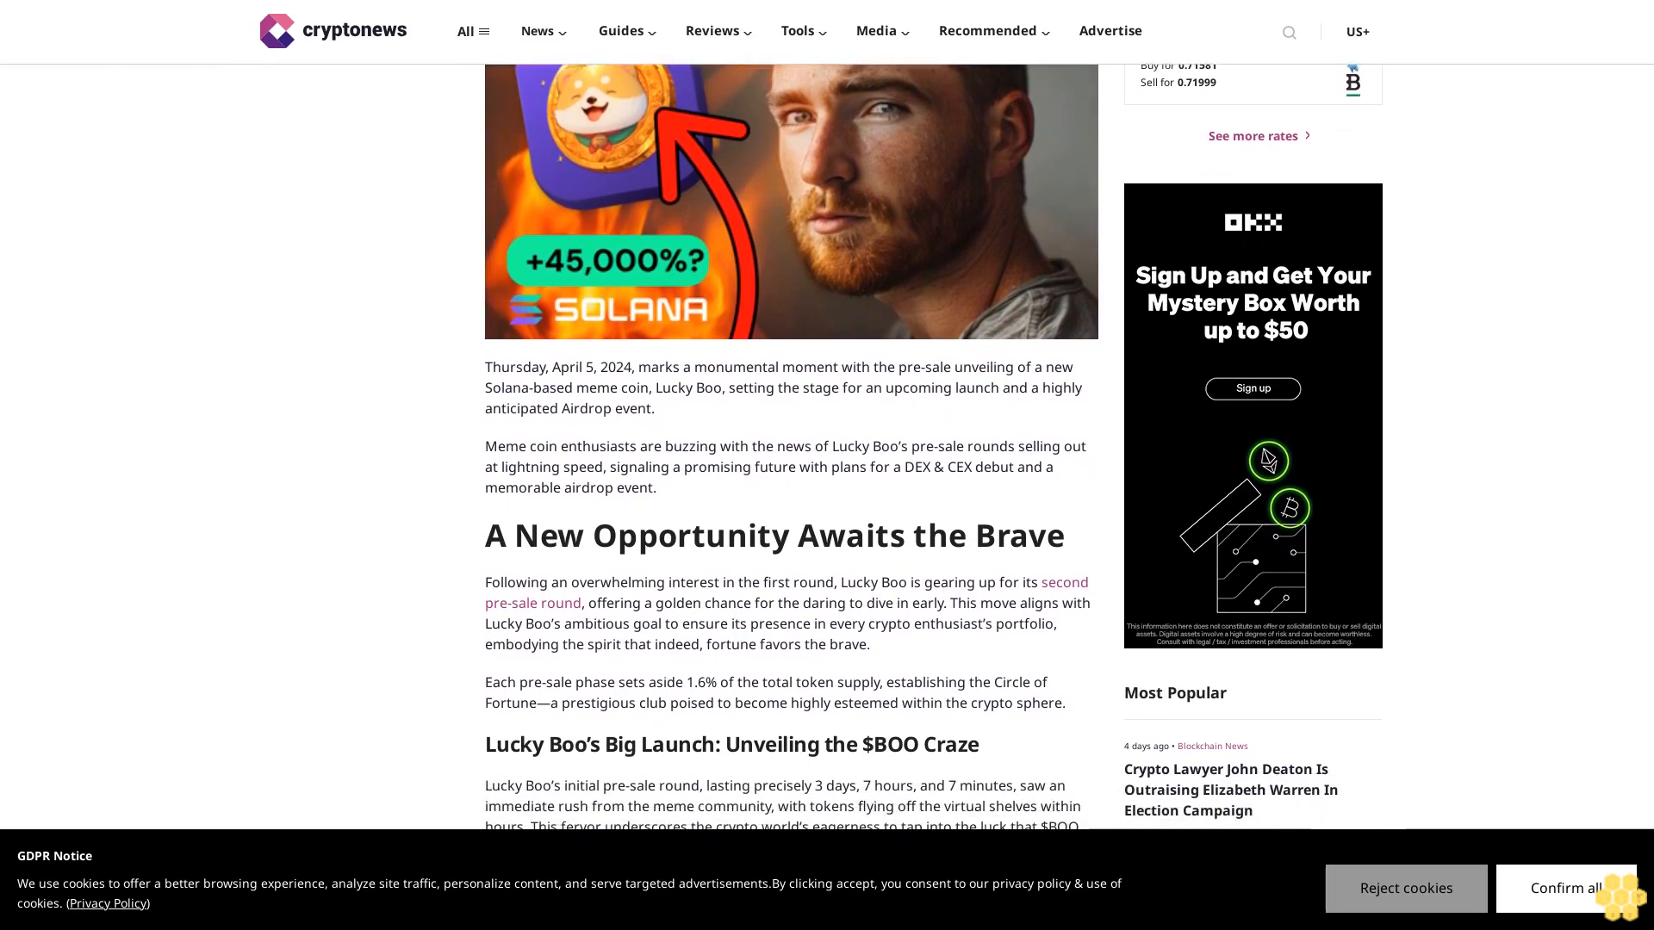
scroll(down, 3)
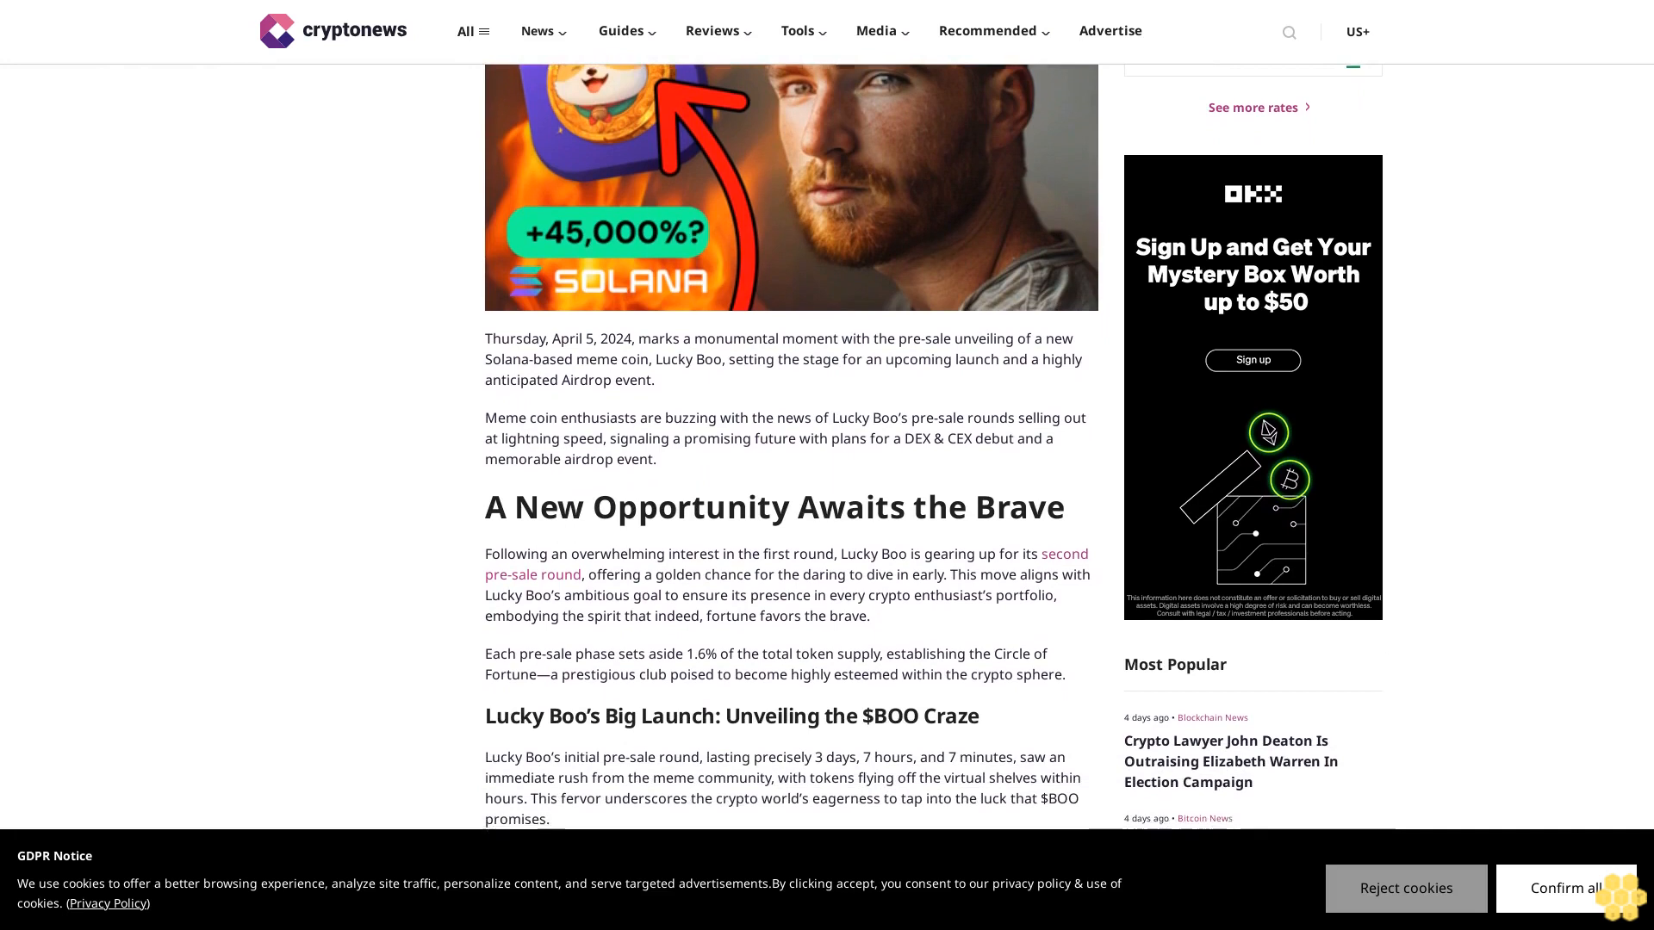
scroll(down, 3)
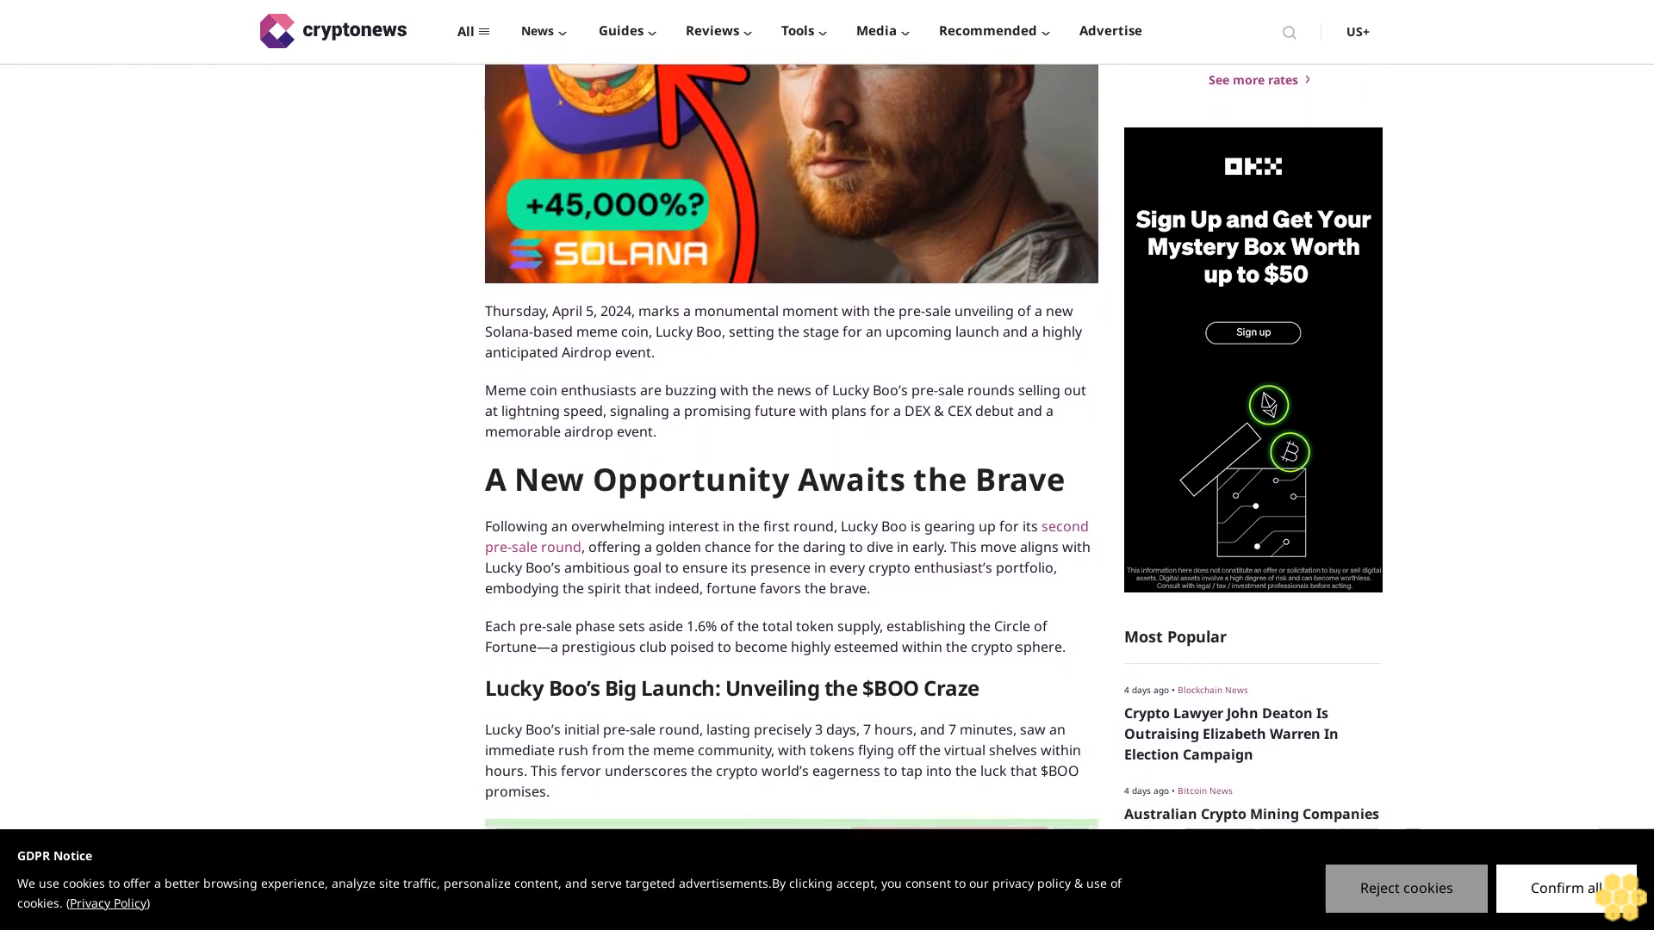
scroll(down, 3)
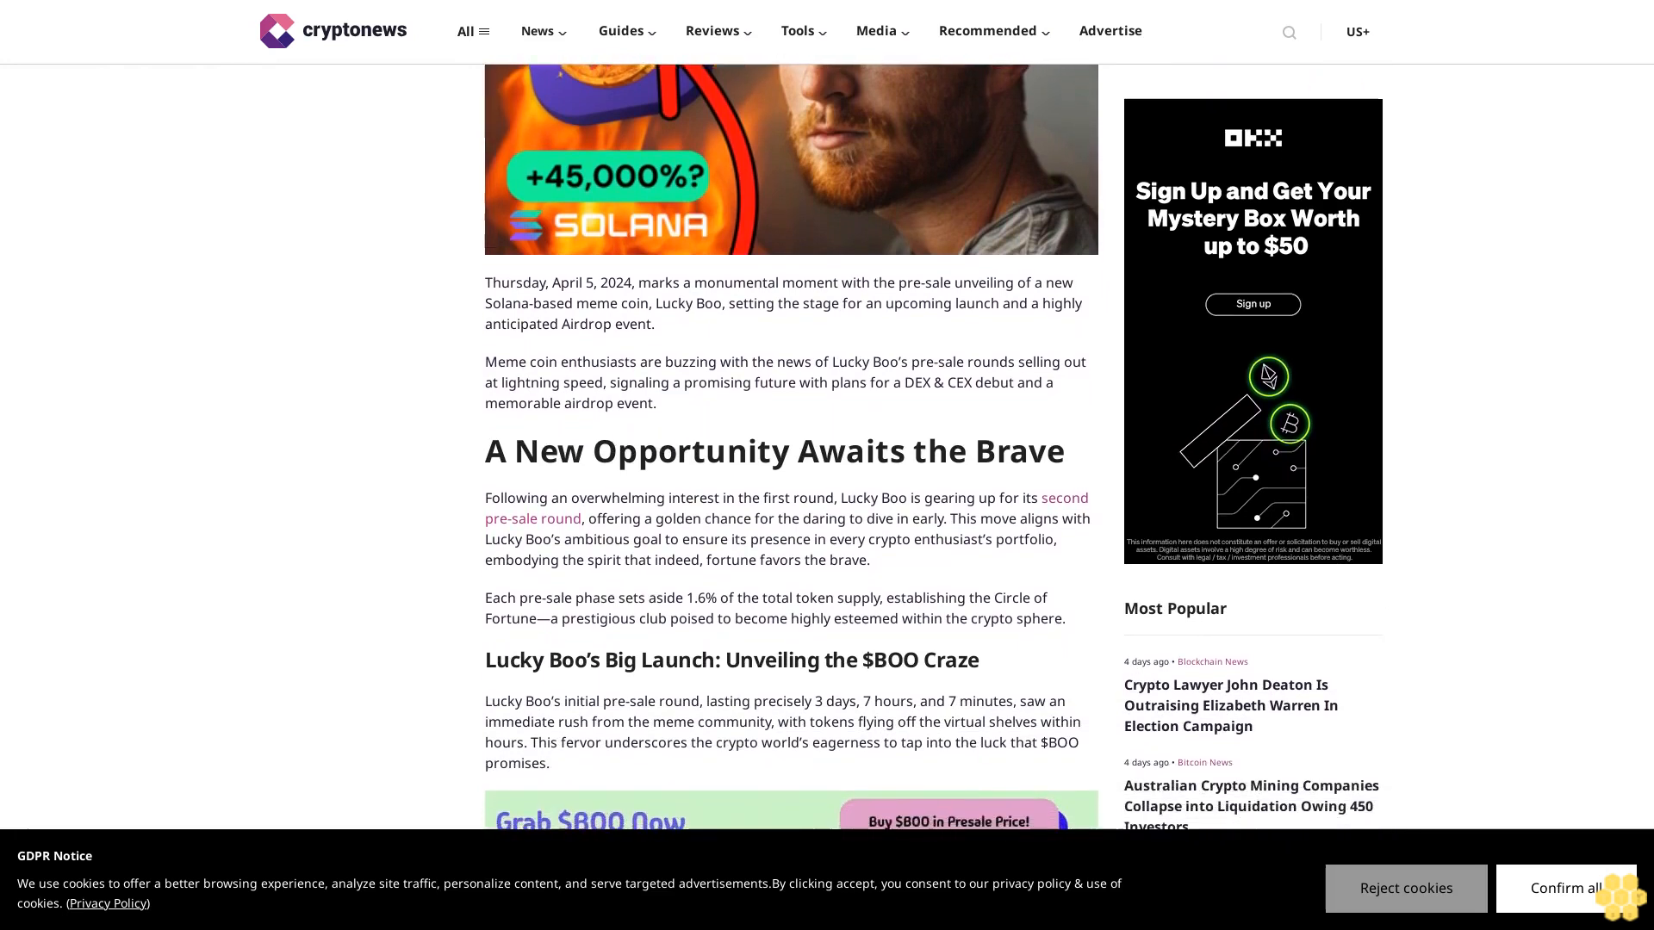
scroll(down, 3)
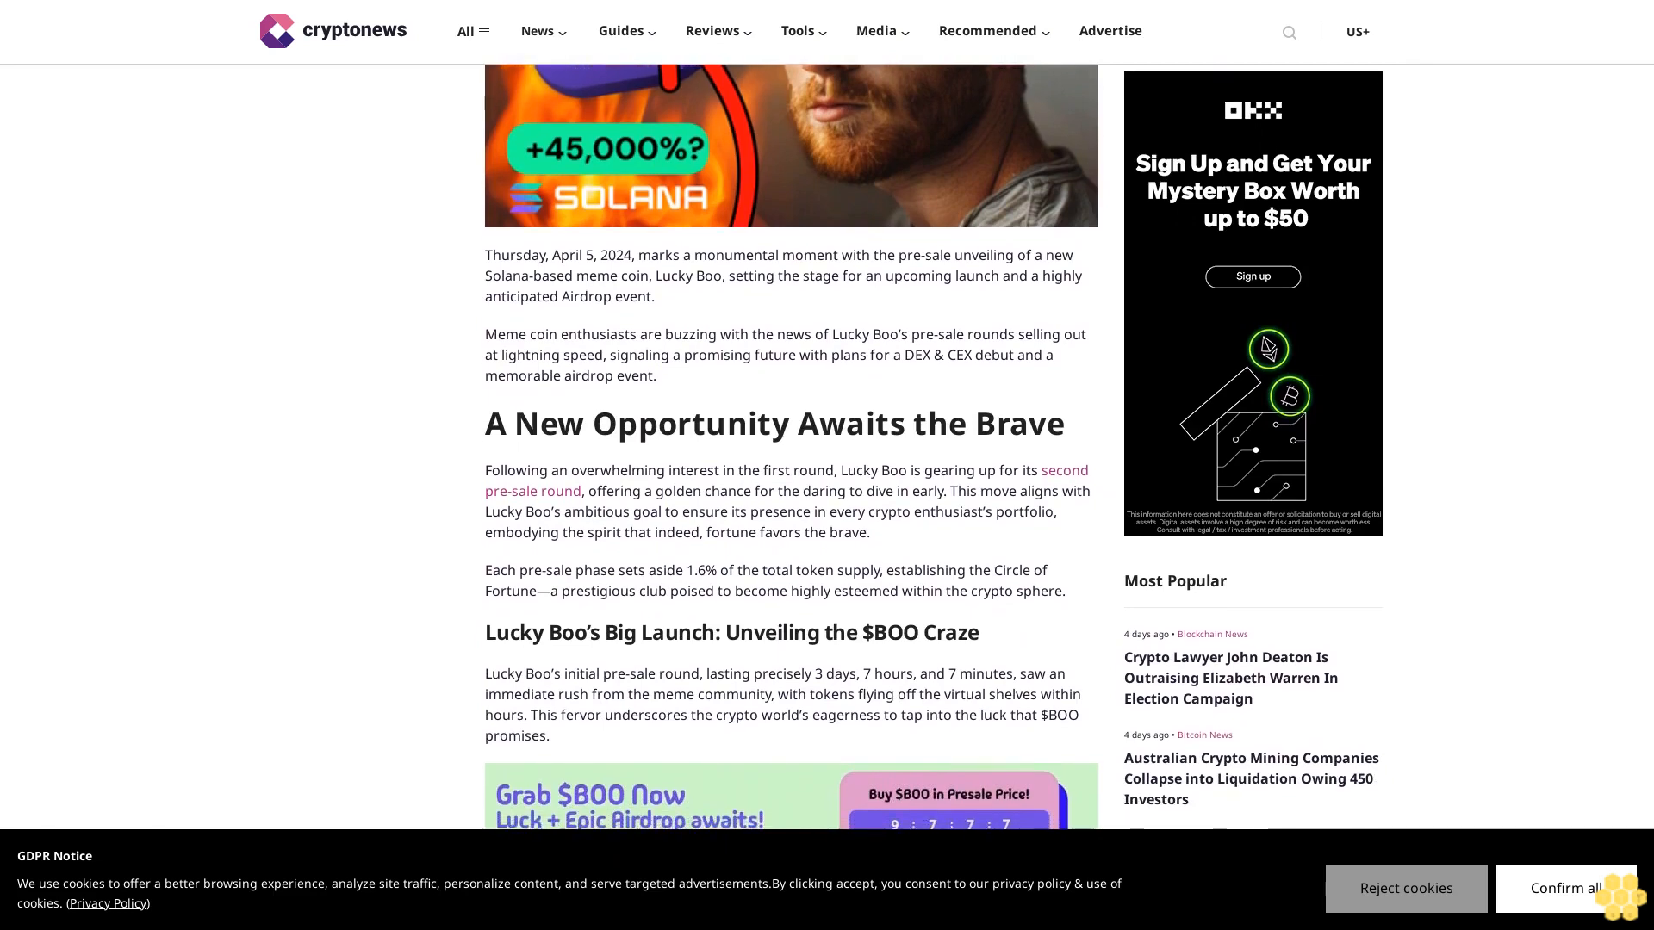
scroll(down, 3)
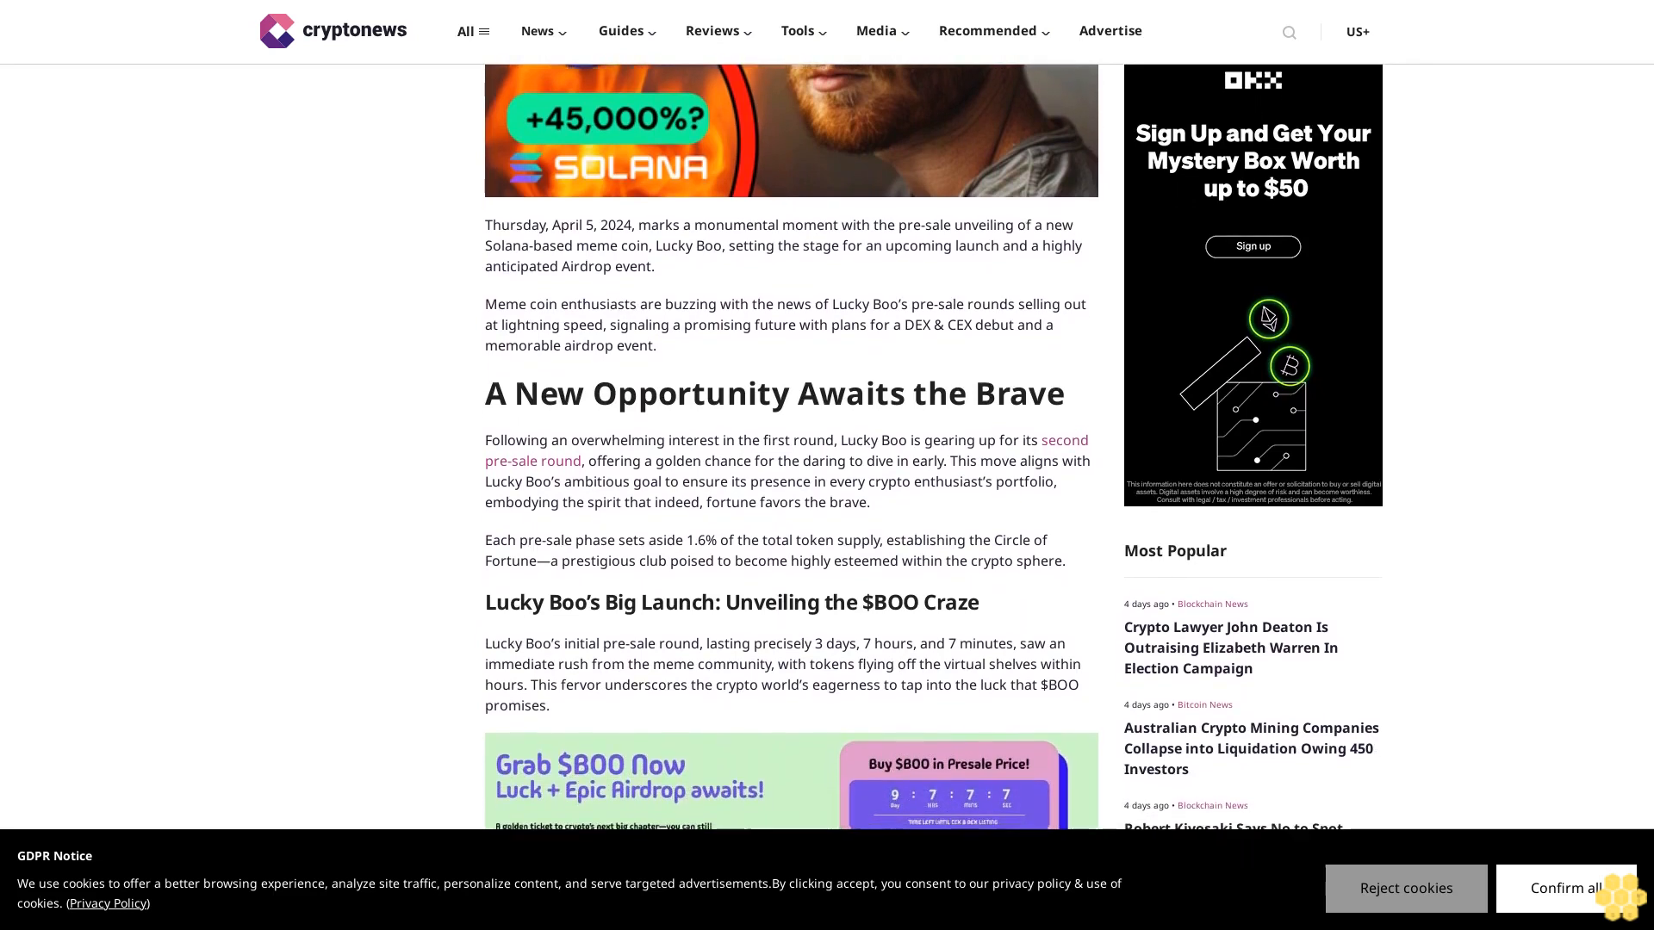
scroll(down, 3)
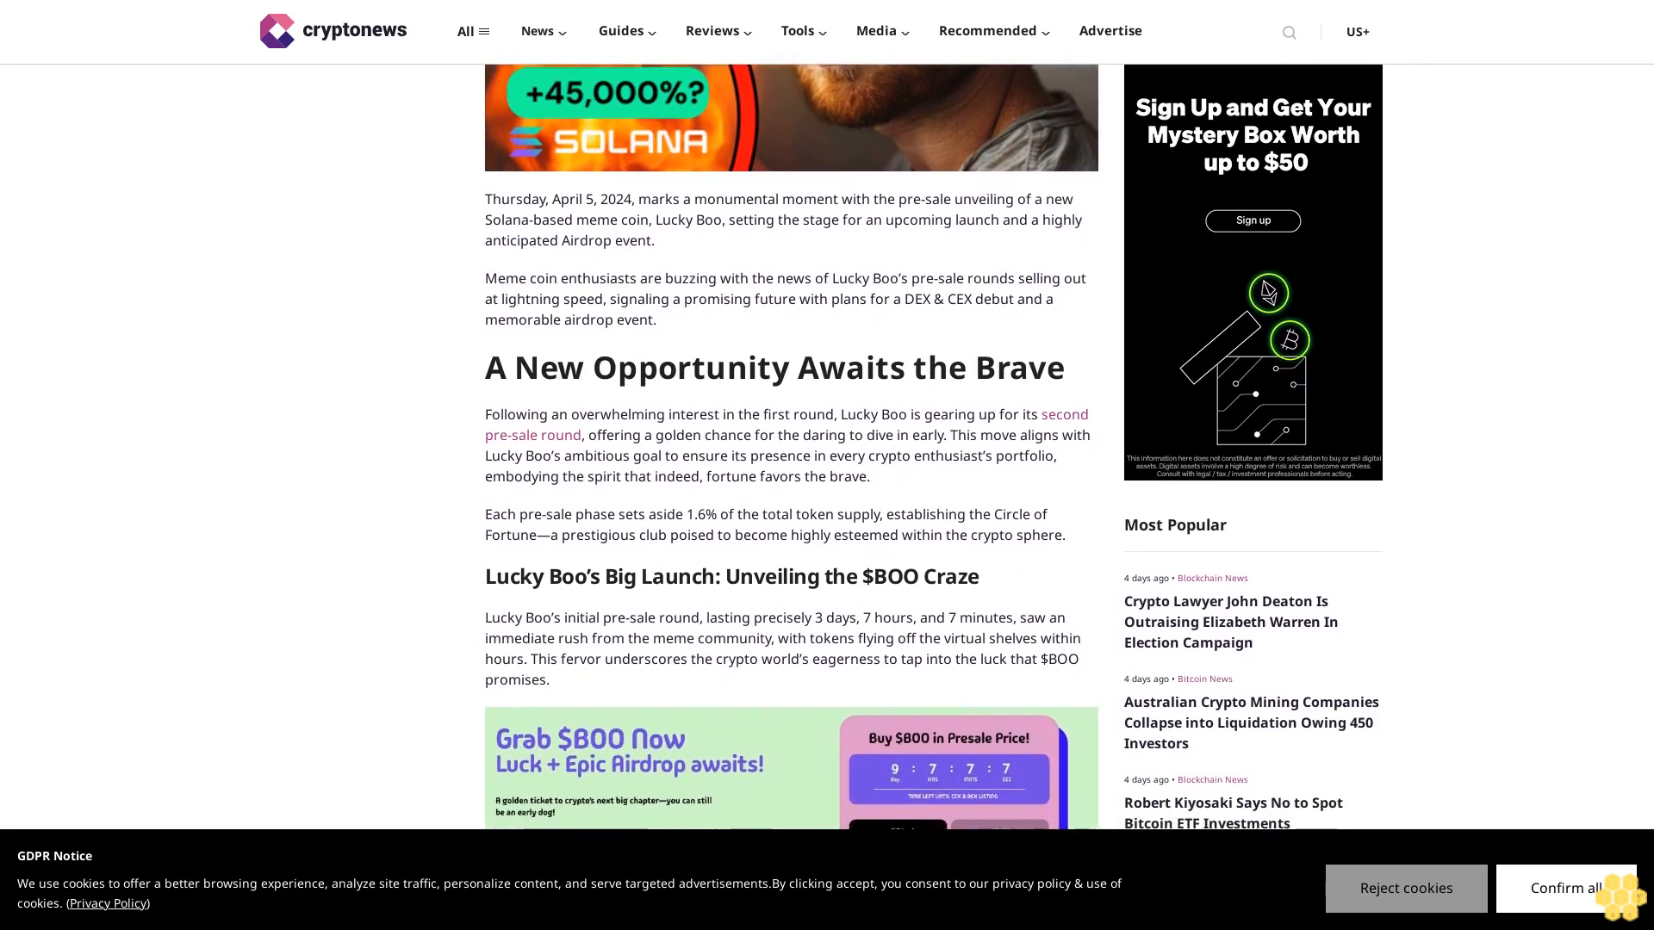
scroll(down, 3)
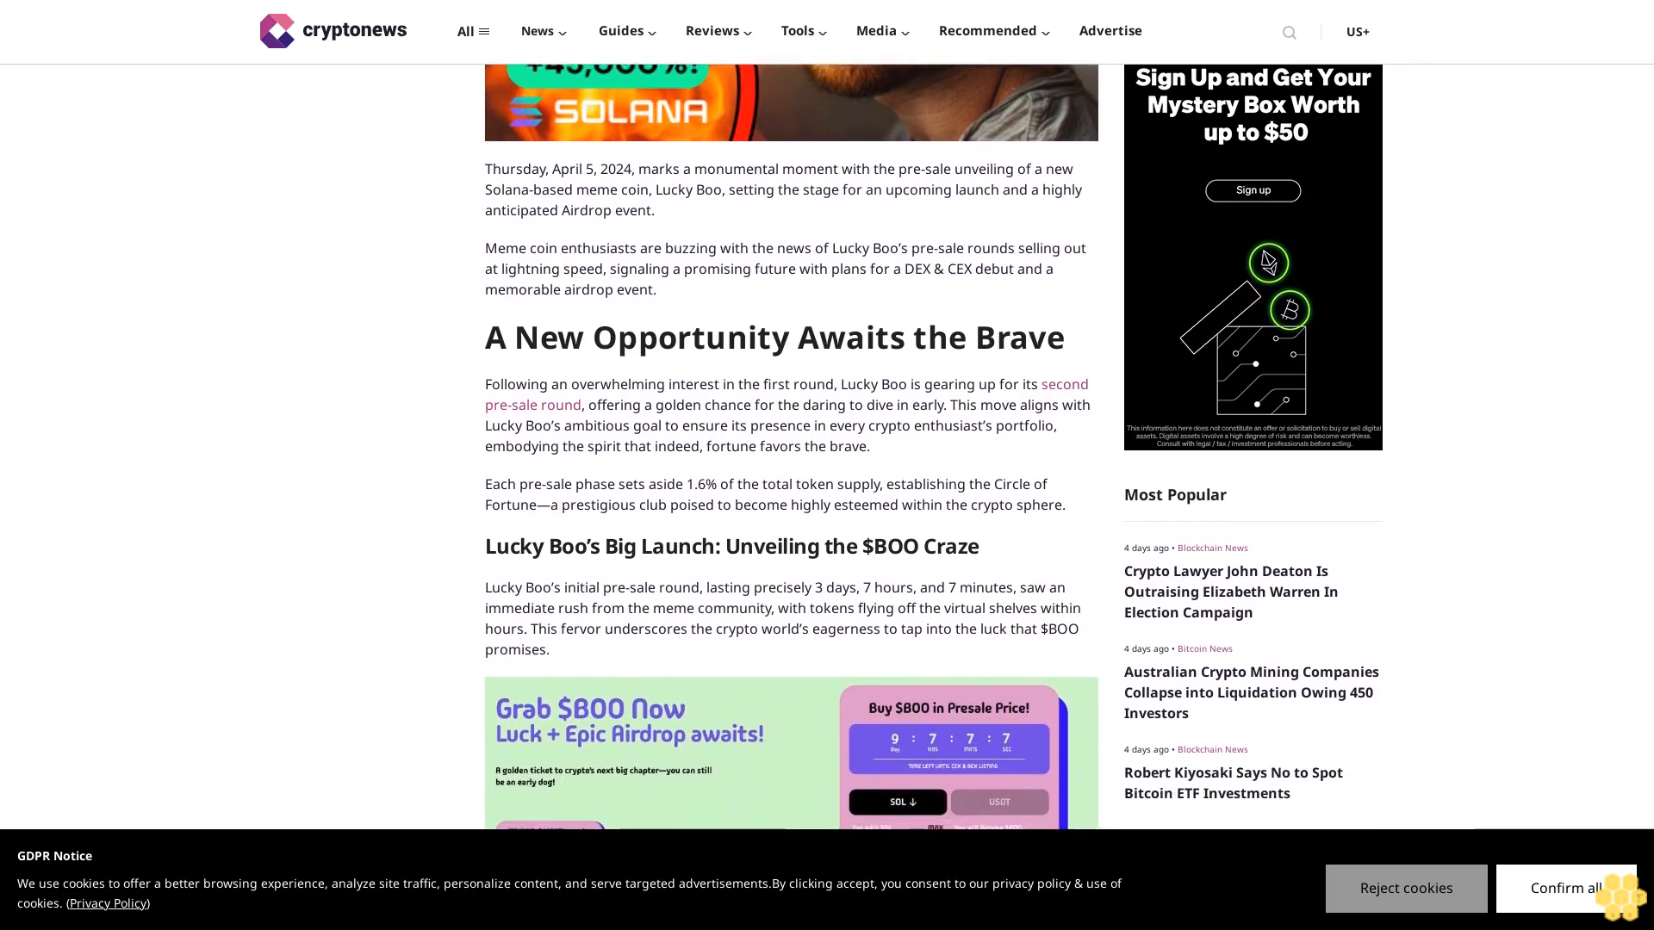
scroll(down, 3)
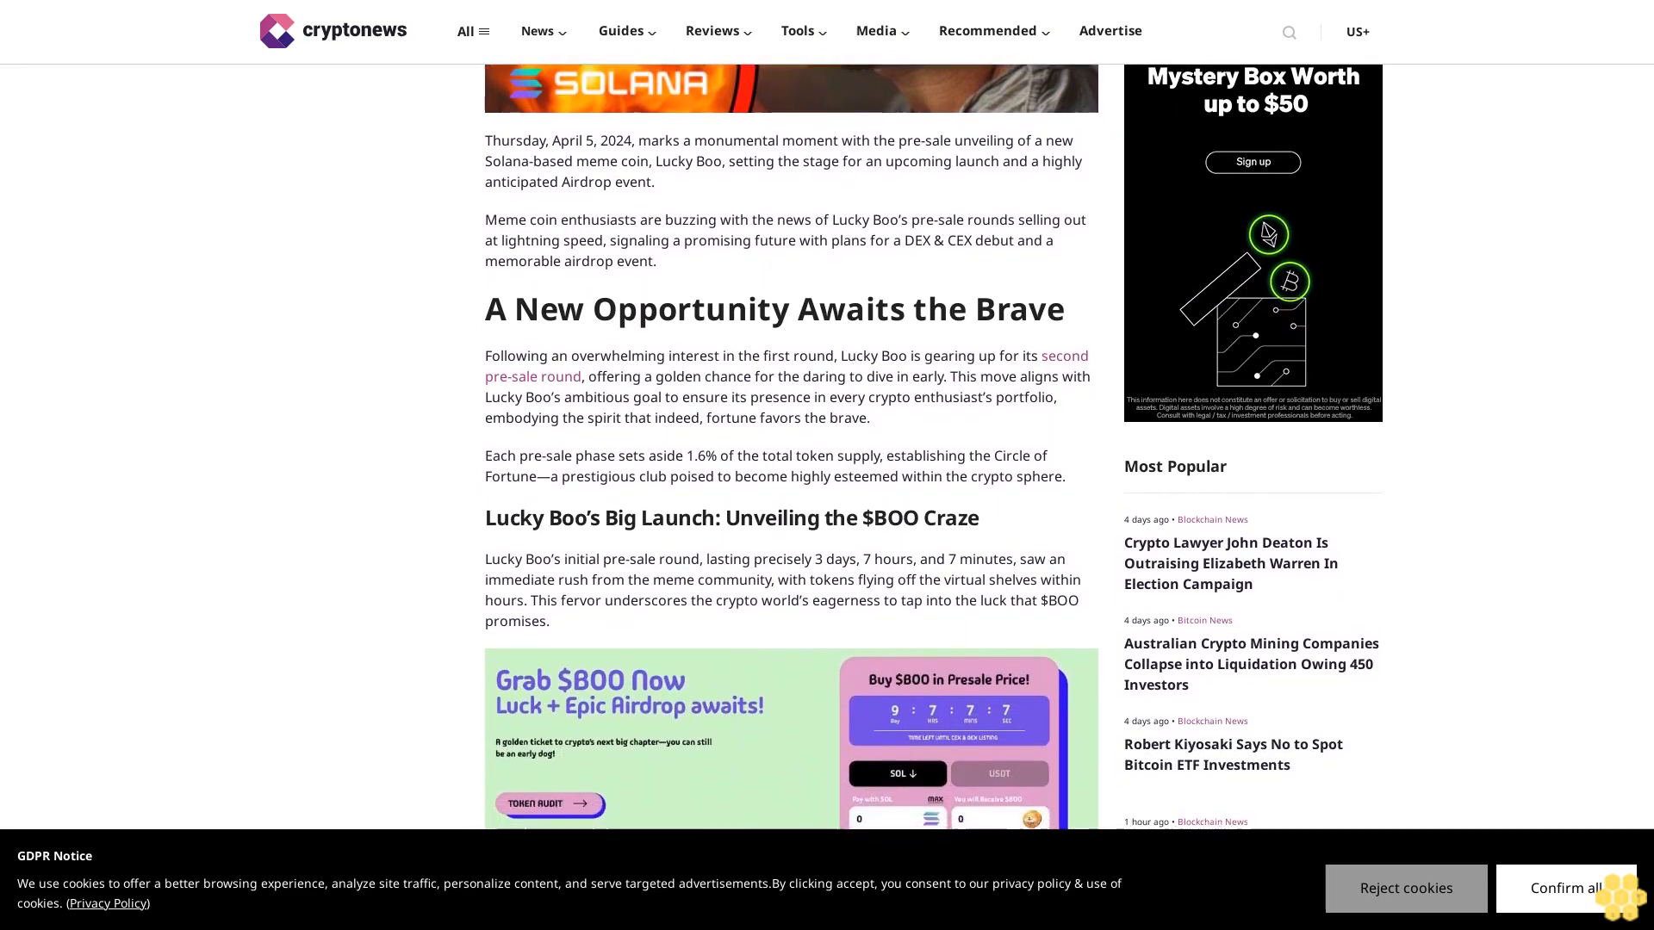
scroll(down, 3)
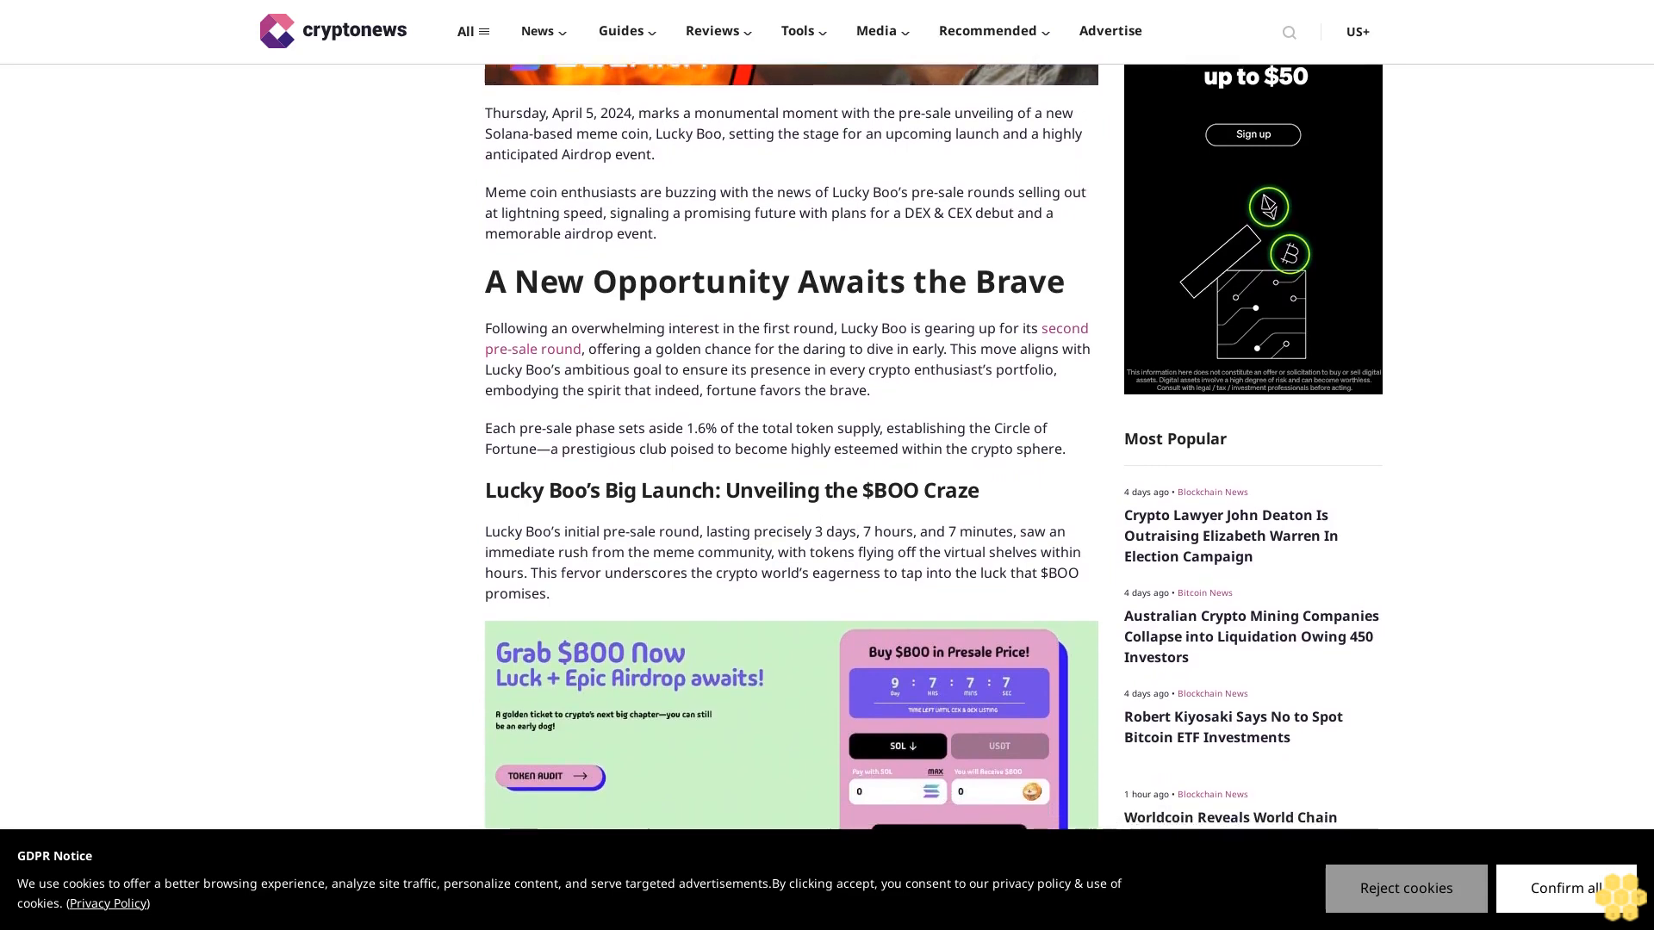
scroll(down, 3)
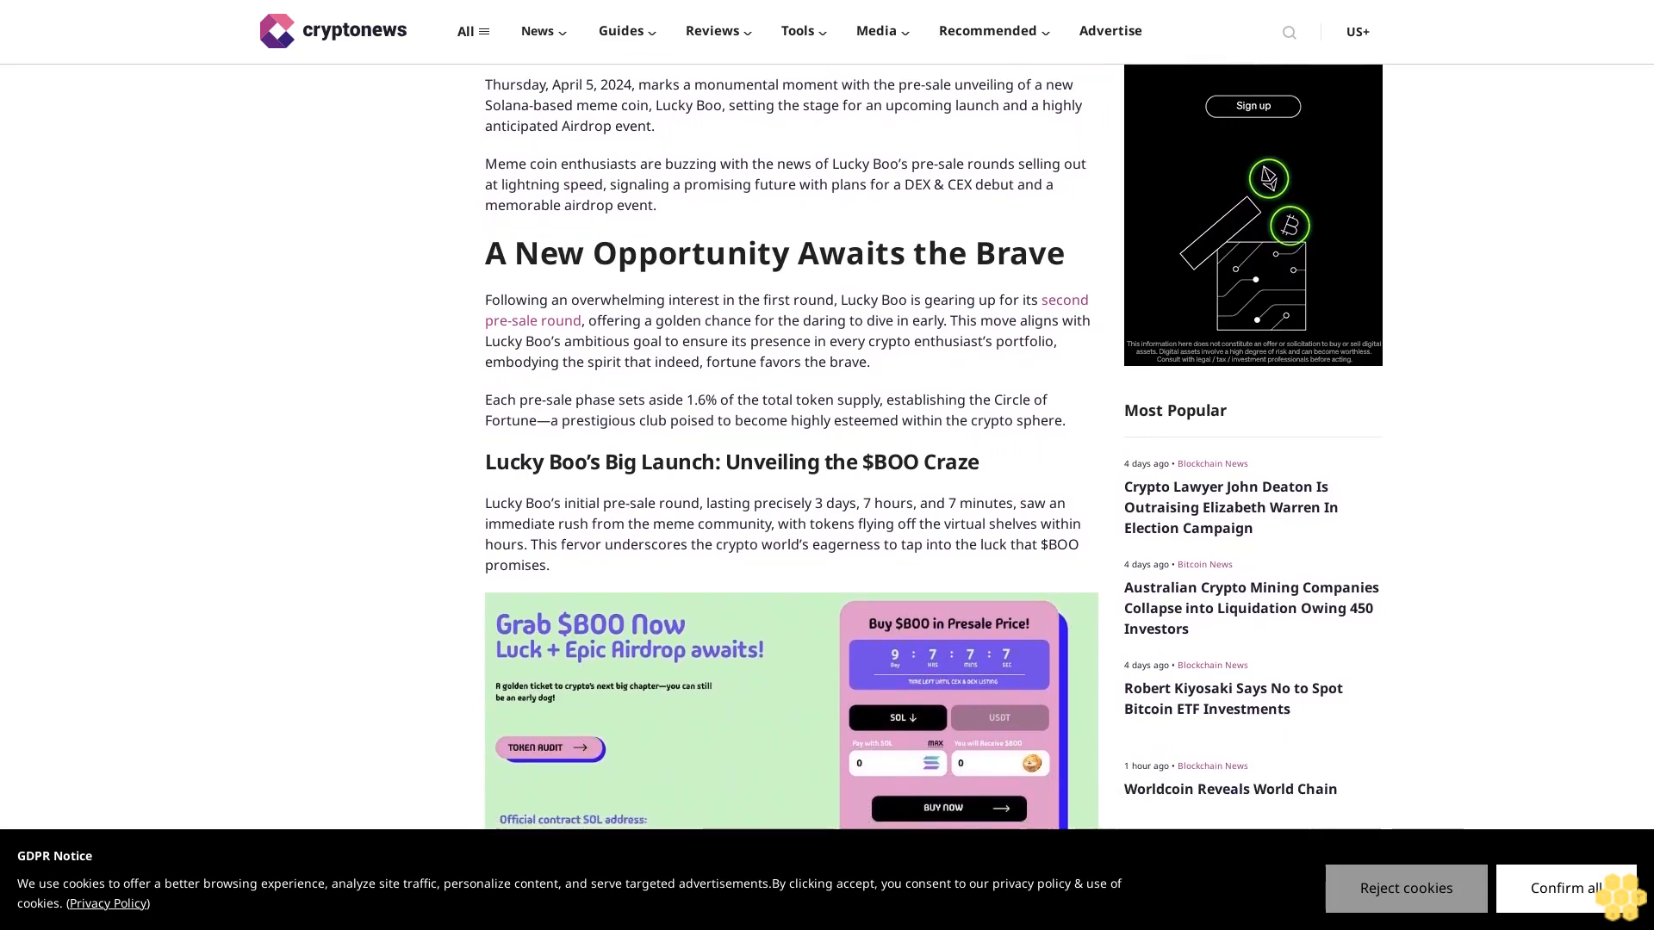
scroll(down, 3)
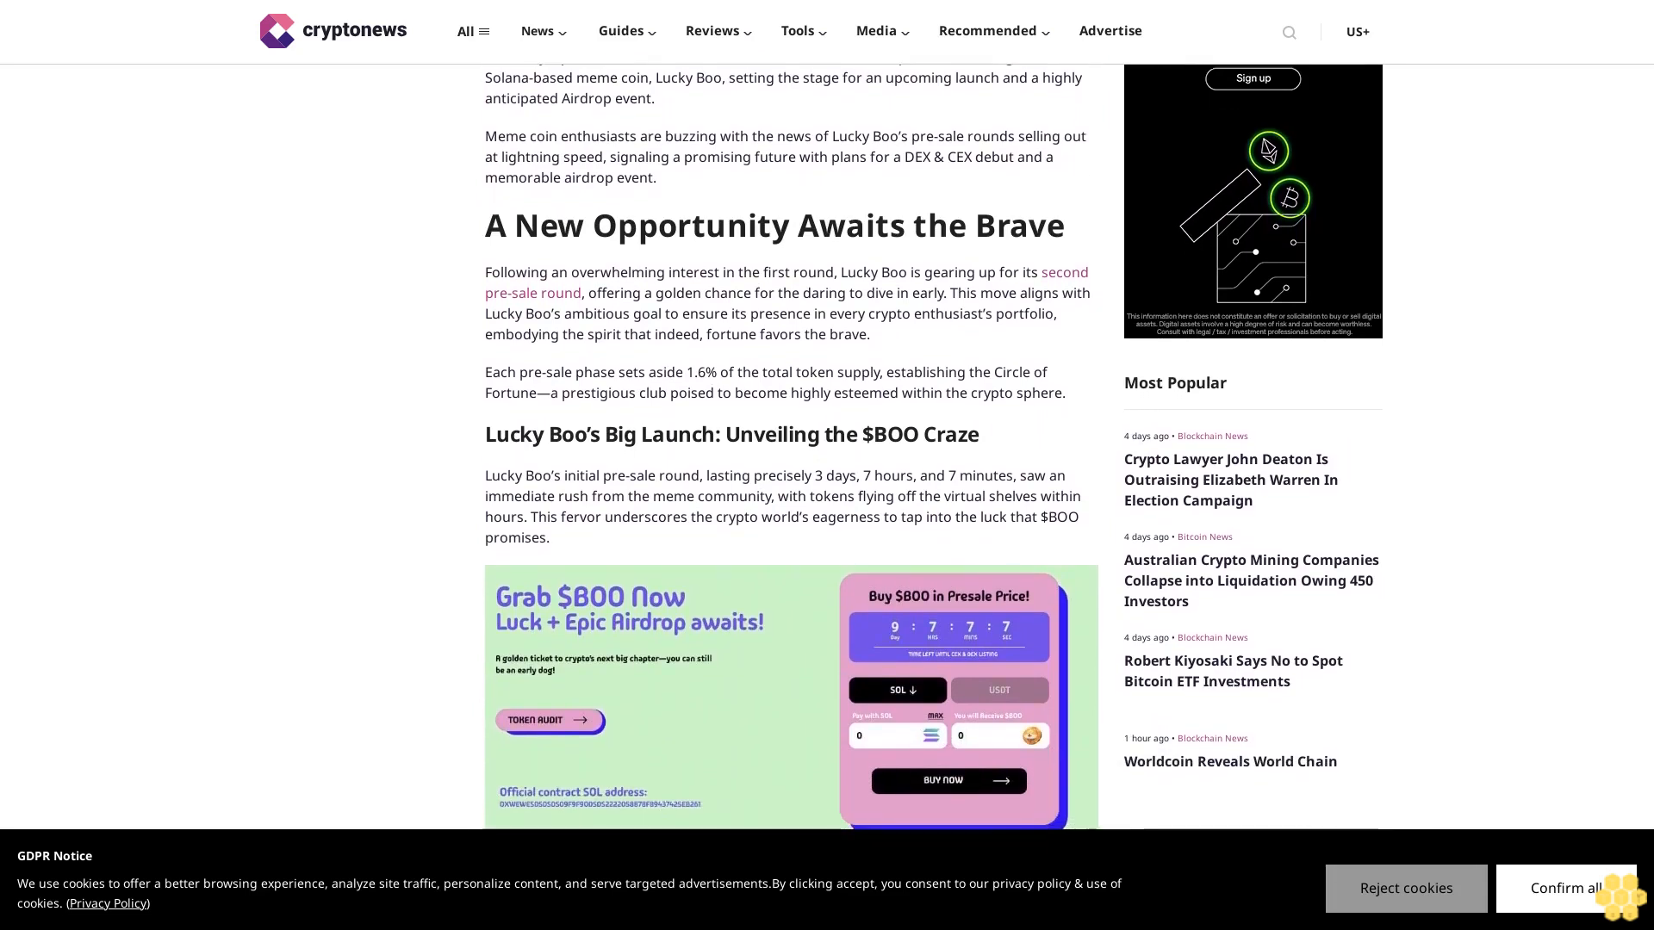
scroll(down, 3)
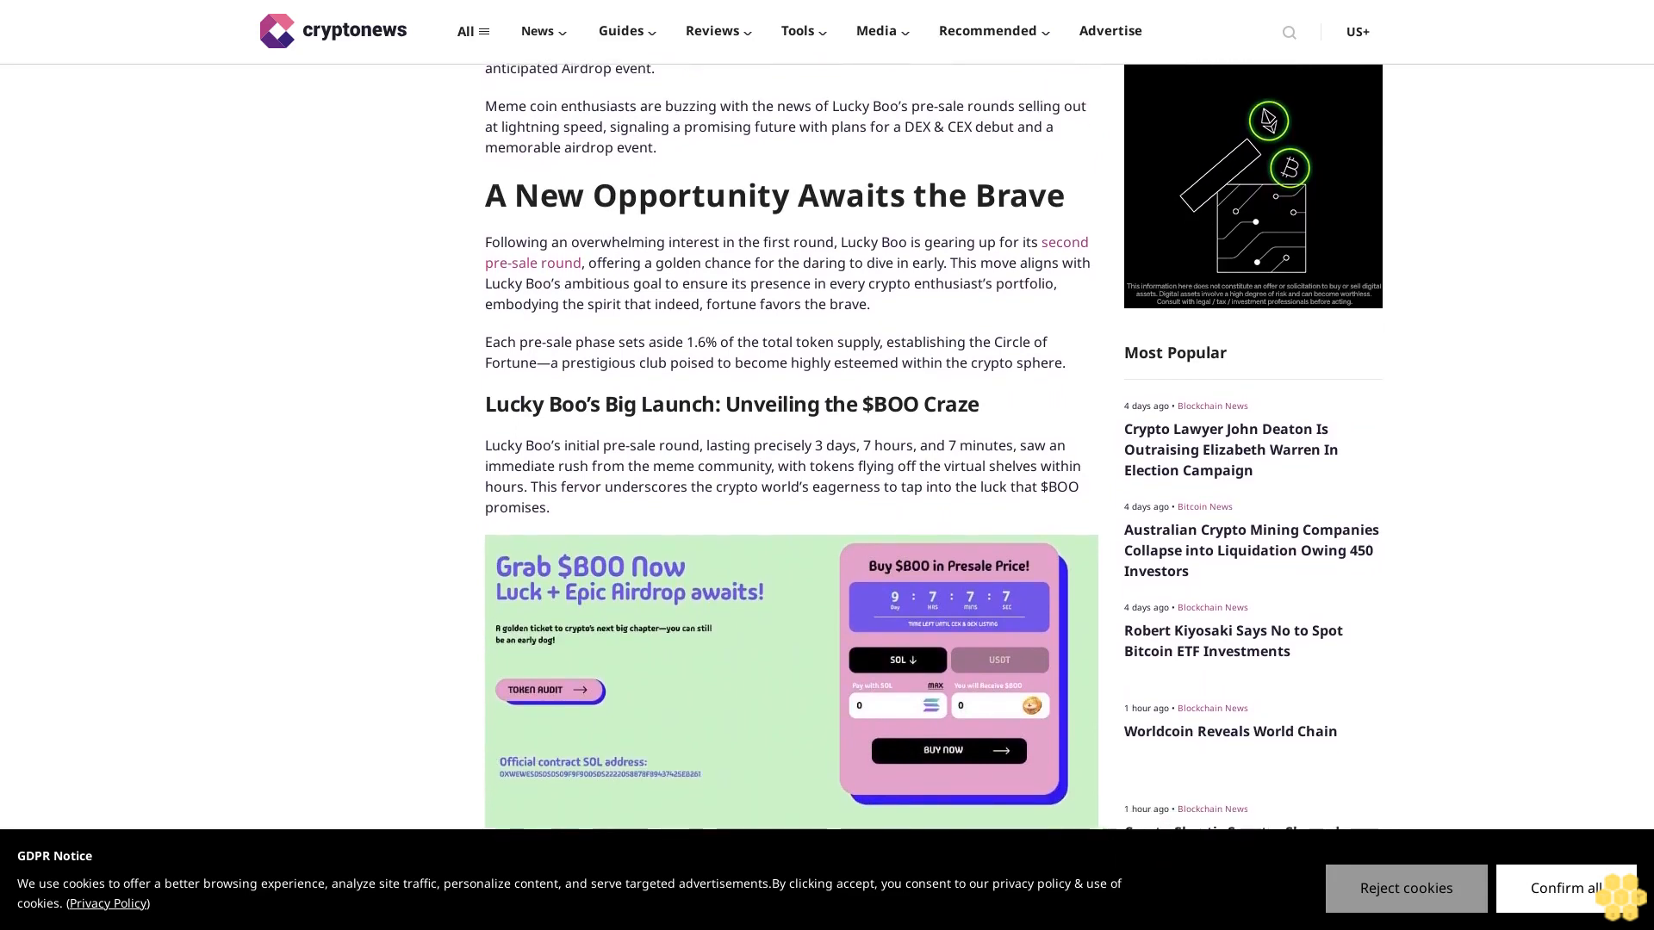
scroll(down, 3)
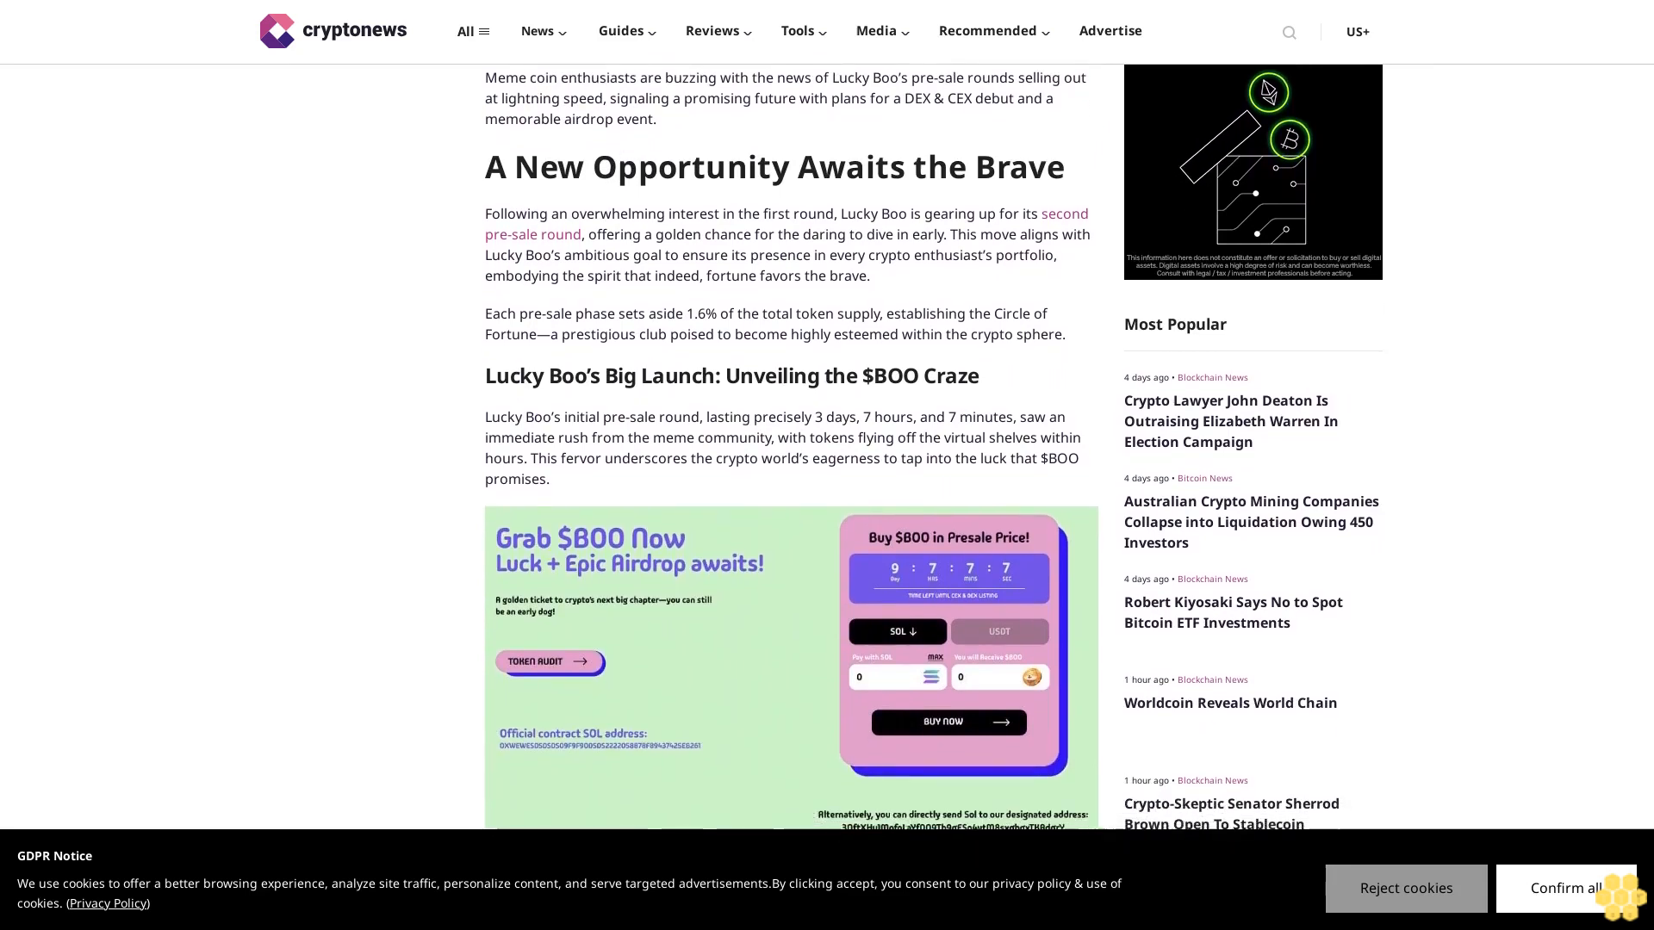
scroll(down, 3)
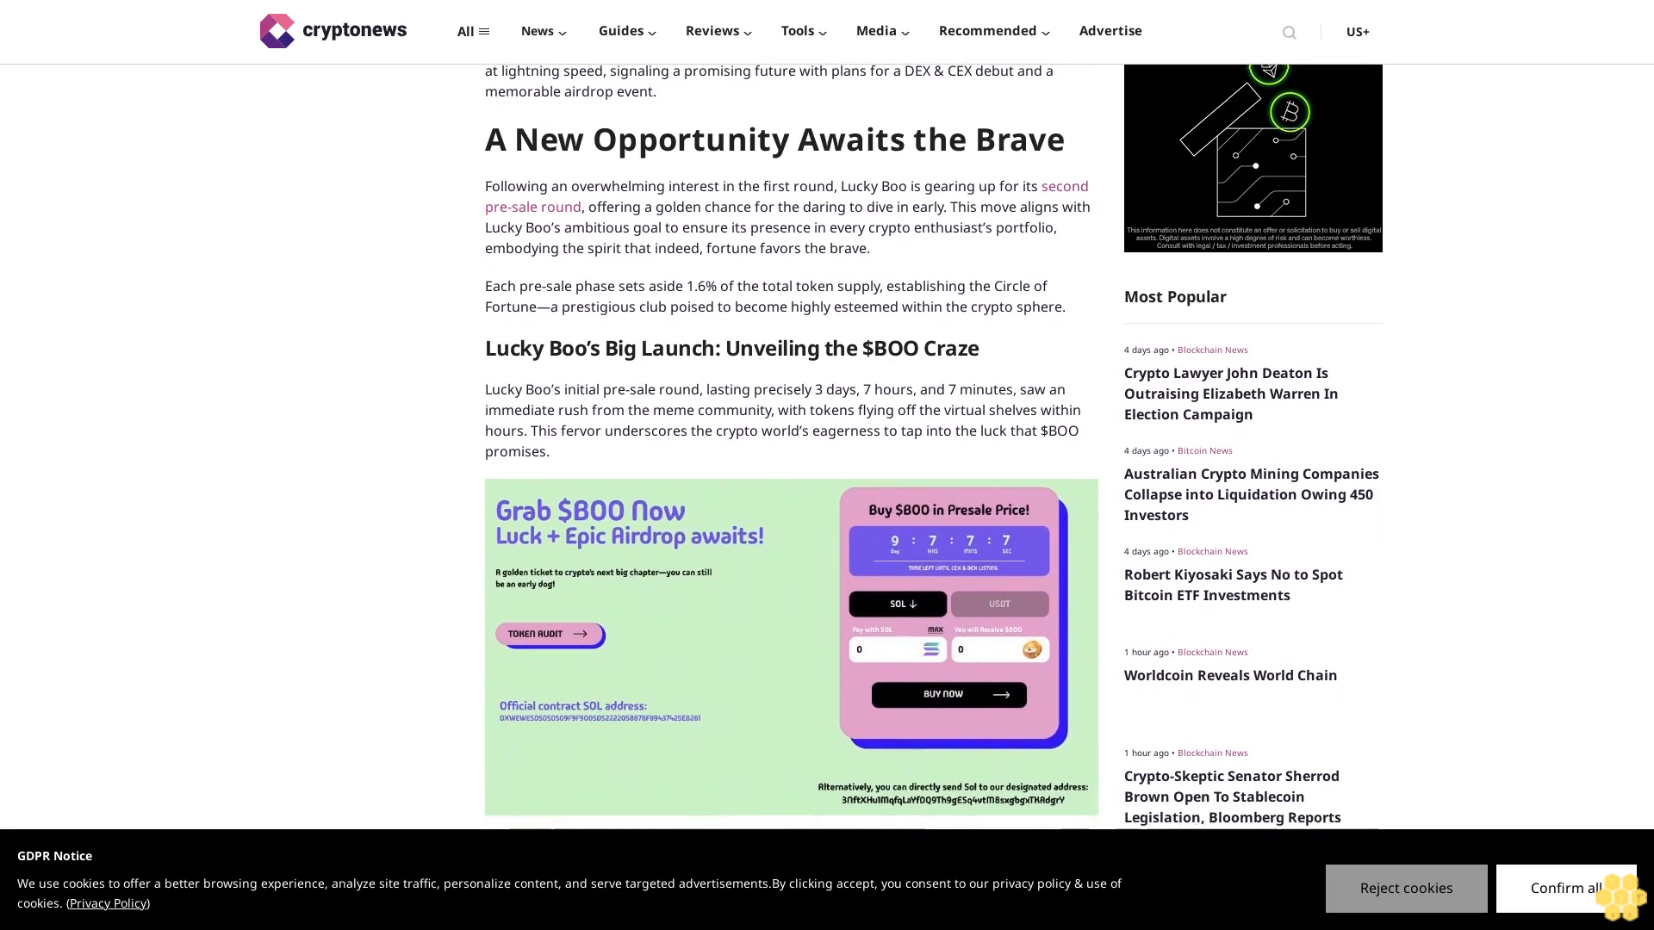
scroll(down, 3)
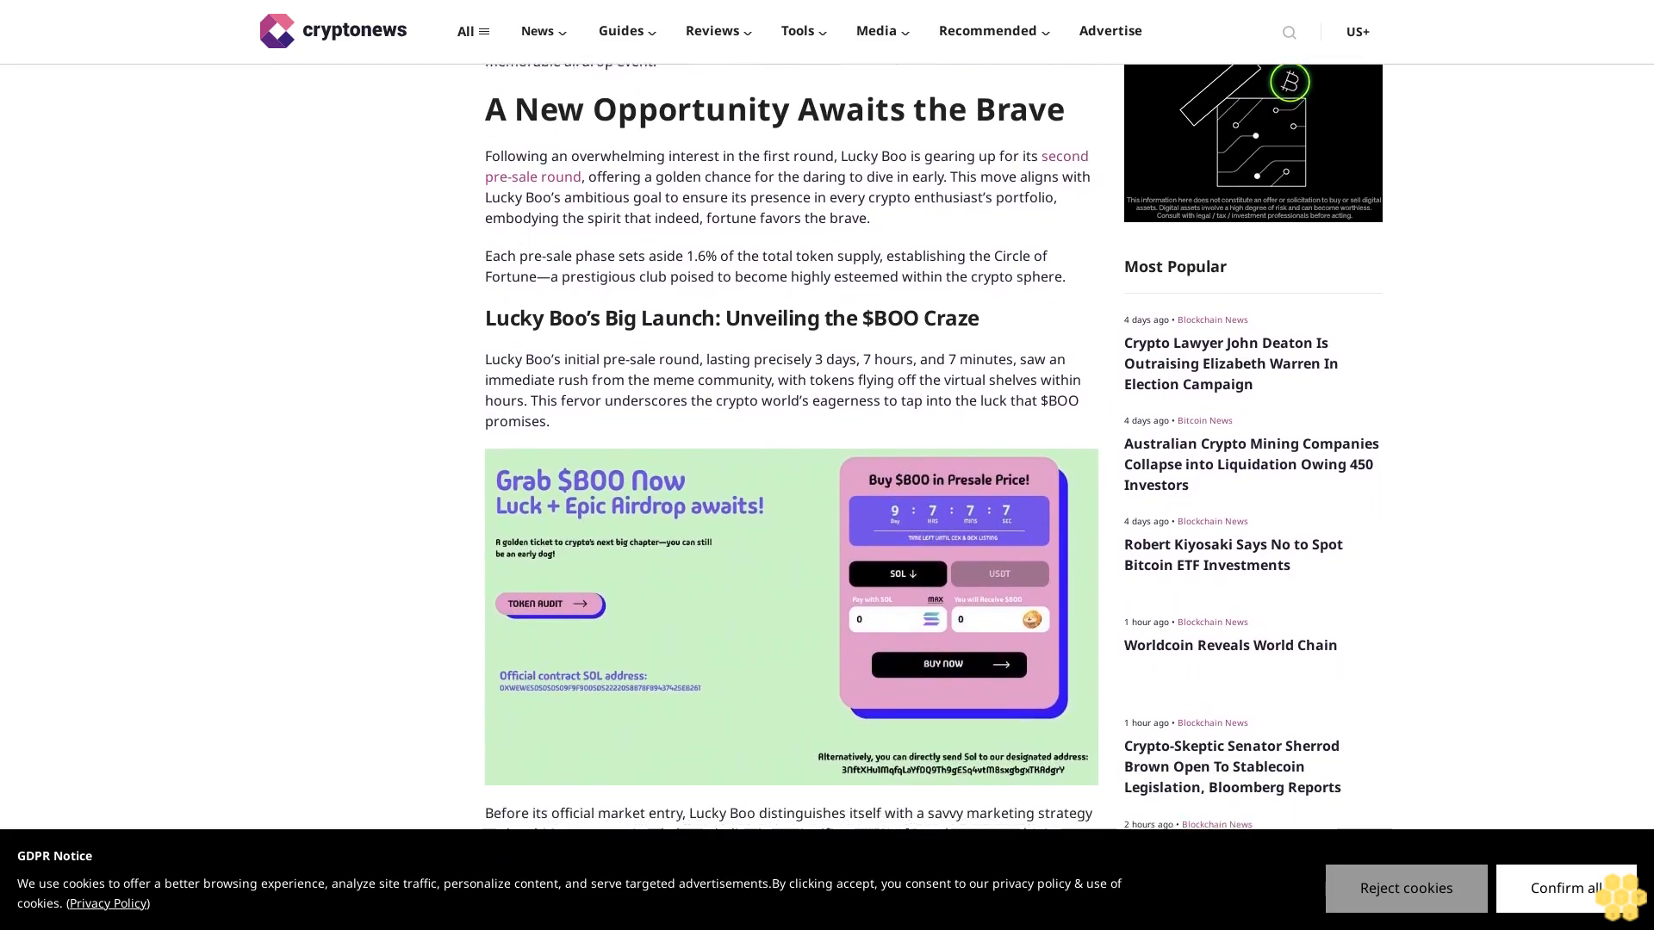
scroll(down, 3)
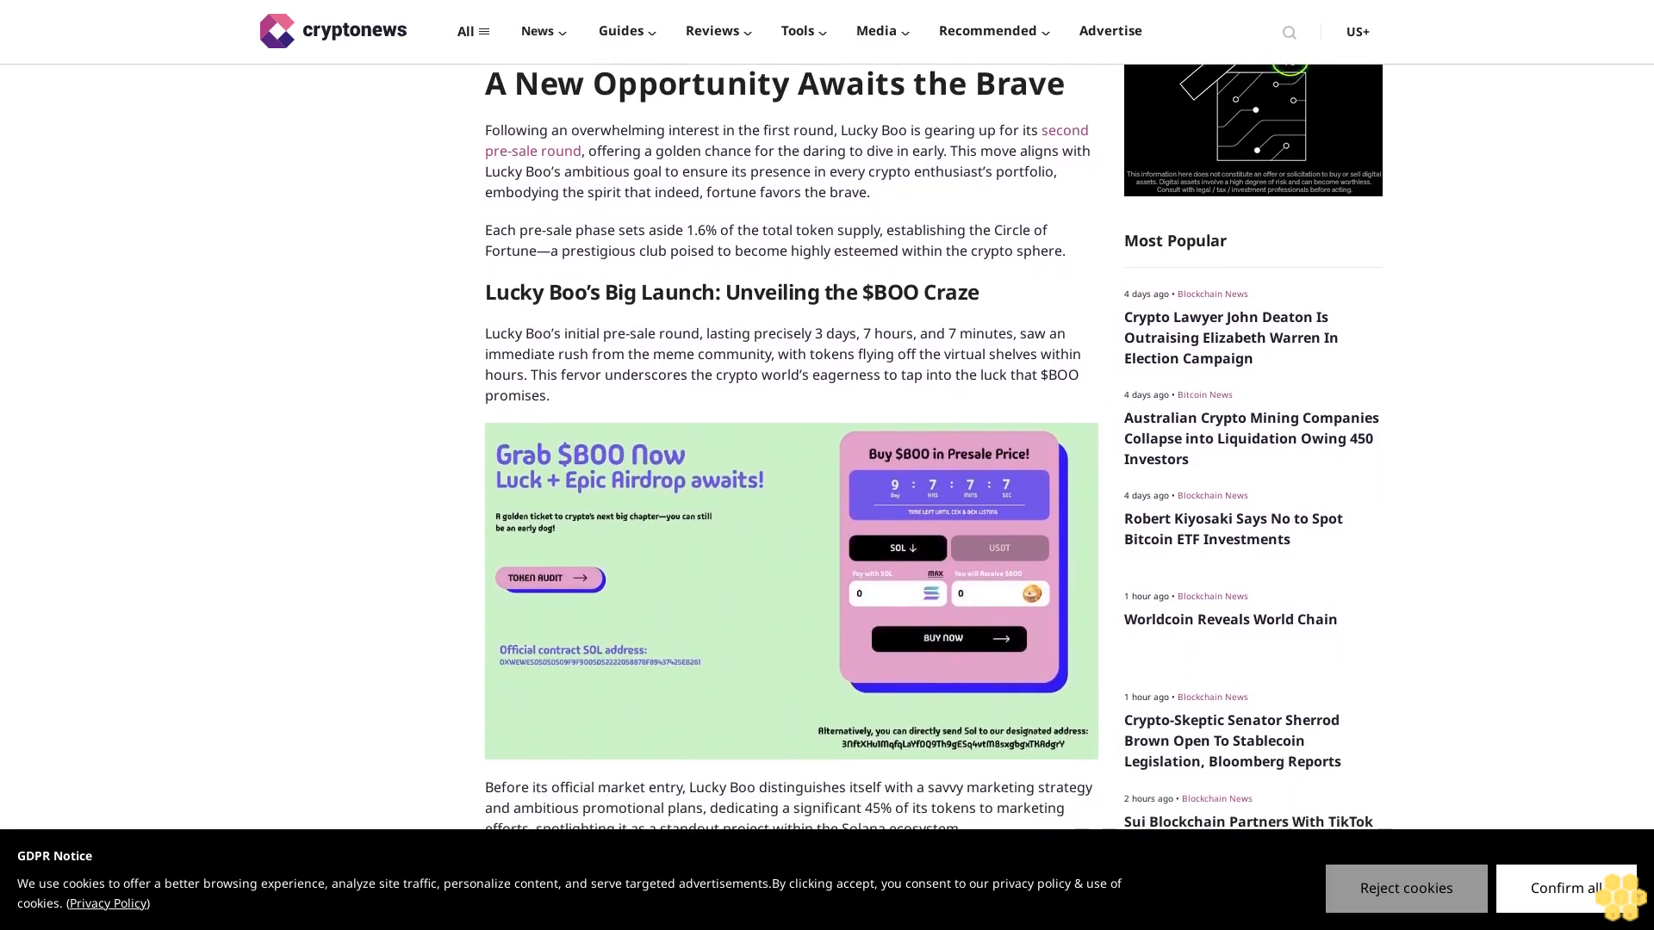
scroll(down, 3)
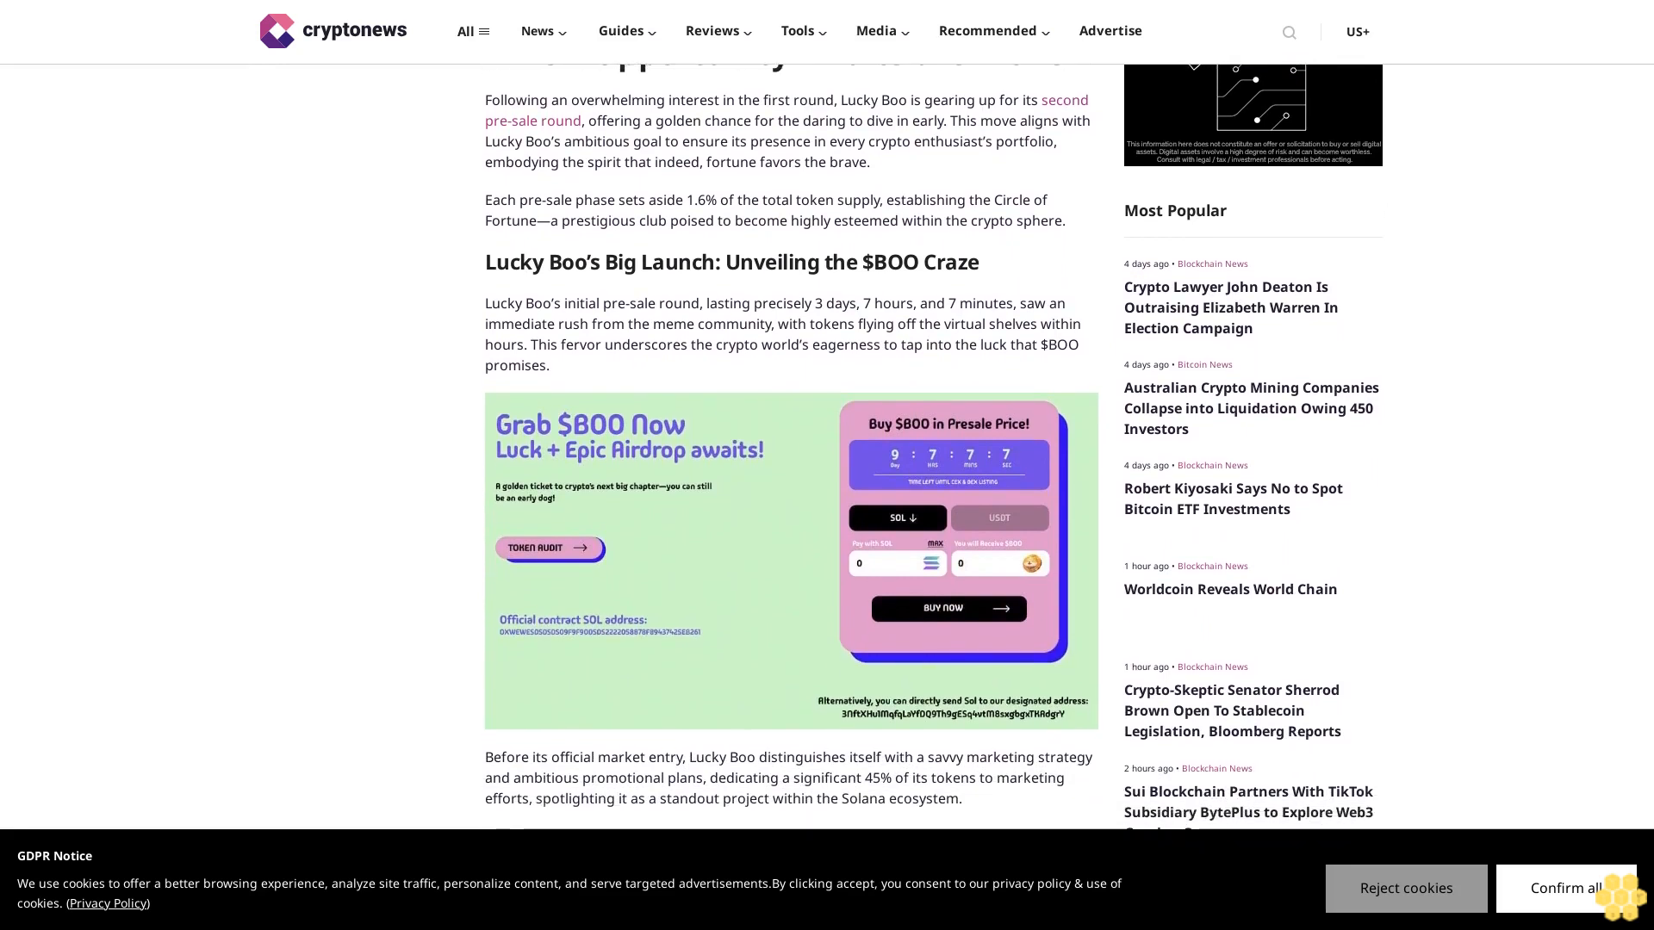
scroll(down, 3)
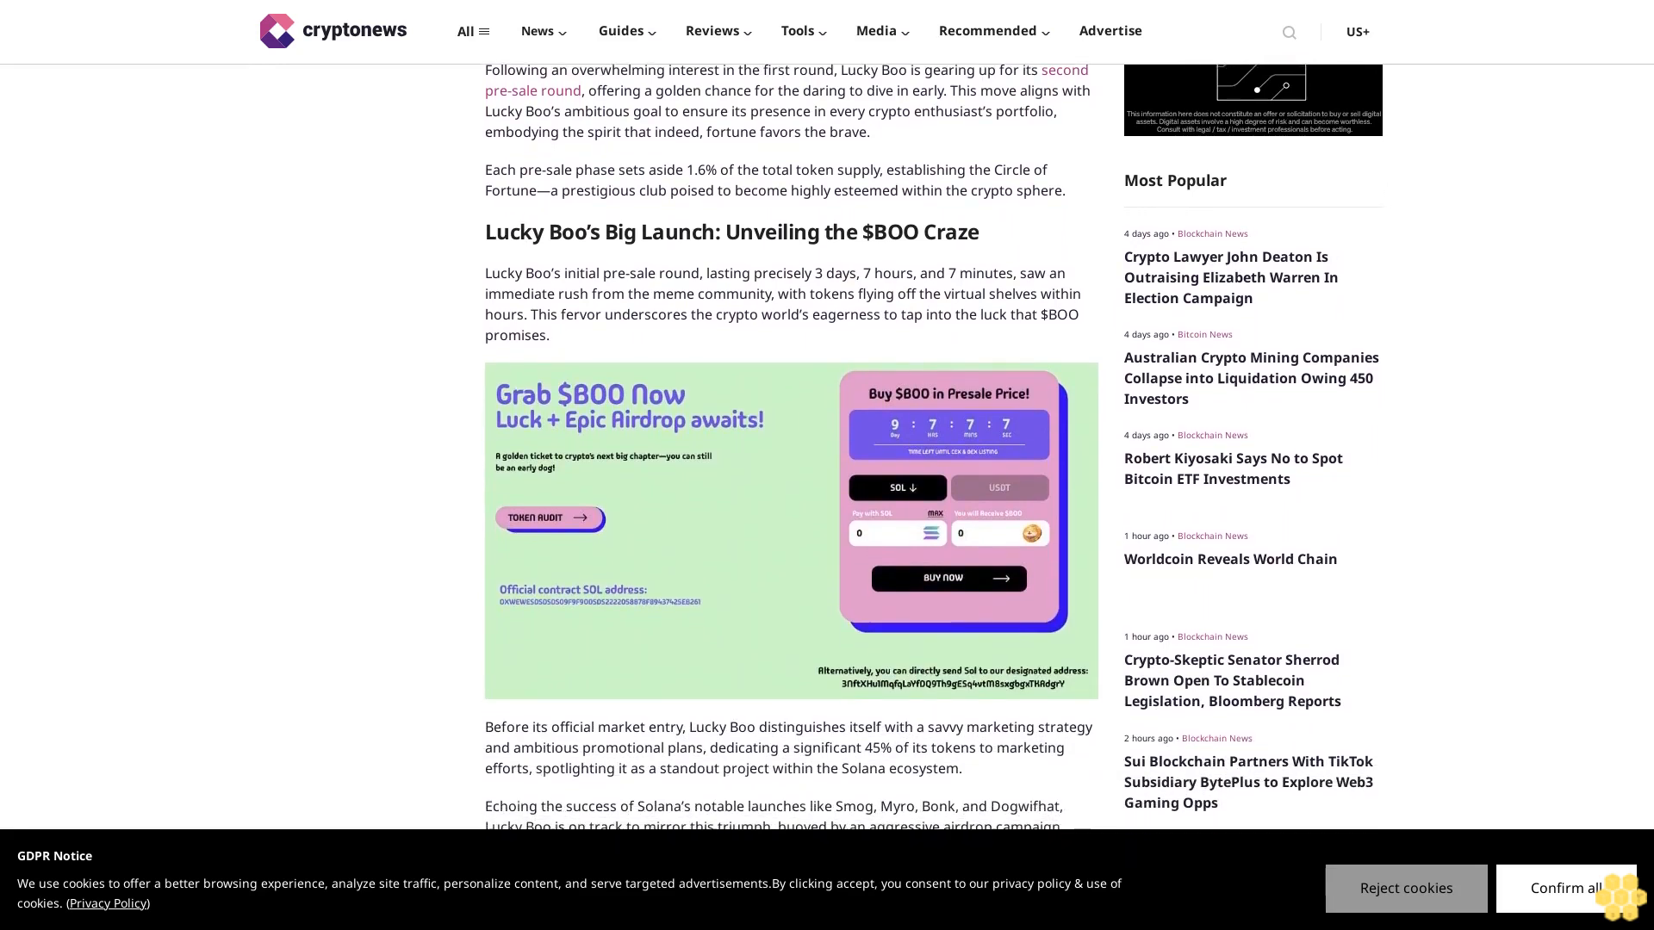
scroll(down, 3)
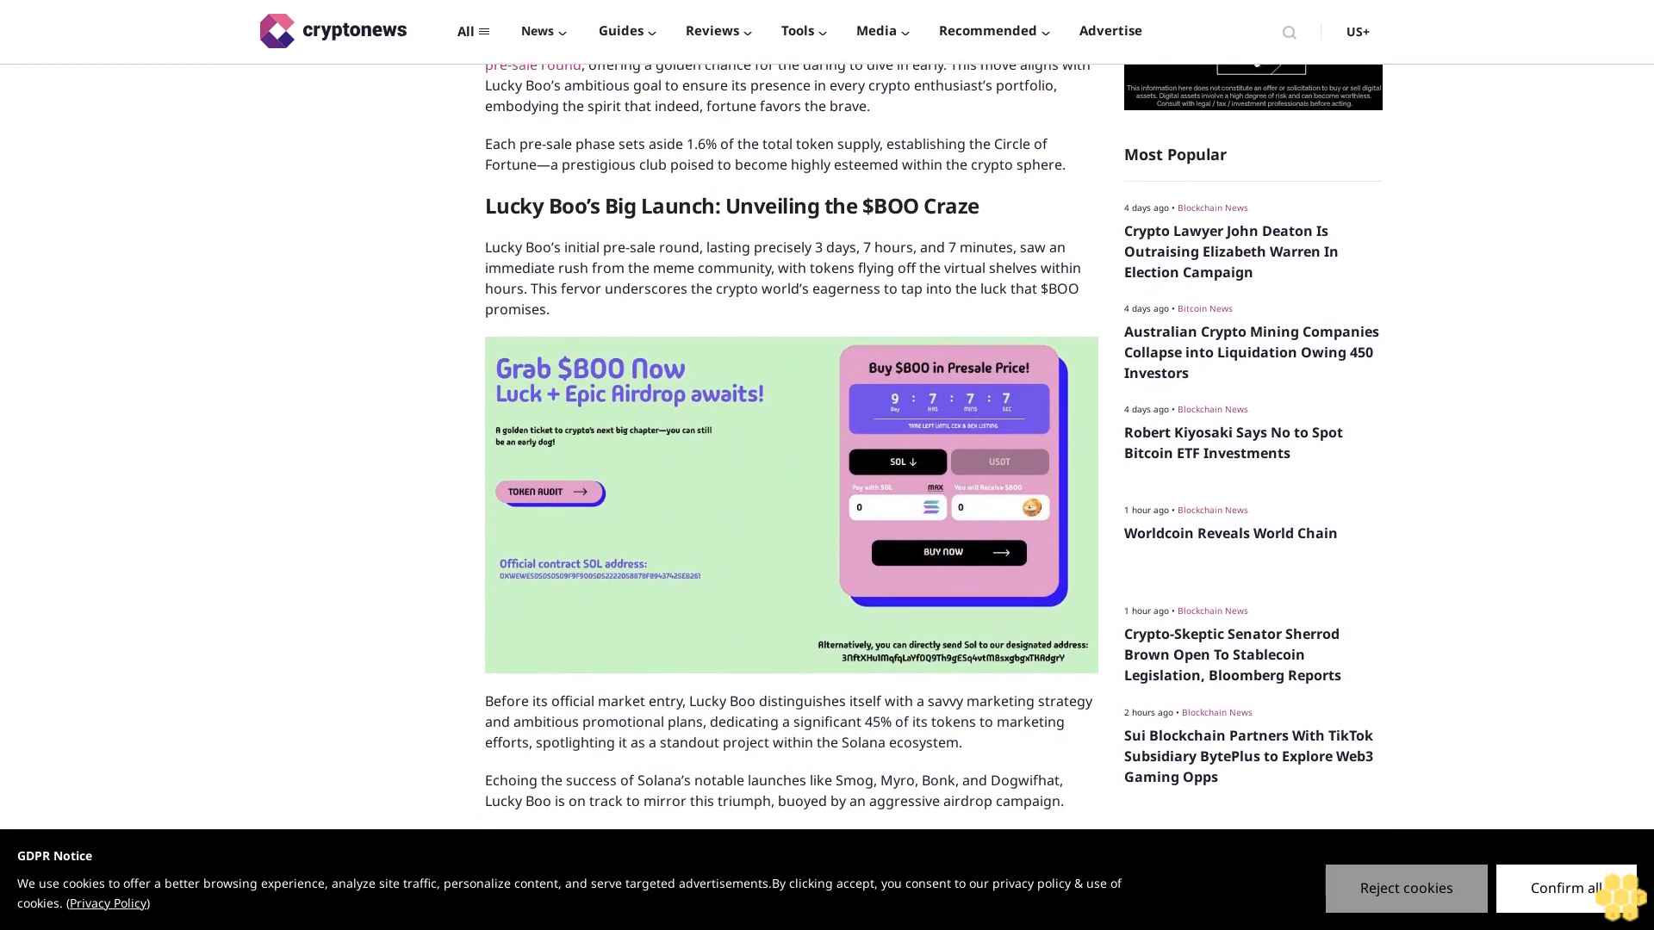
scroll(down, 3)
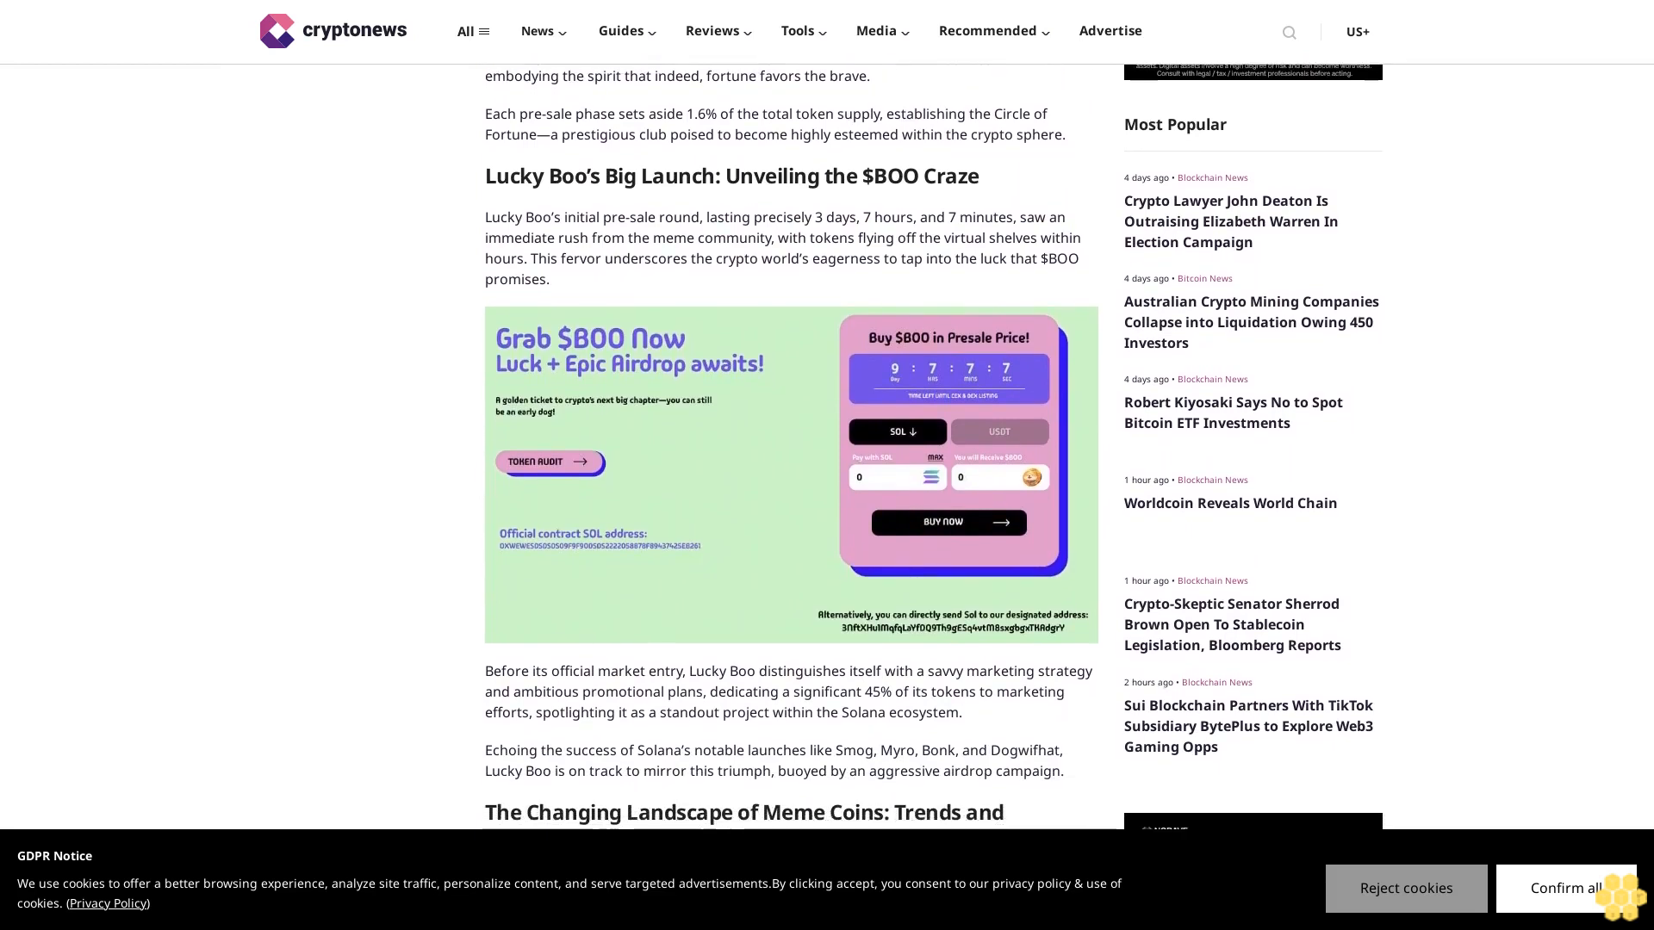
scroll(down, 3)
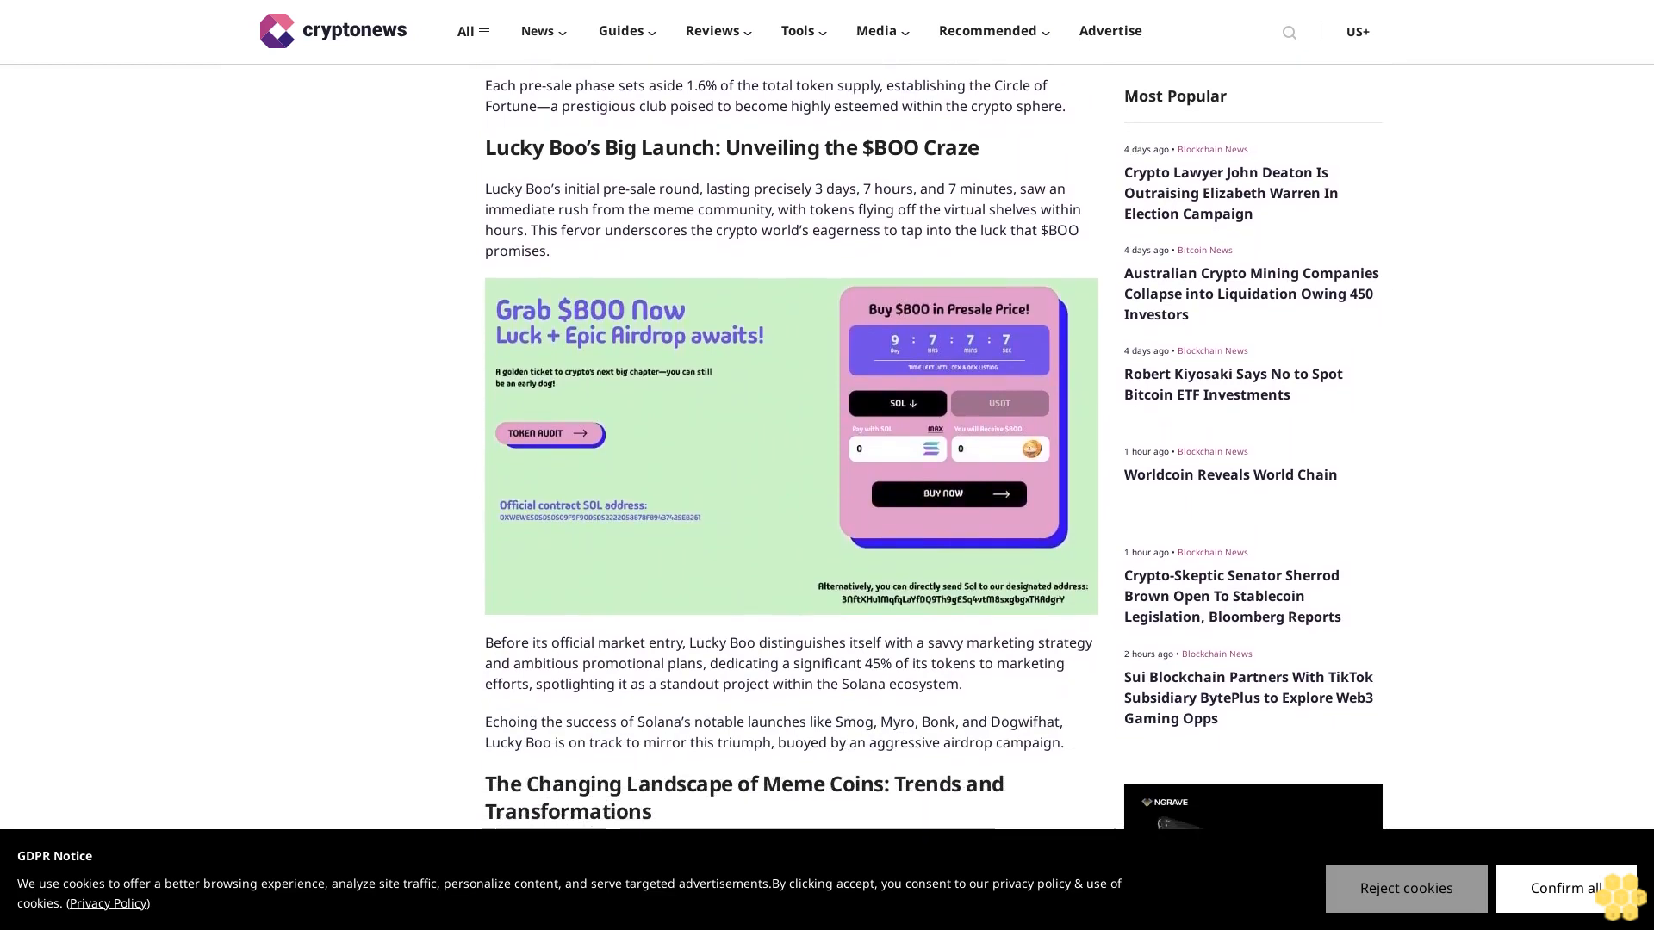
scroll(down, 3)
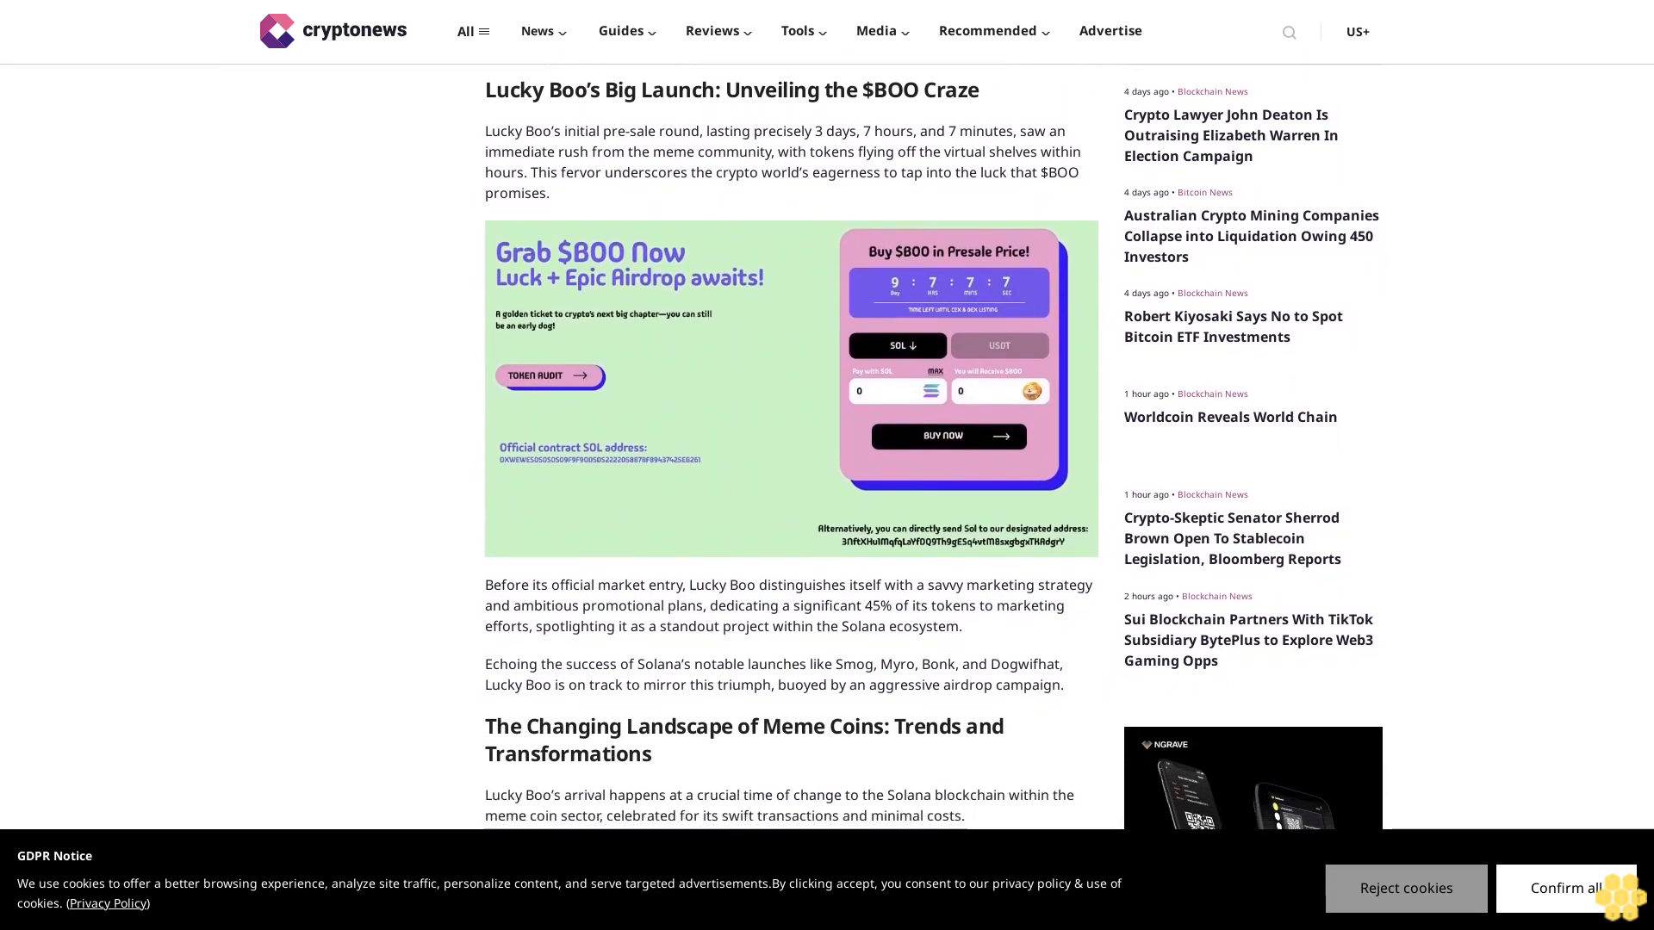
scroll(down, 3)
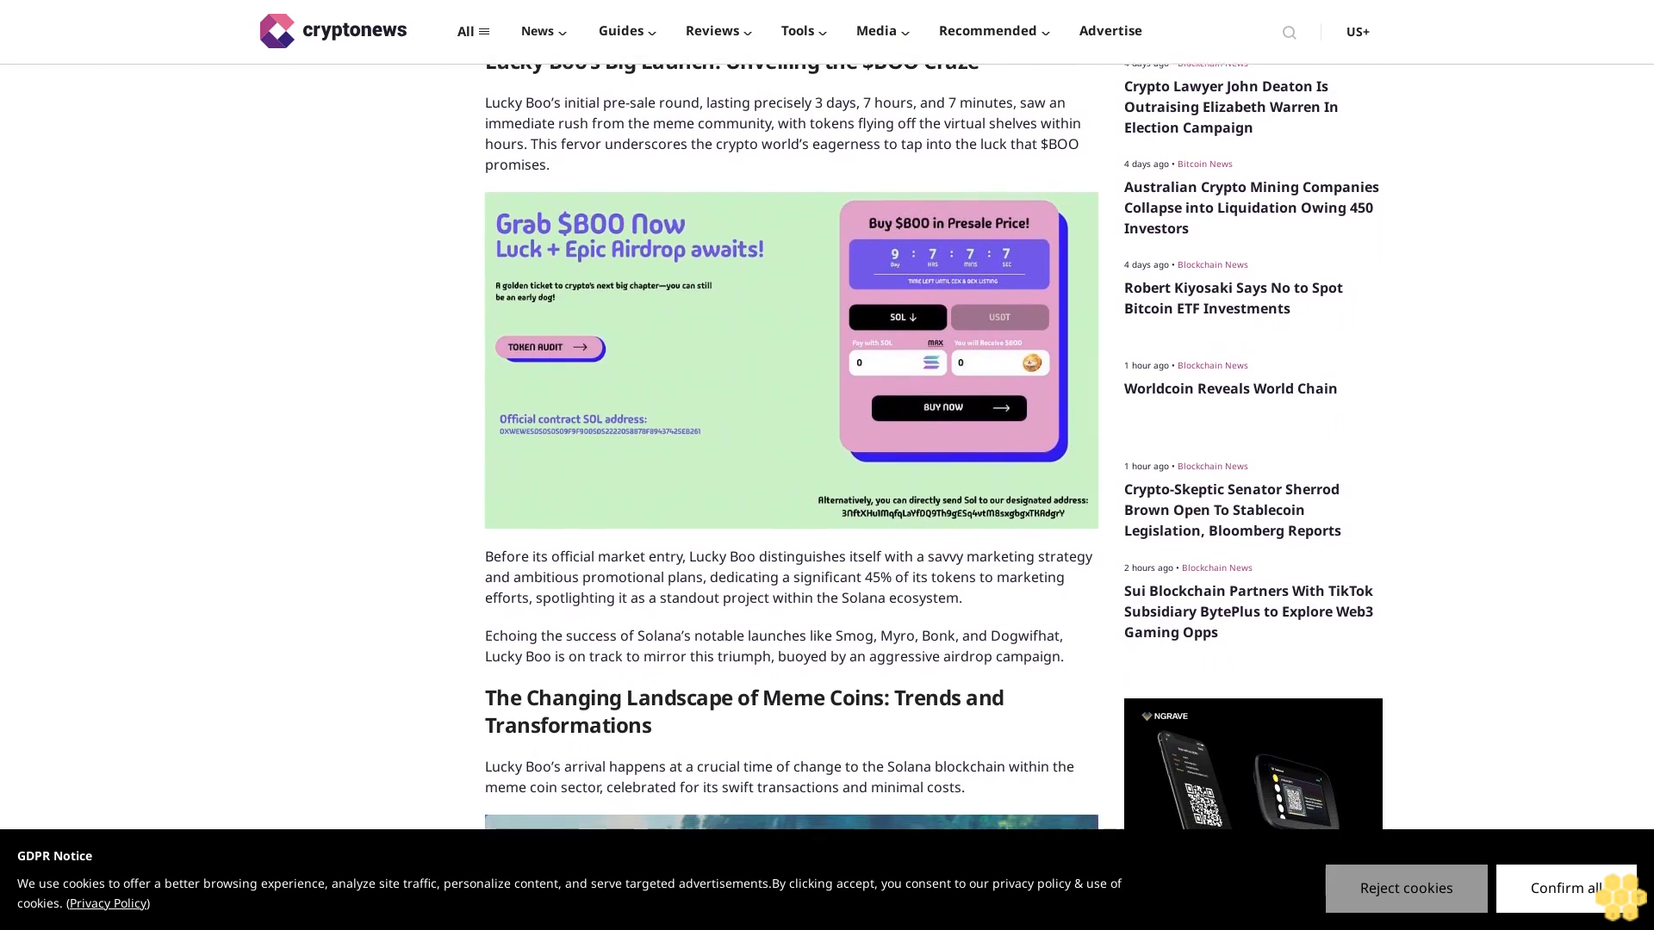
scroll(down, 3)
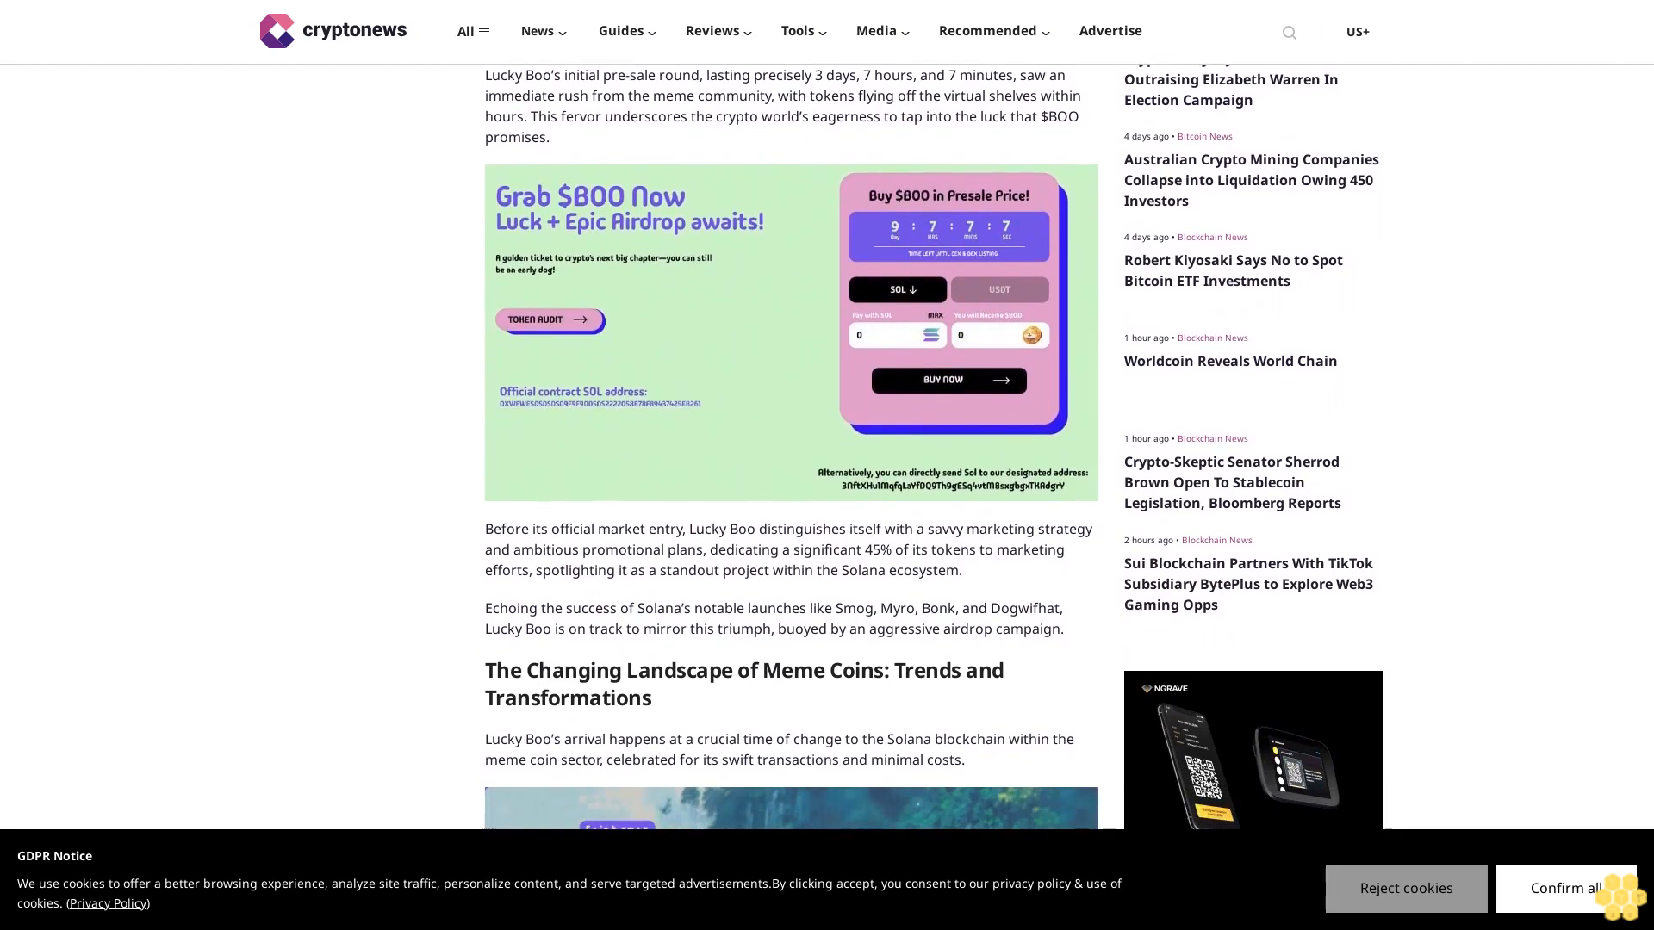
scroll(down, 3)
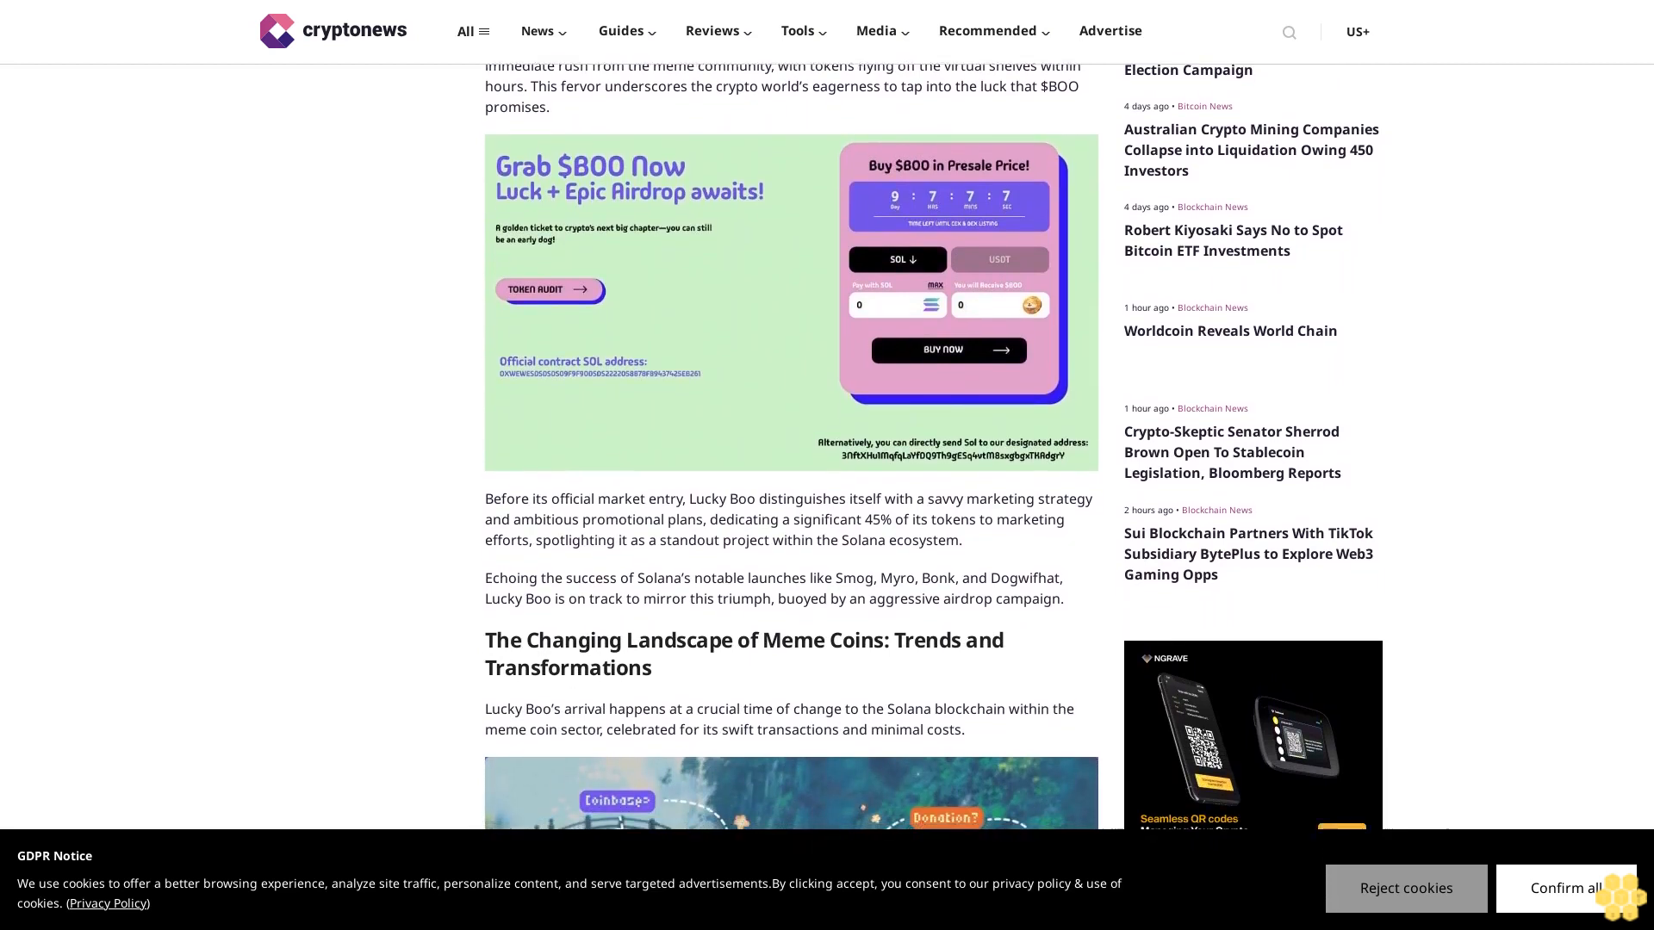
scroll(down, 3)
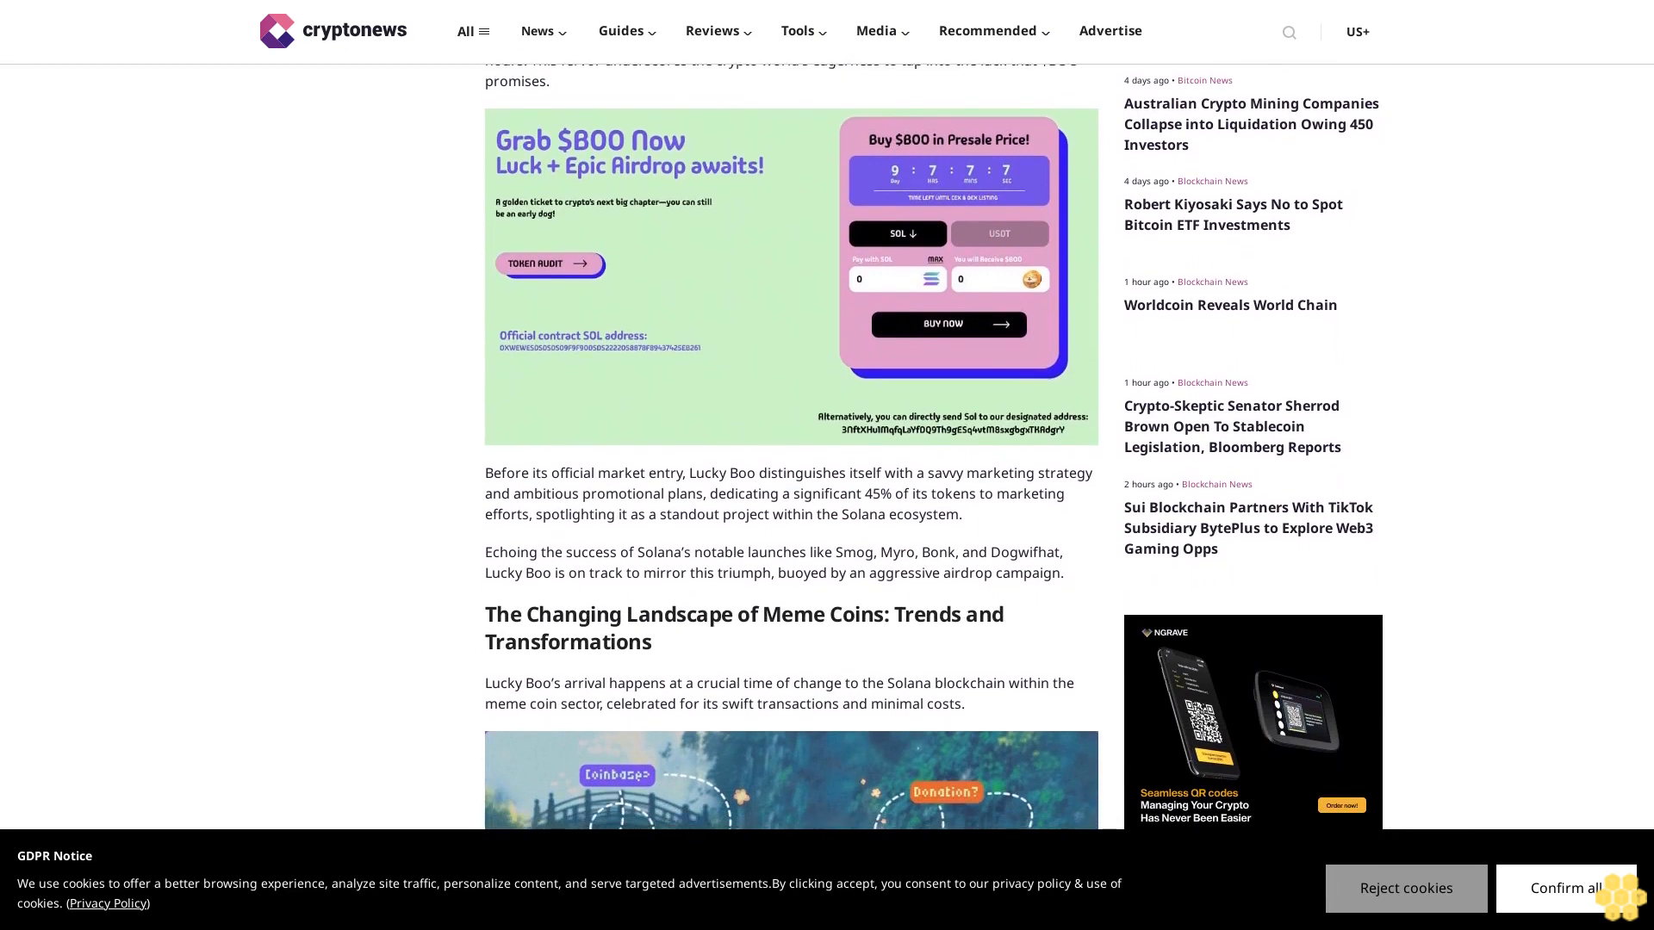
scroll(down, 3)
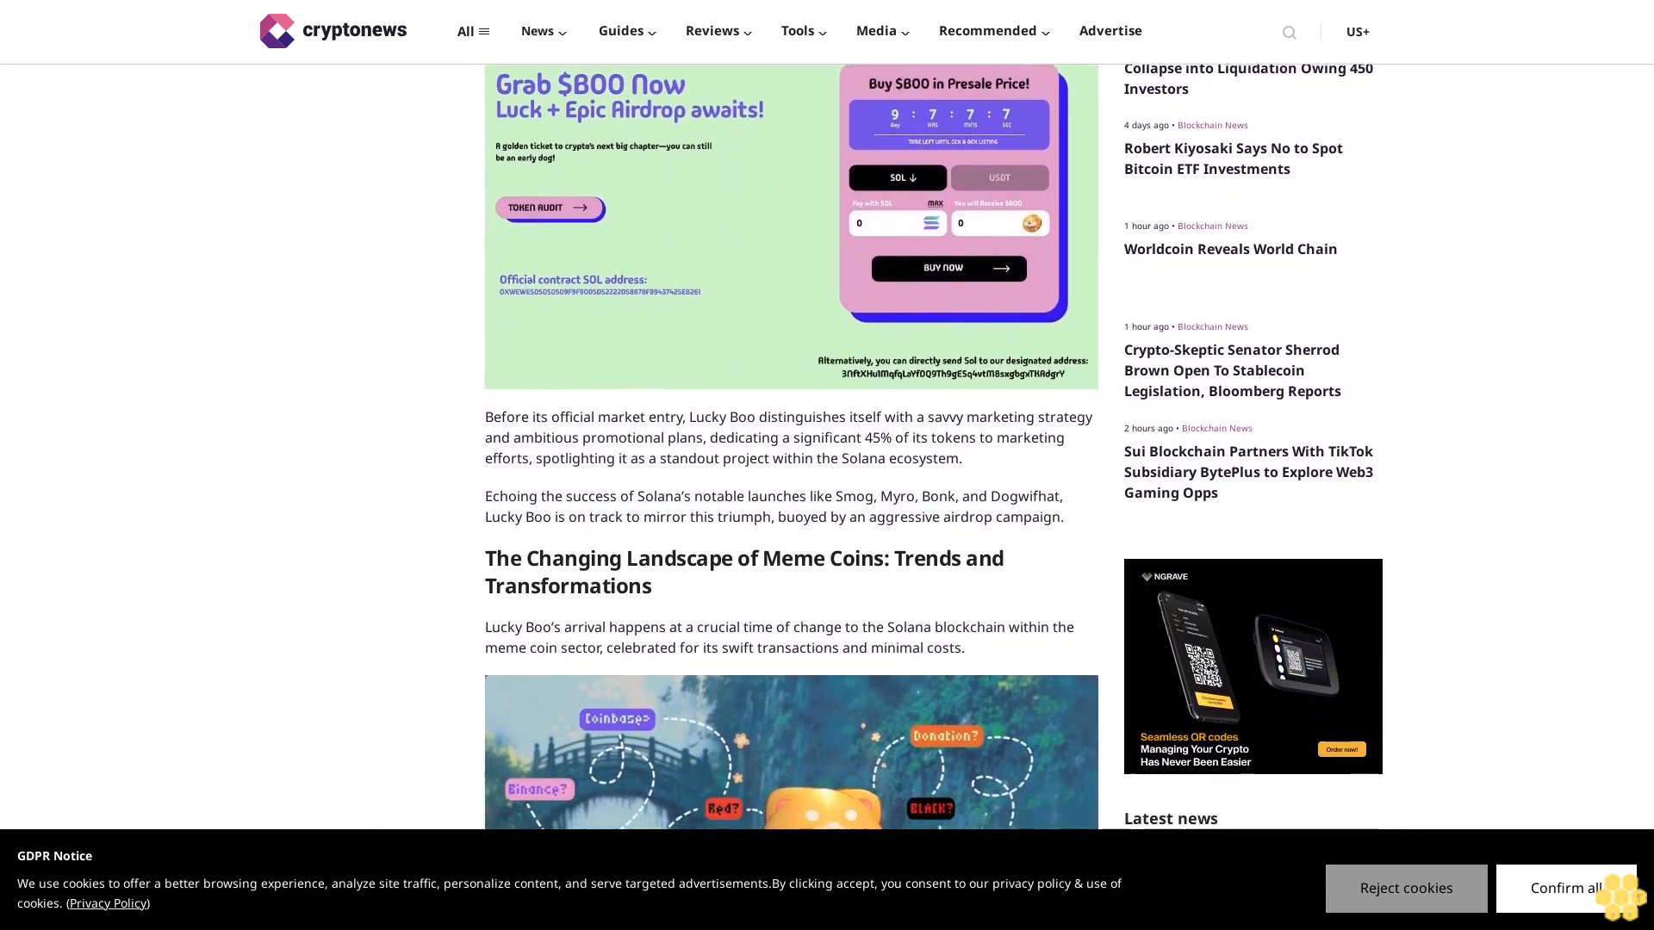
scroll(down, 3)
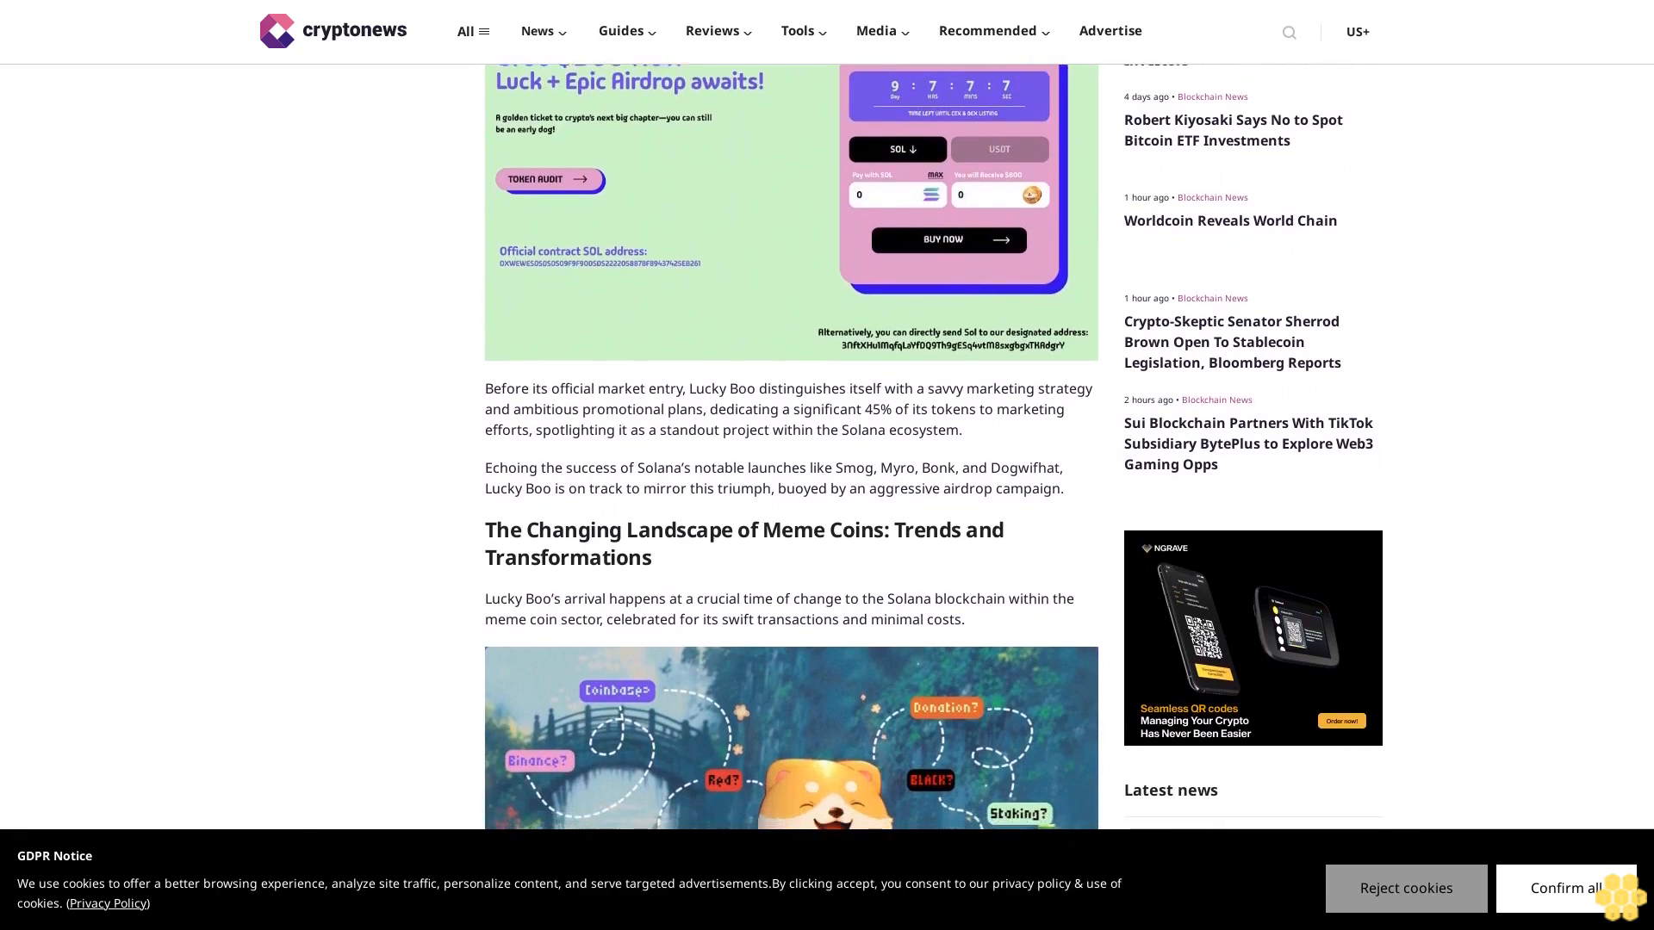
scroll(down, 3)
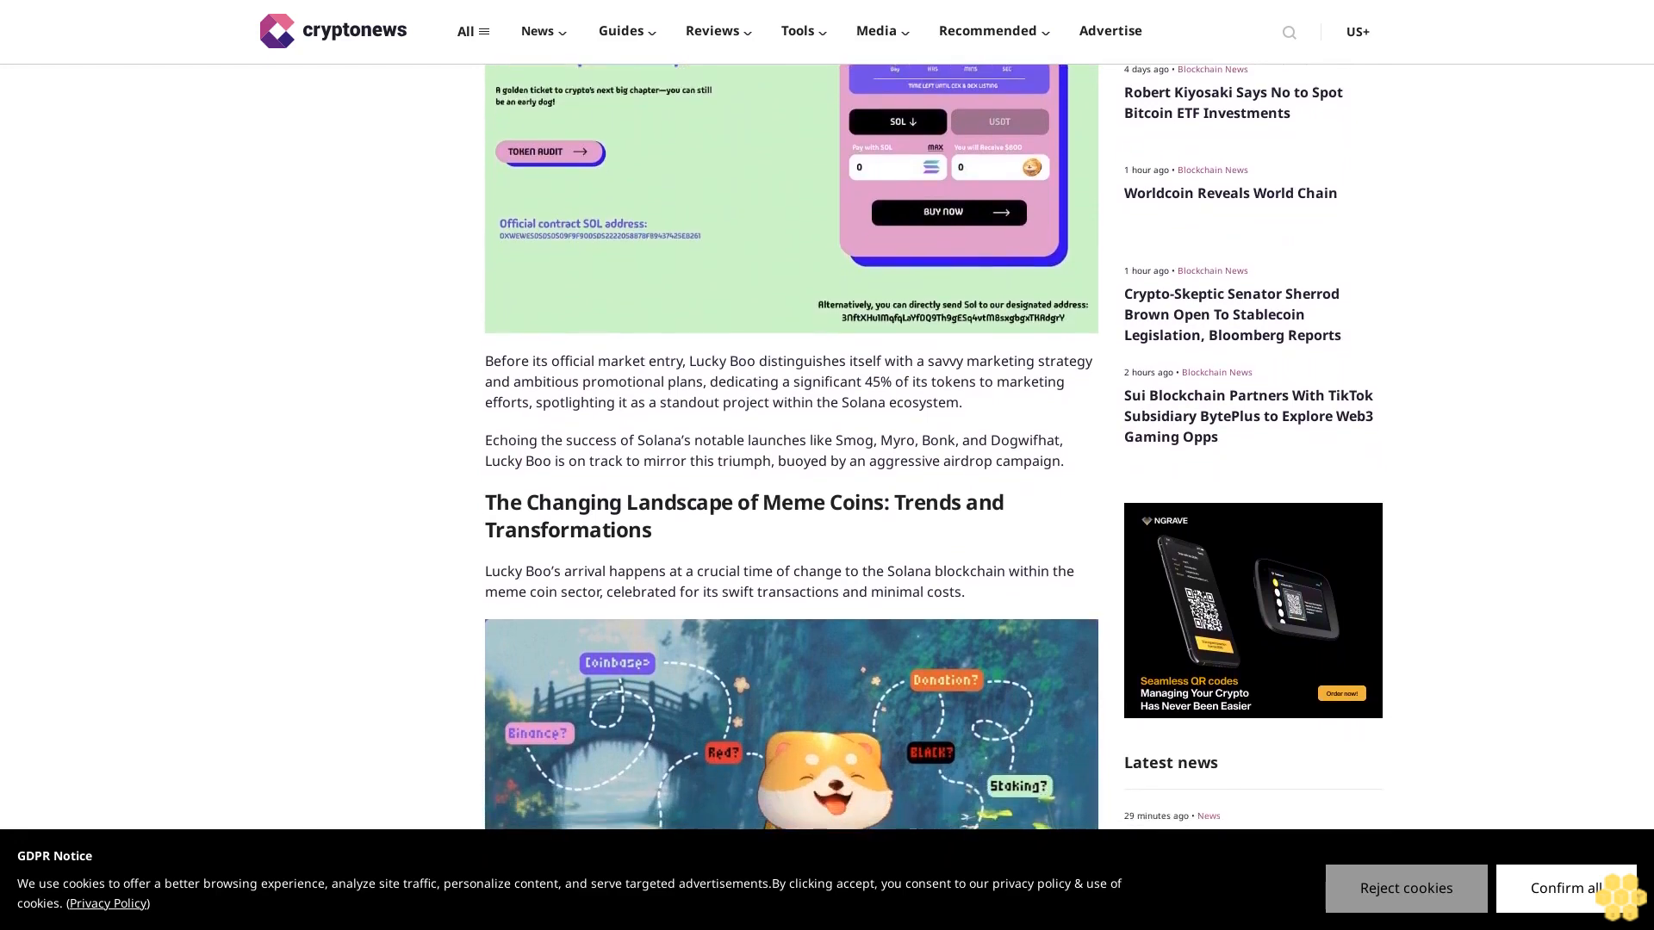
scroll(down, 3)
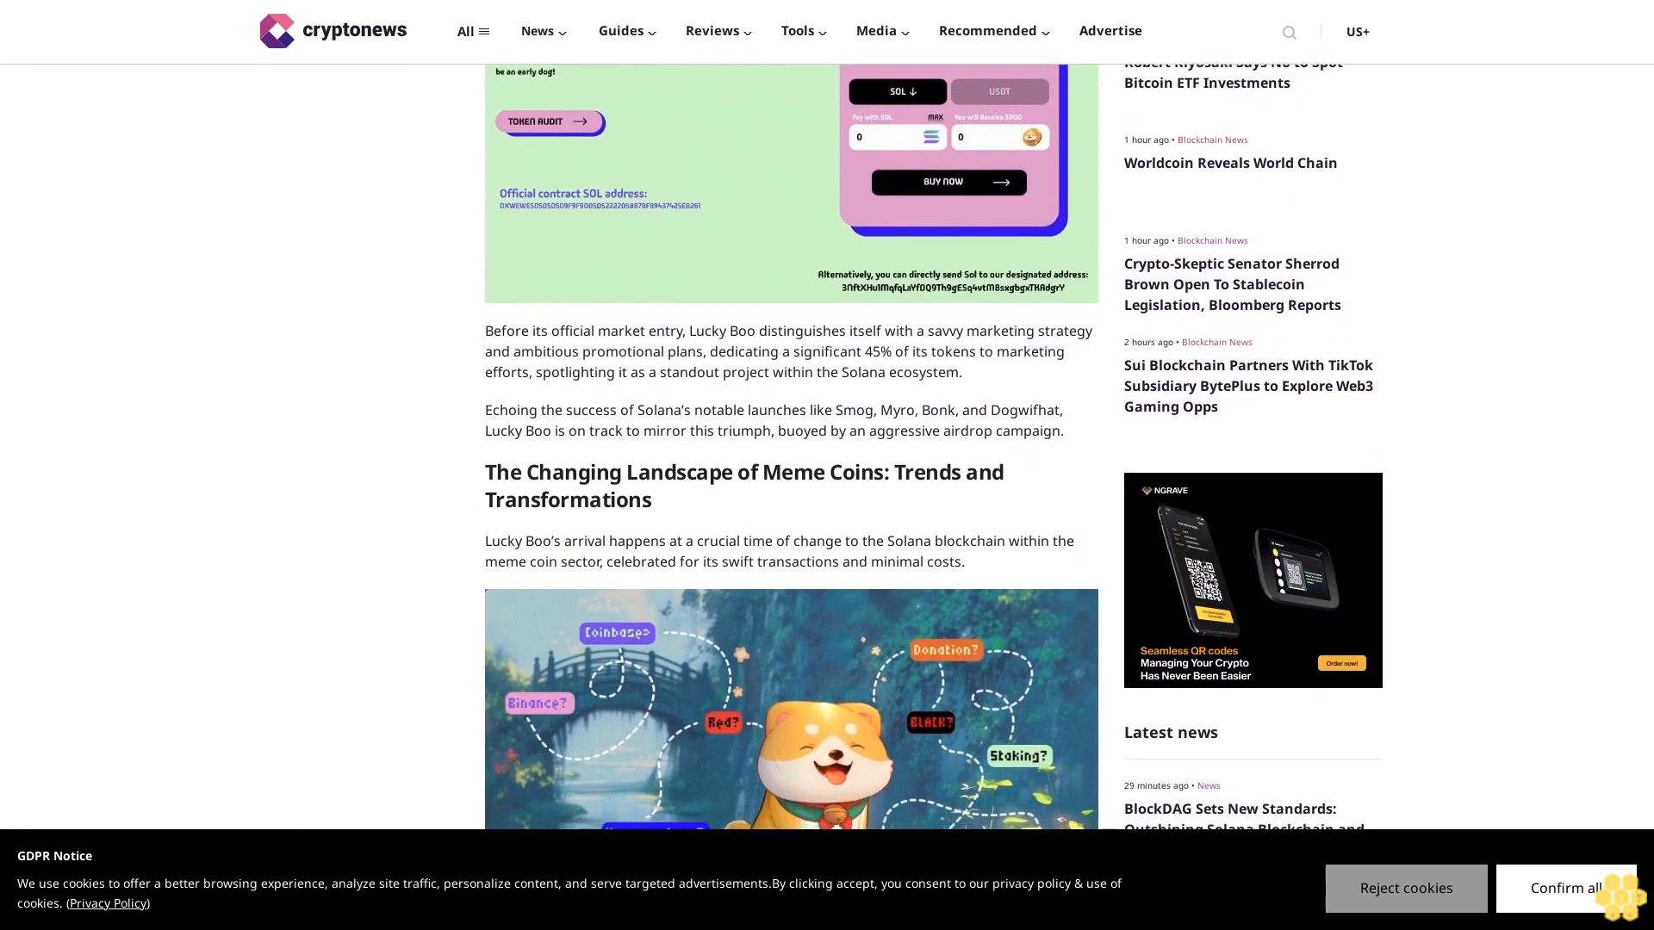
scroll(down, 3)
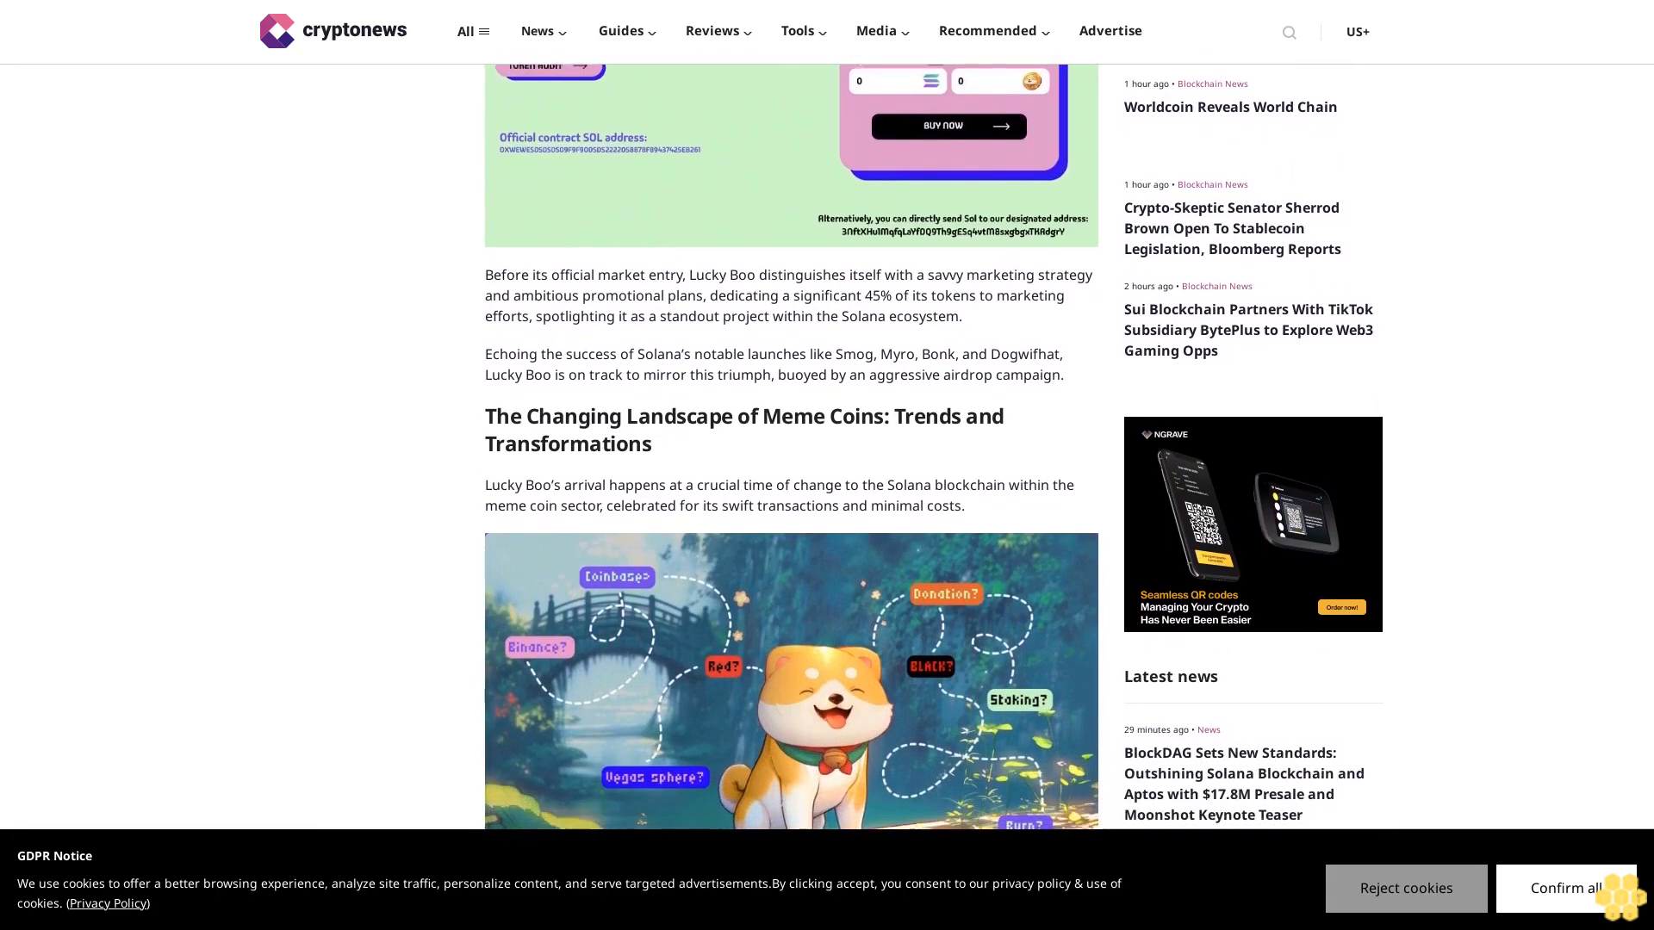
scroll(down, 3)
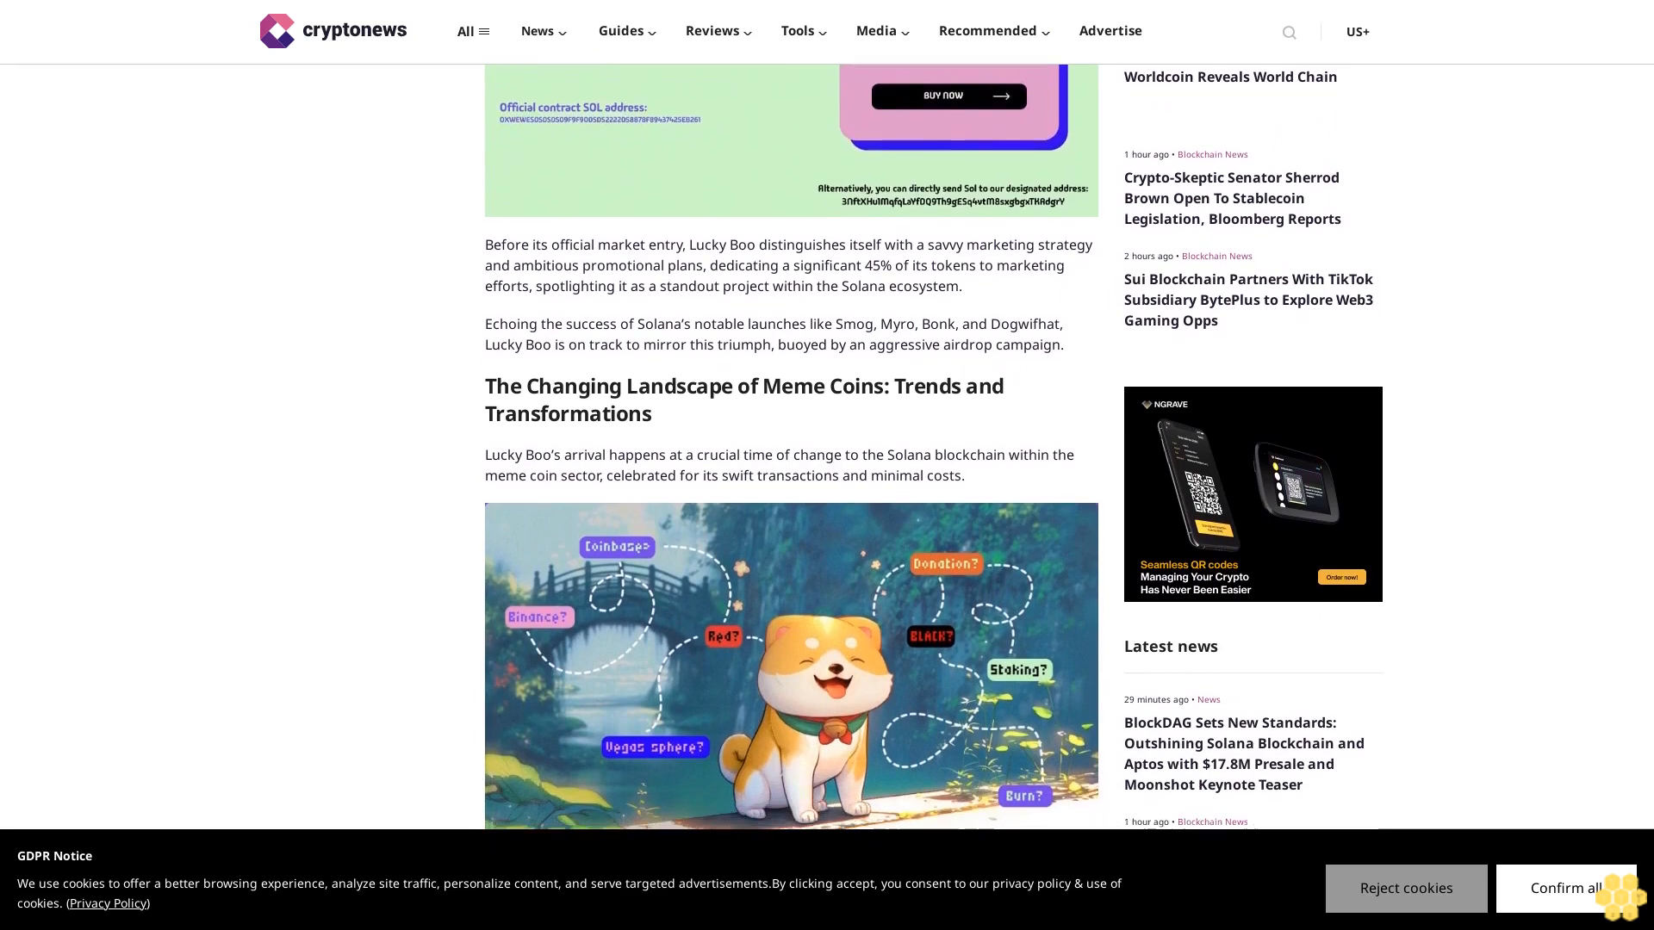
scroll(down, 3)
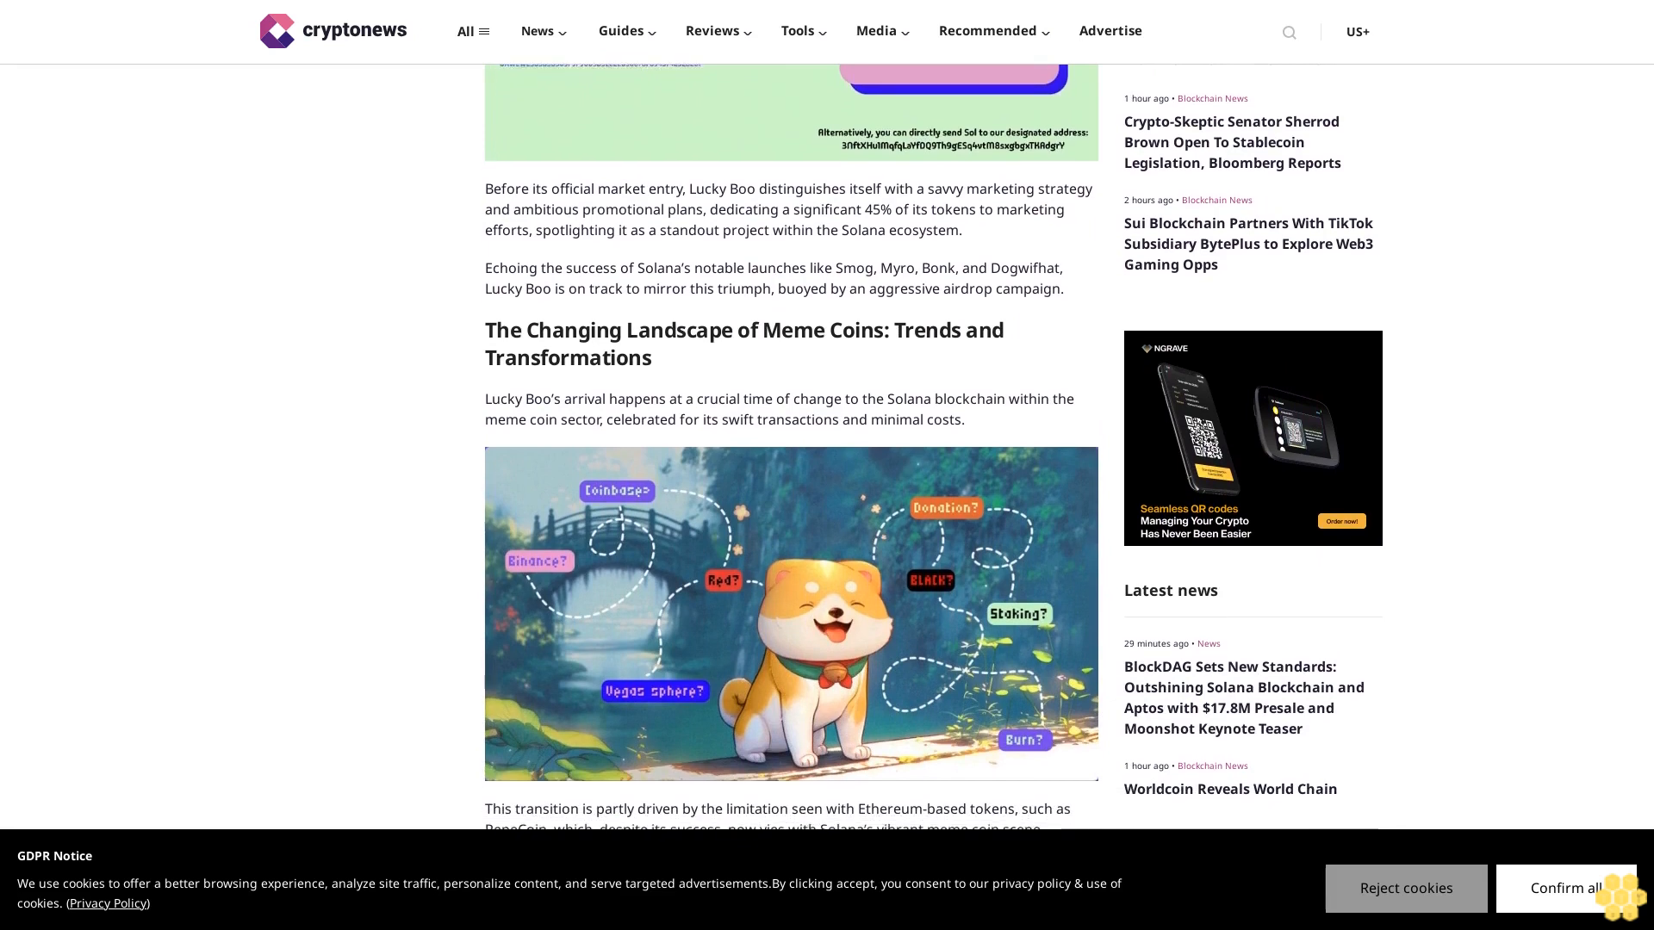
scroll(down, 3)
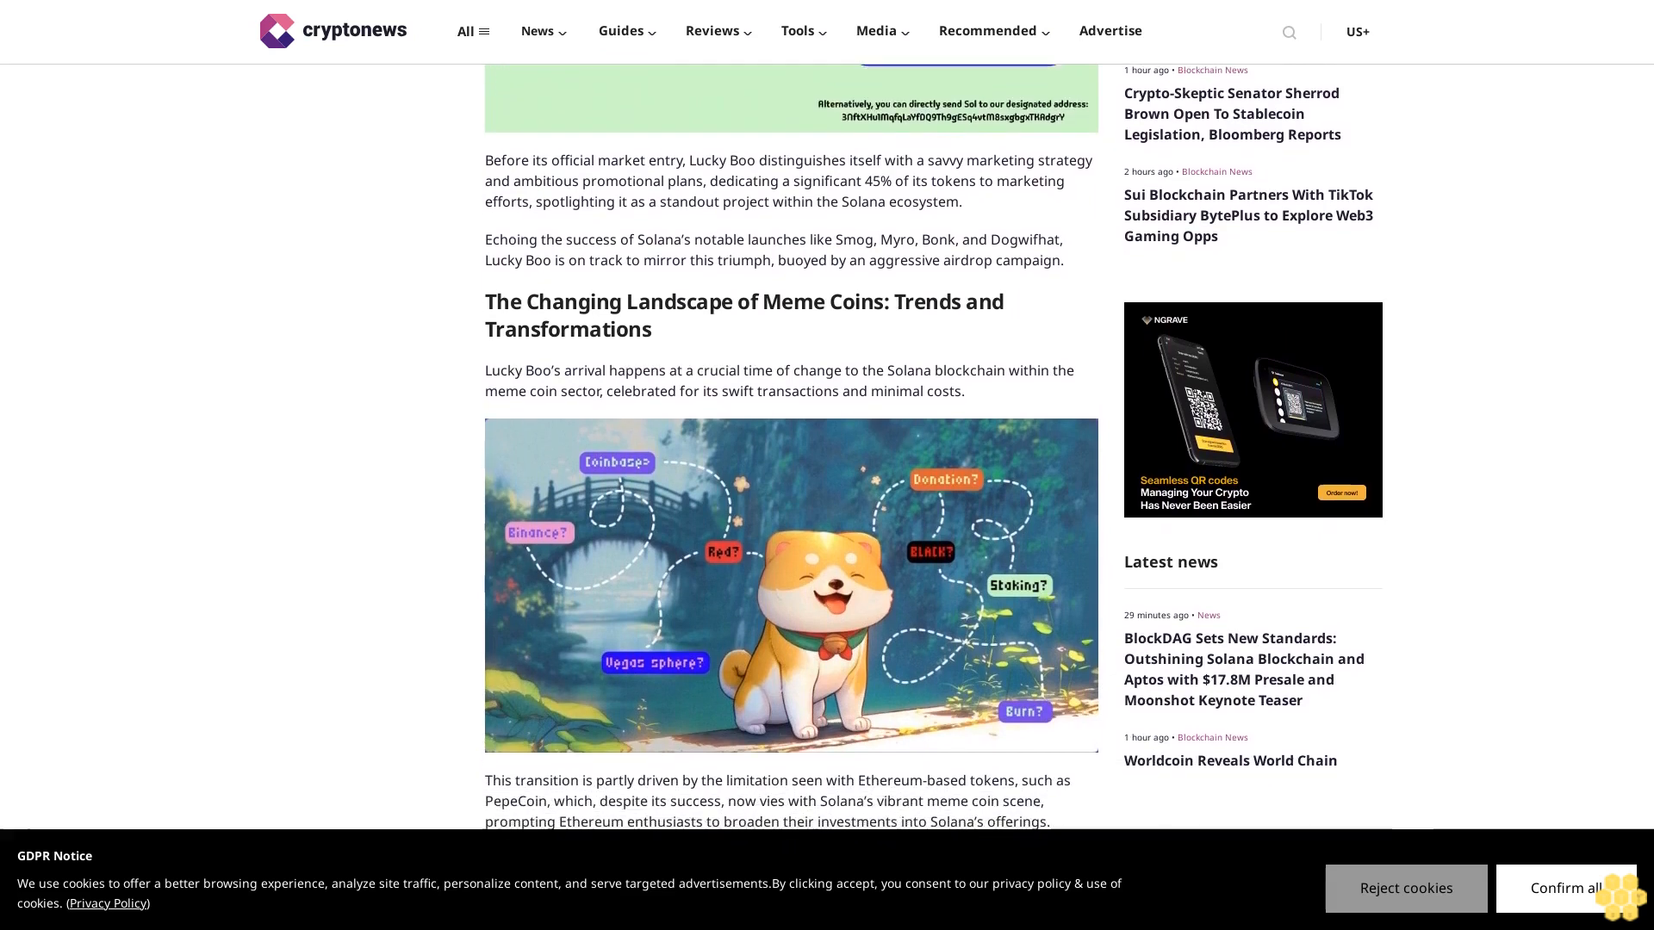
scroll(down, 3)
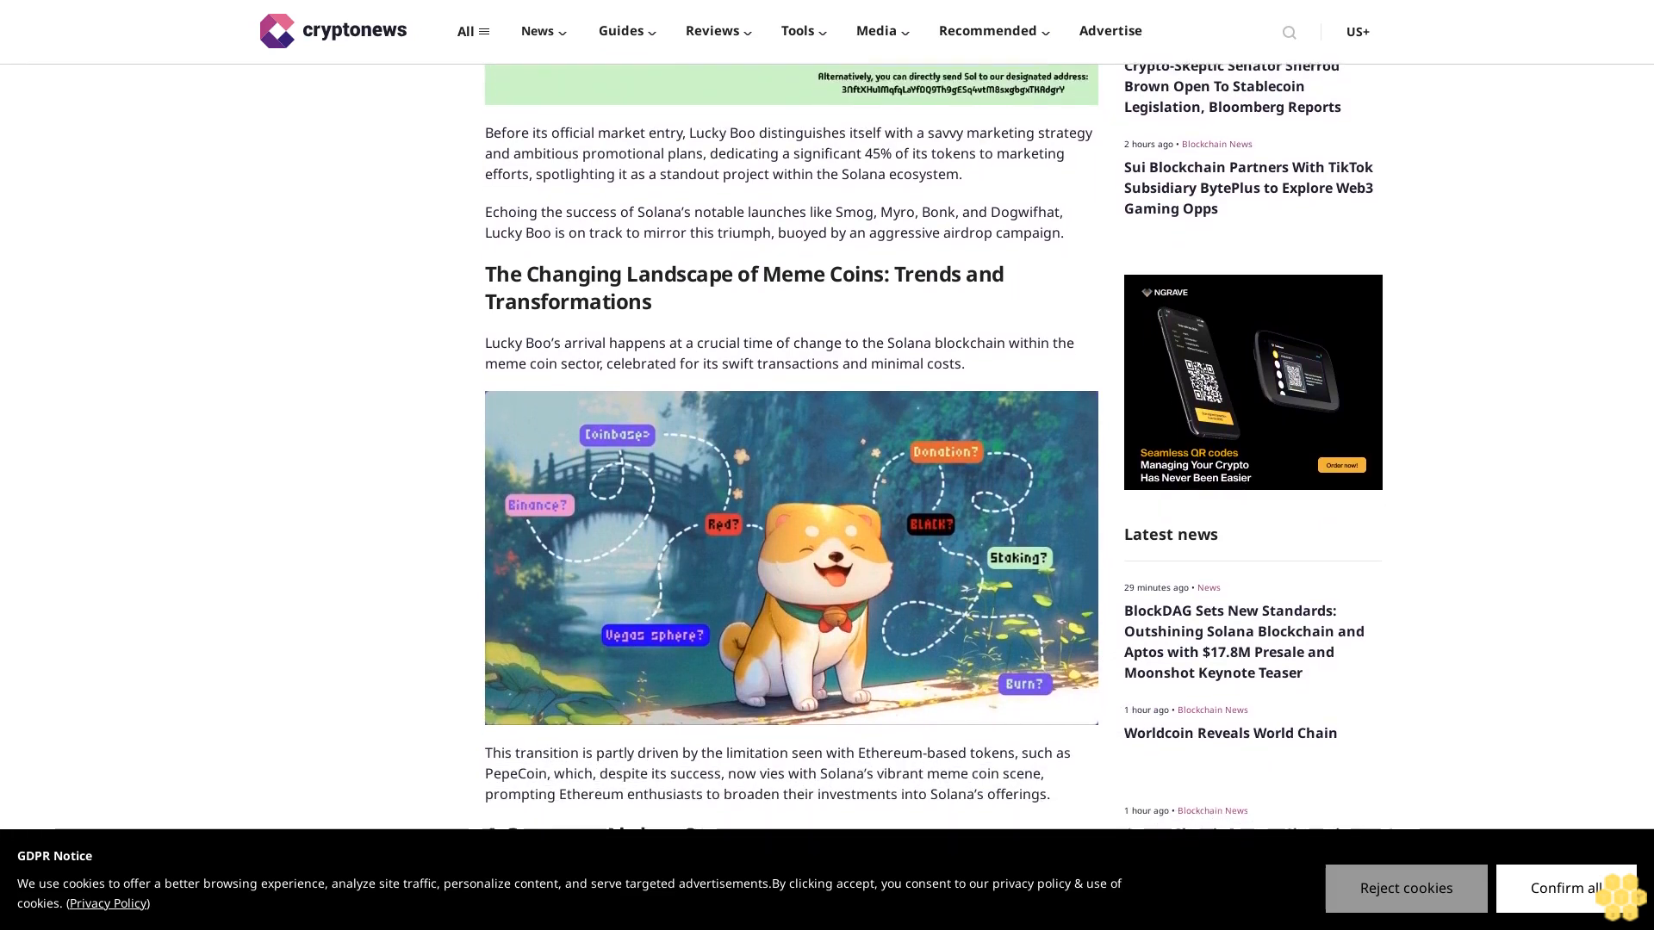
scroll(down, 3)
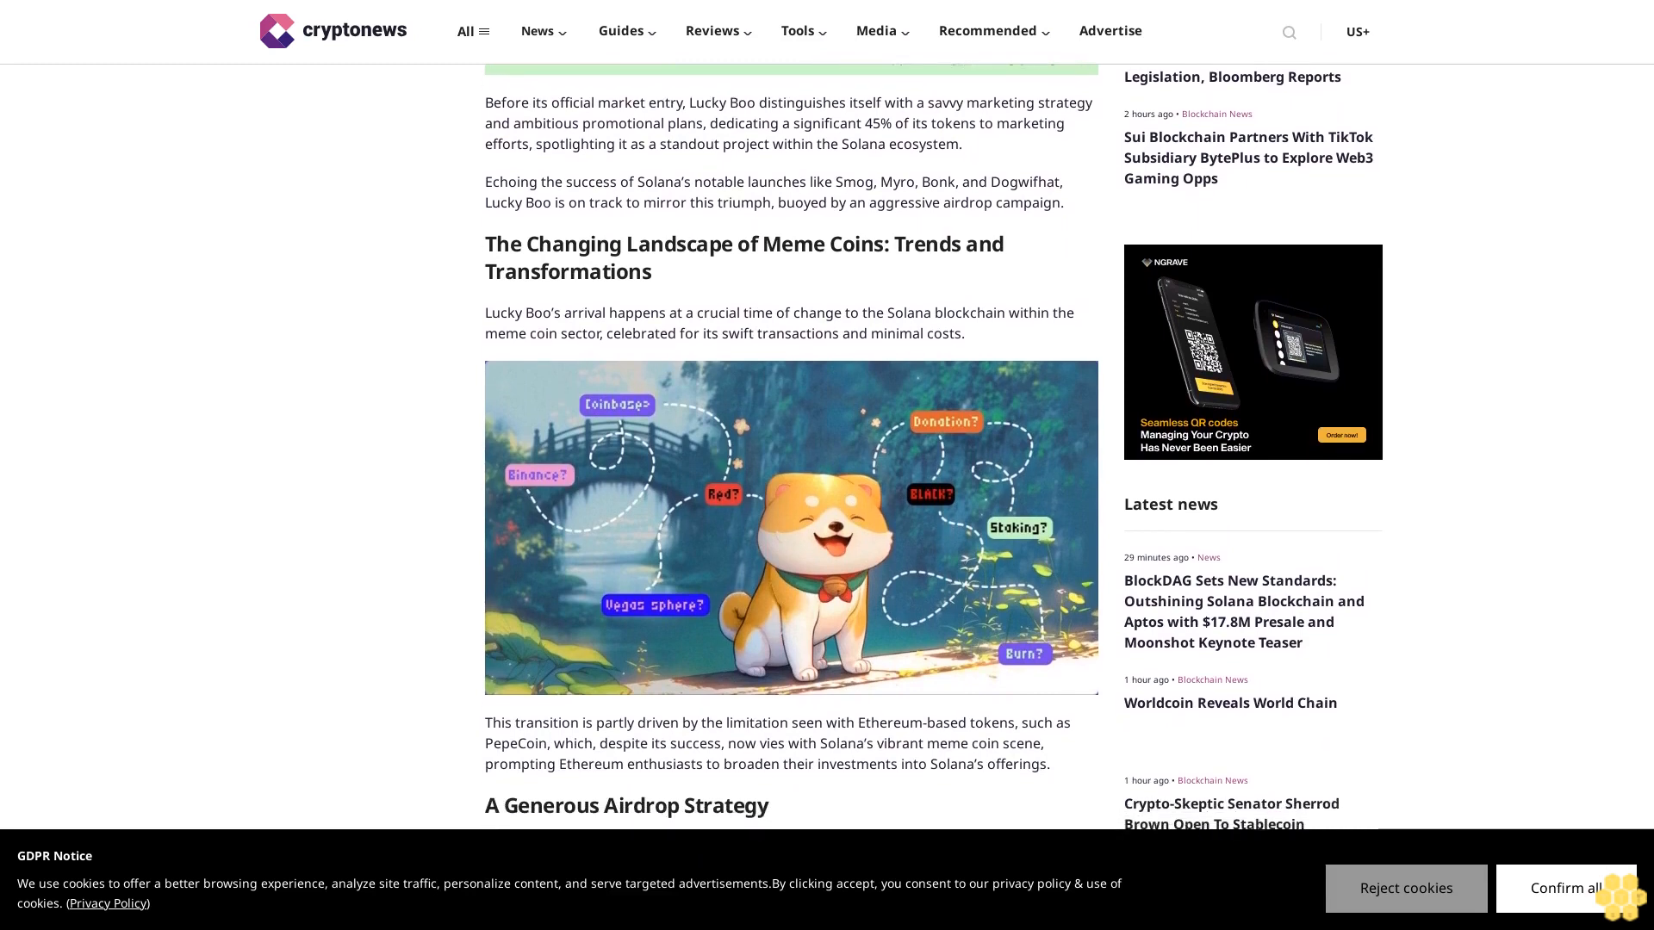
scroll(down, 3)
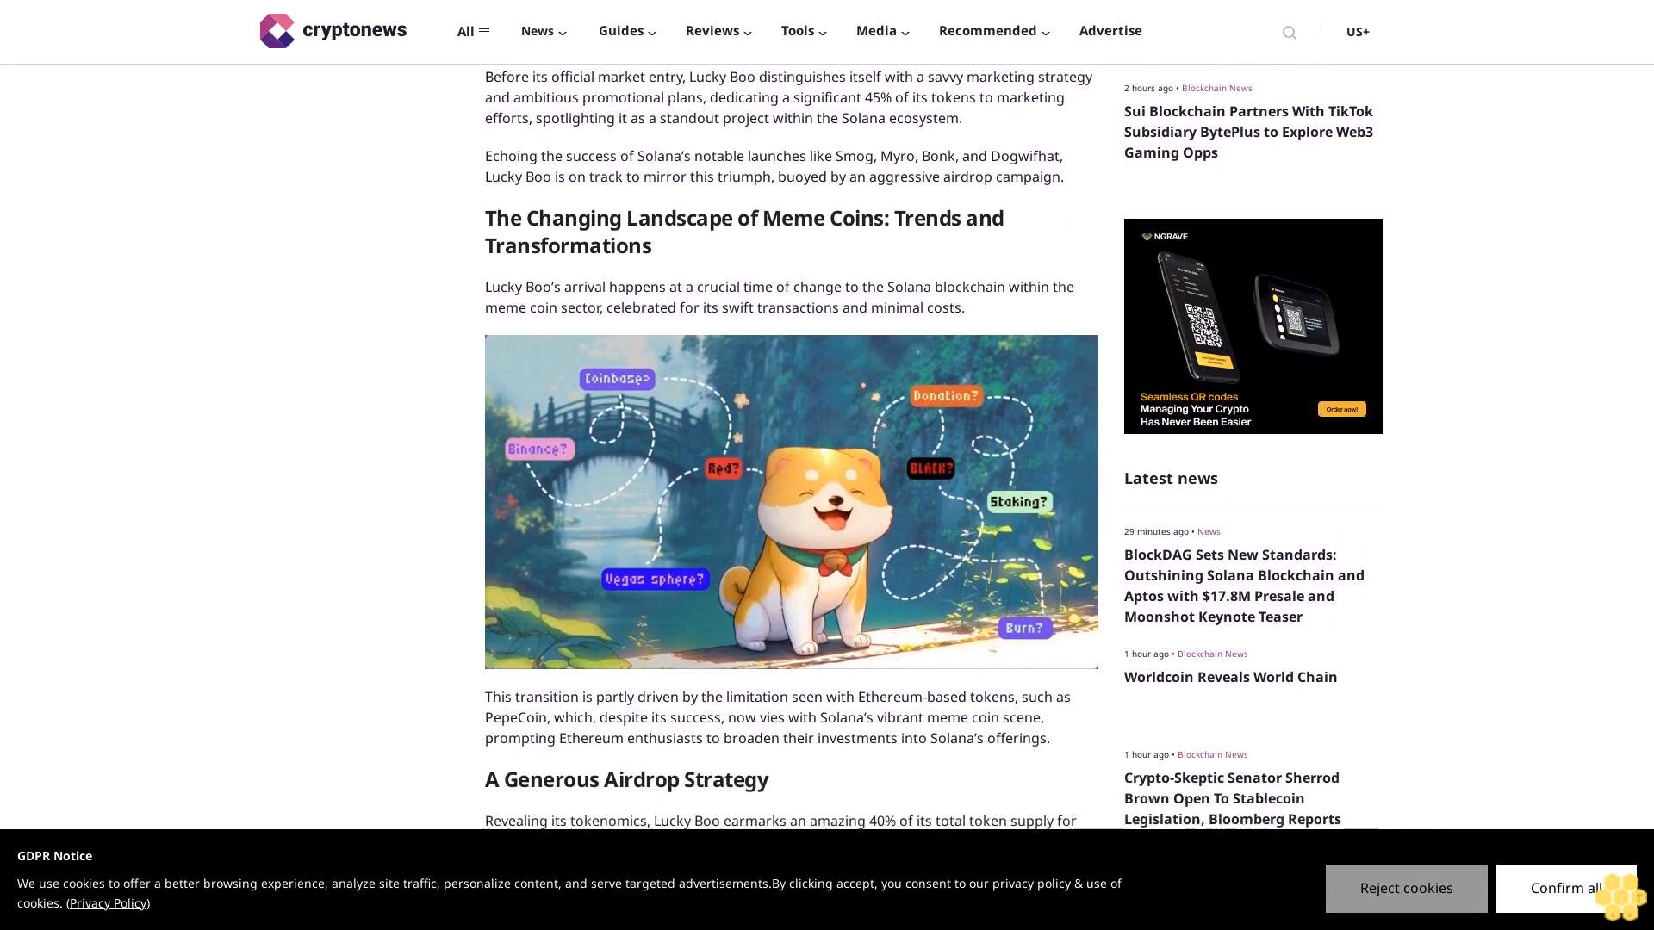
scroll(down, 3)
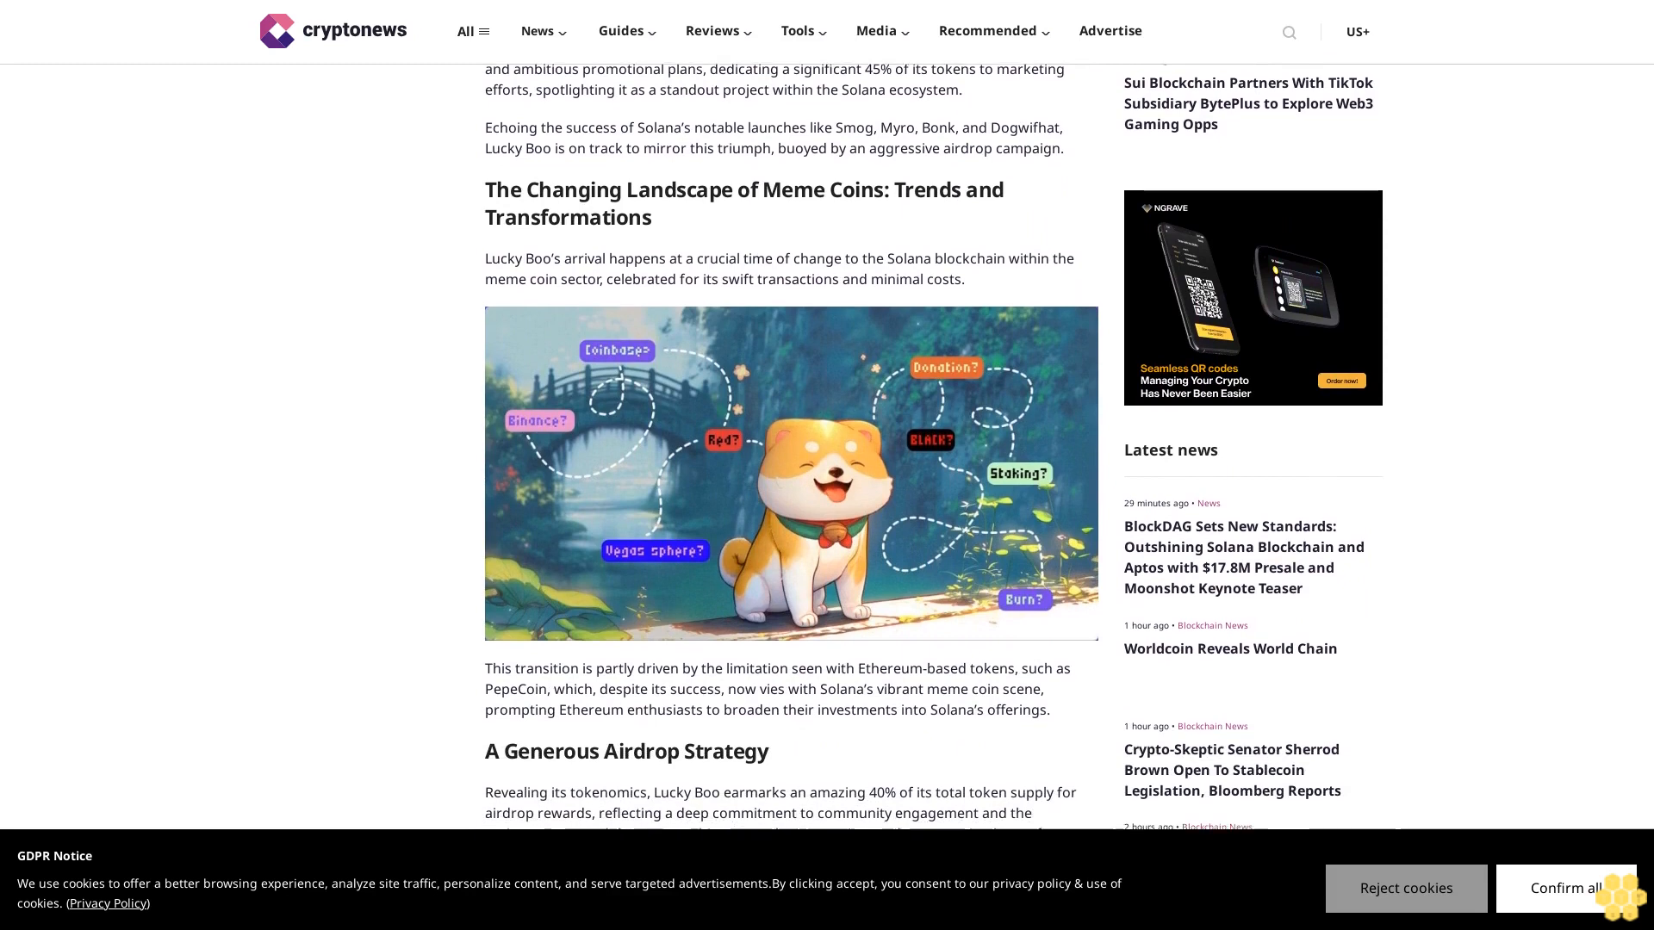
scroll(down, 3)
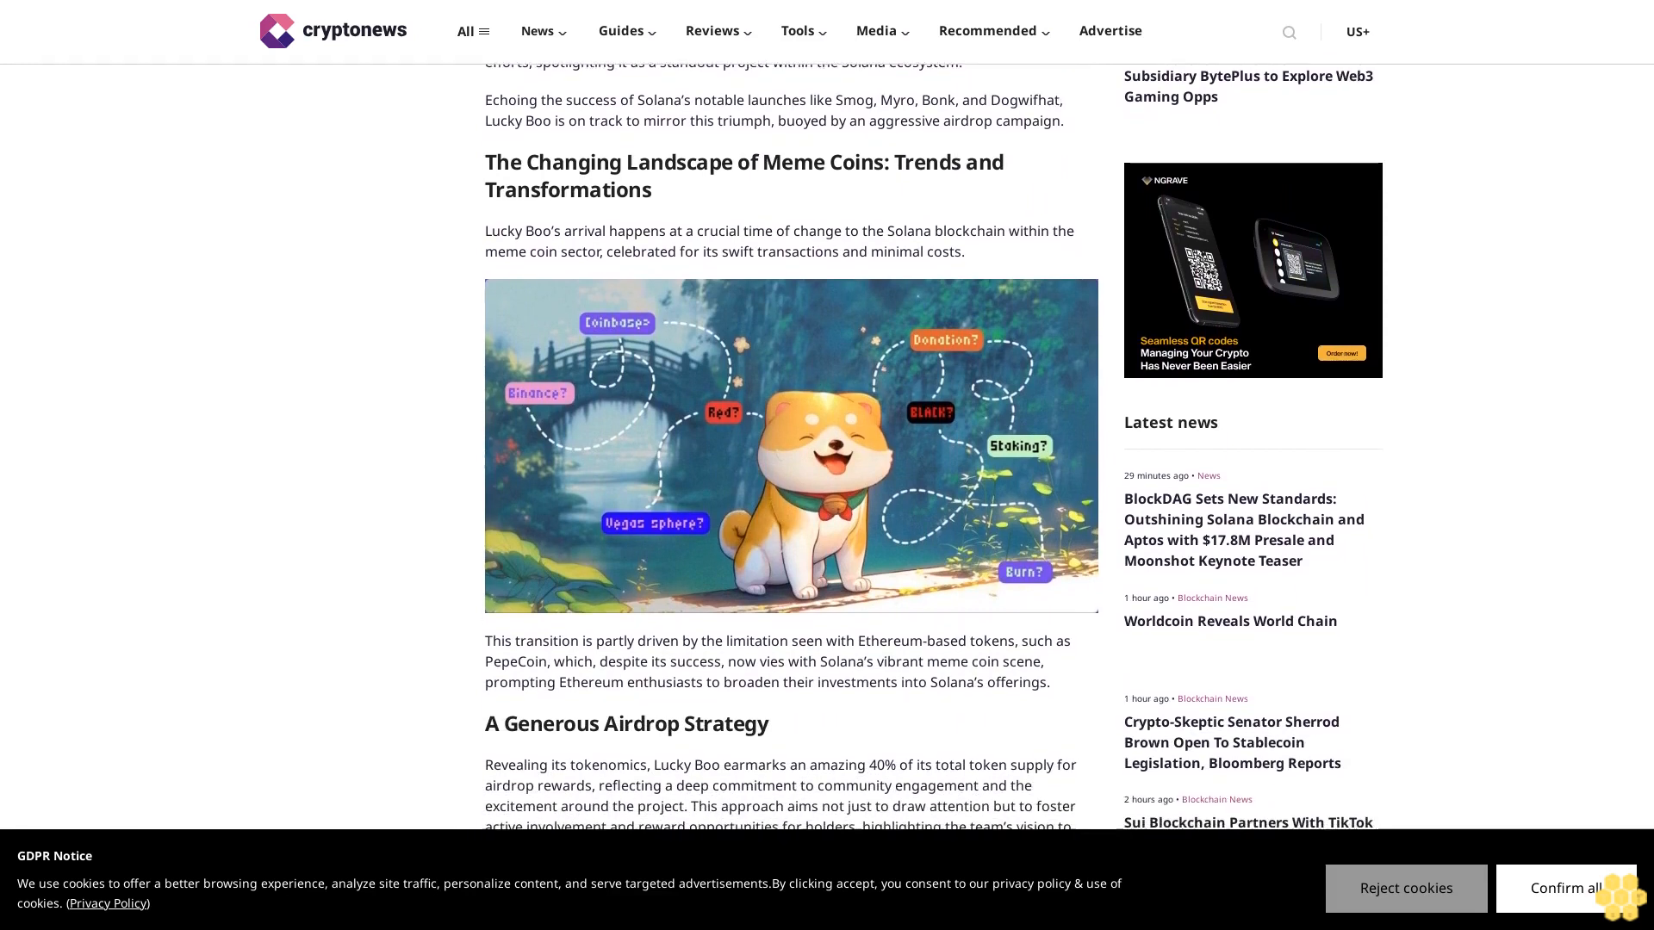
scroll(down, 3)
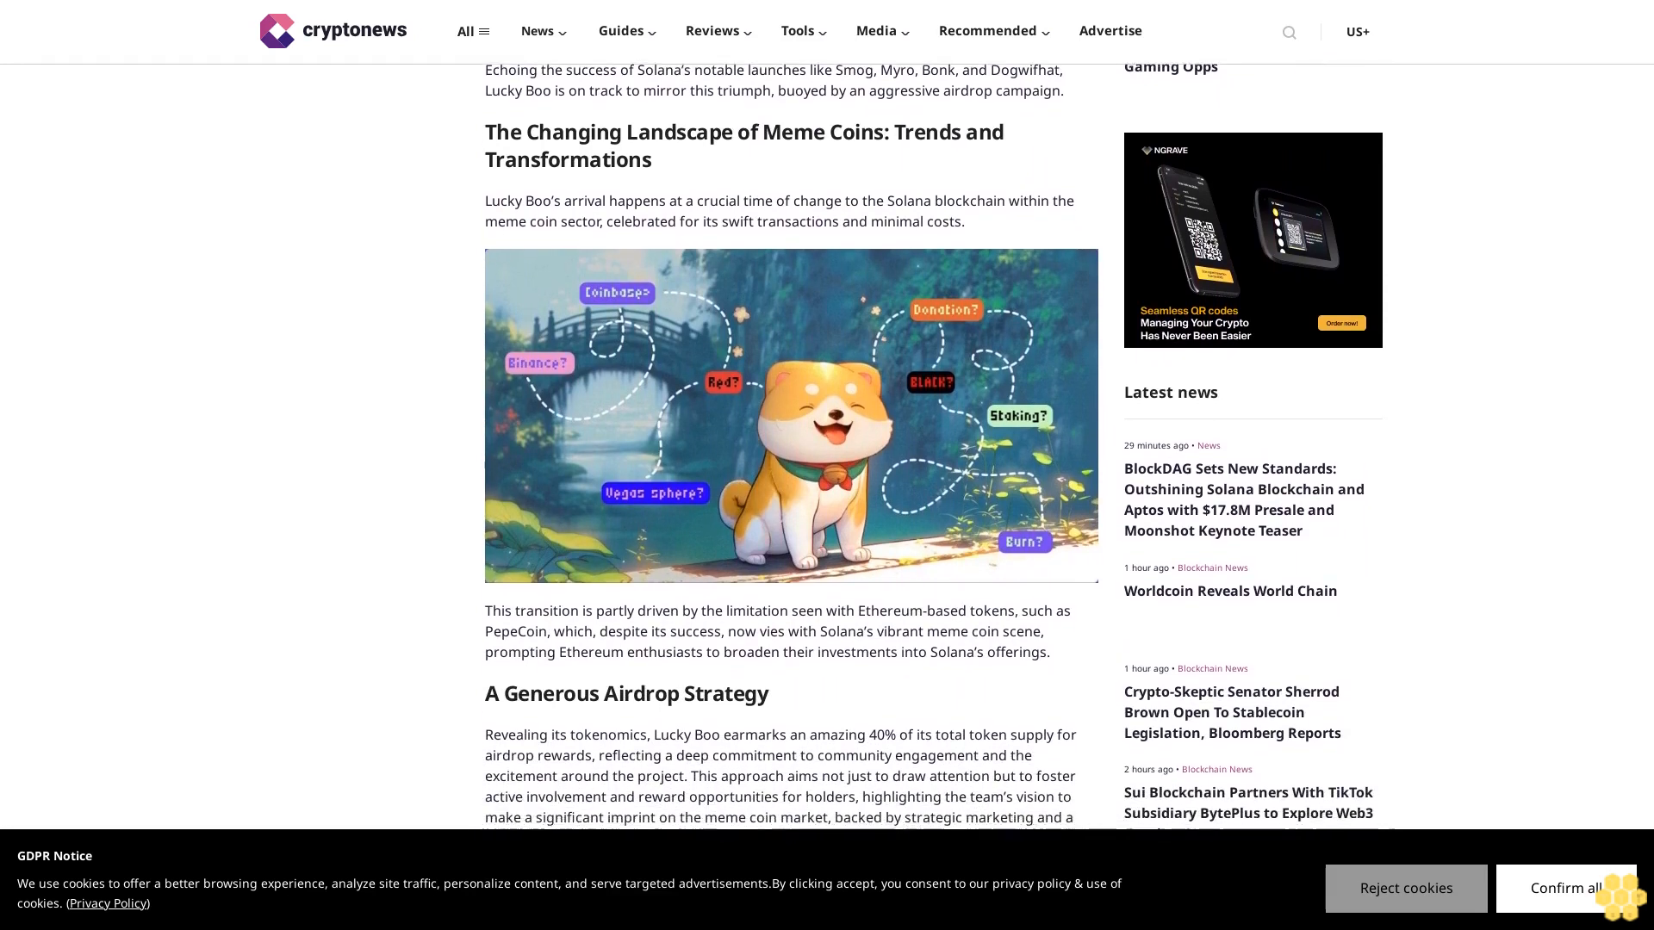
scroll(down, 3)
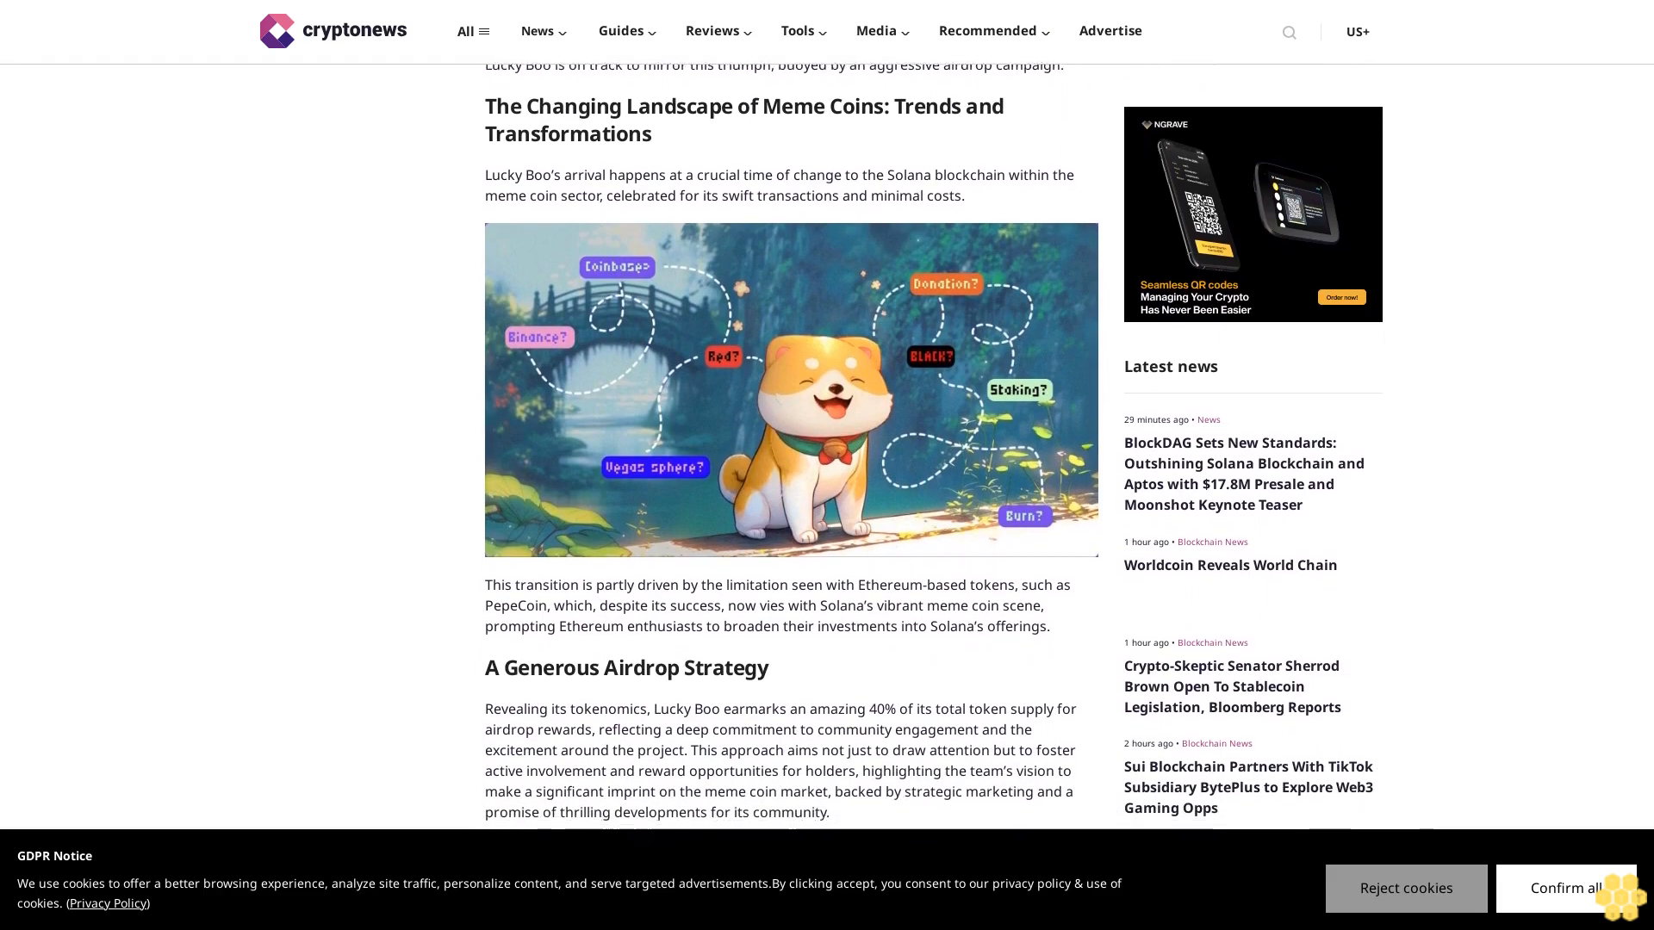
scroll(down, 3)
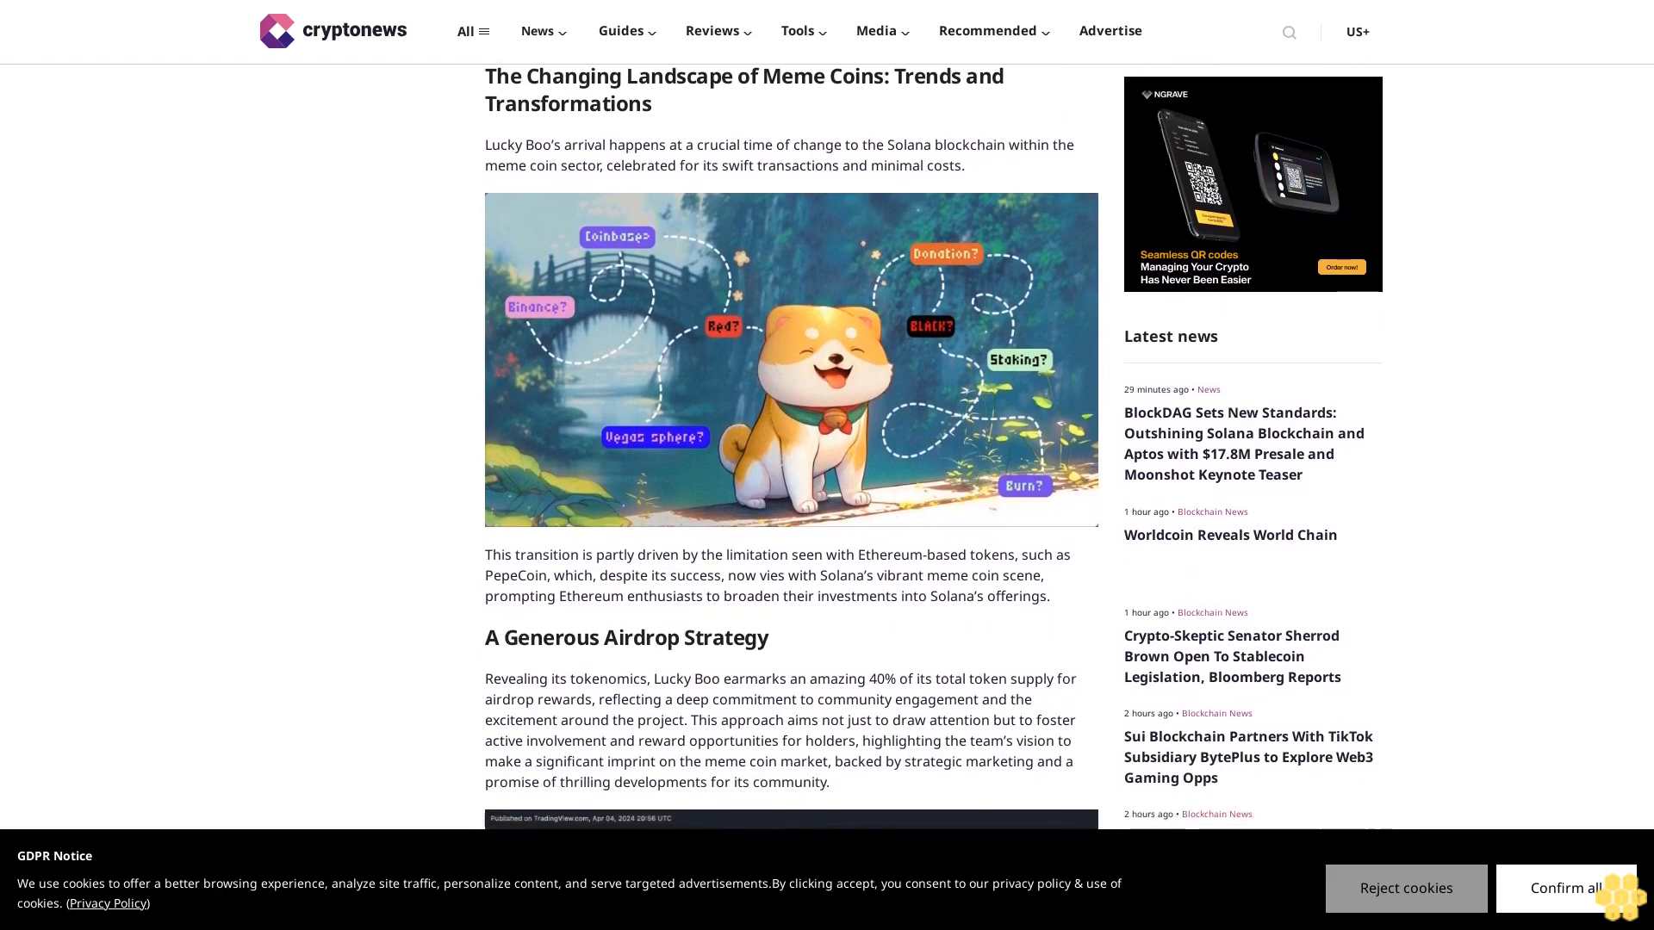
scroll(down, 3)
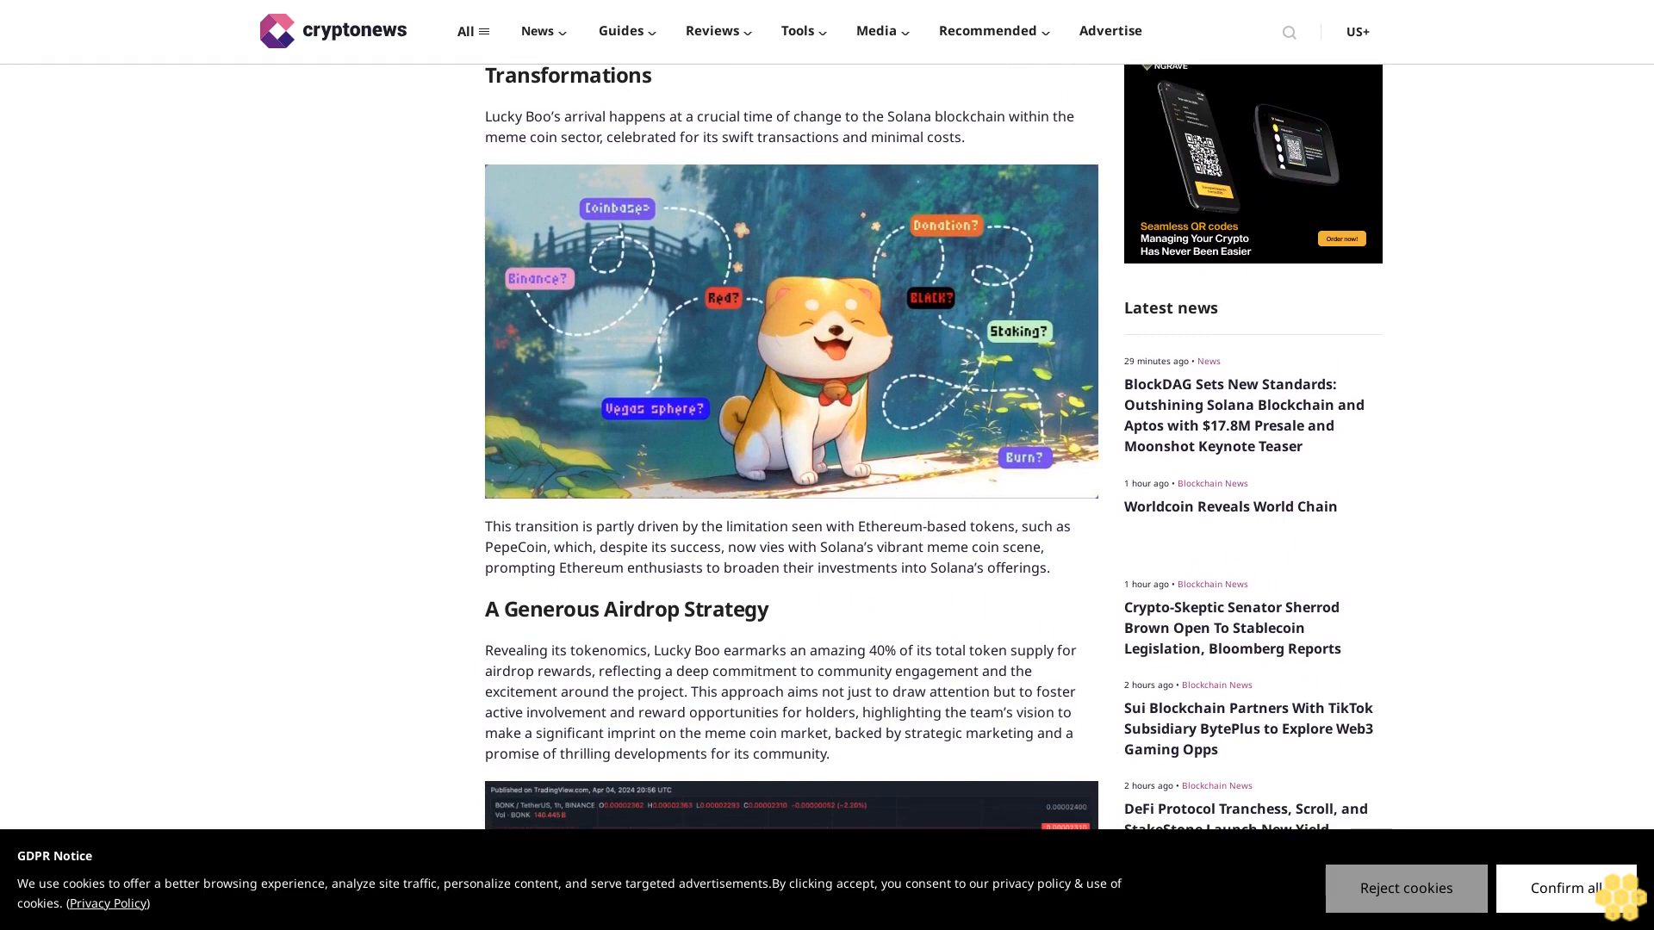
scroll(down, 3)
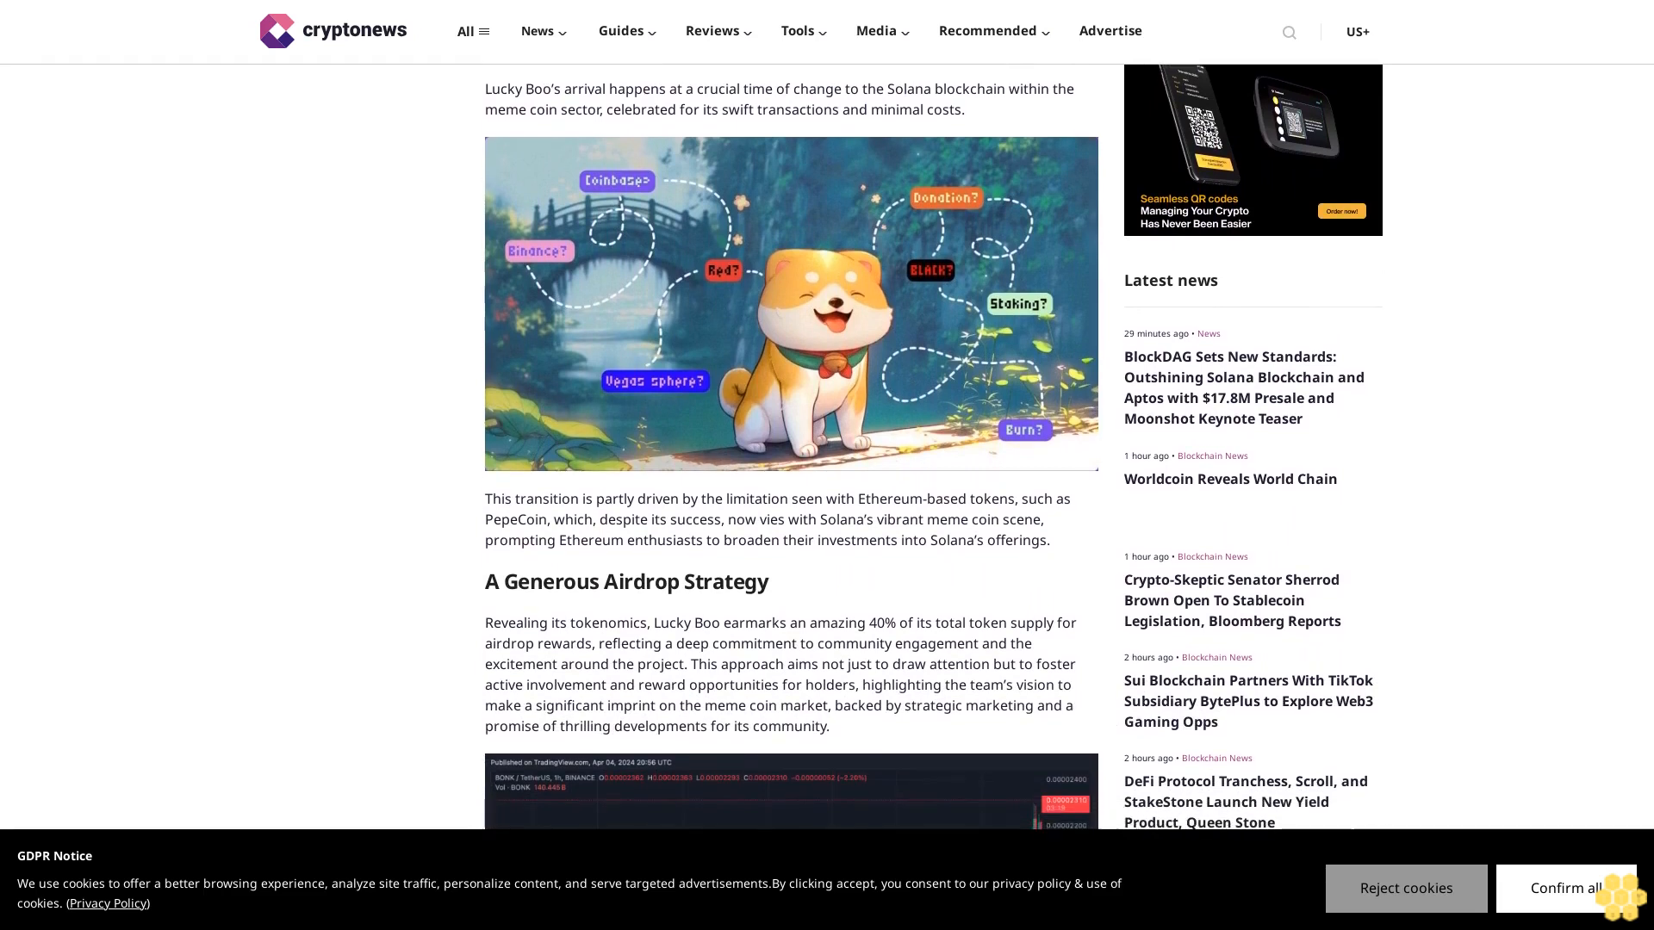
scroll(down, 3)
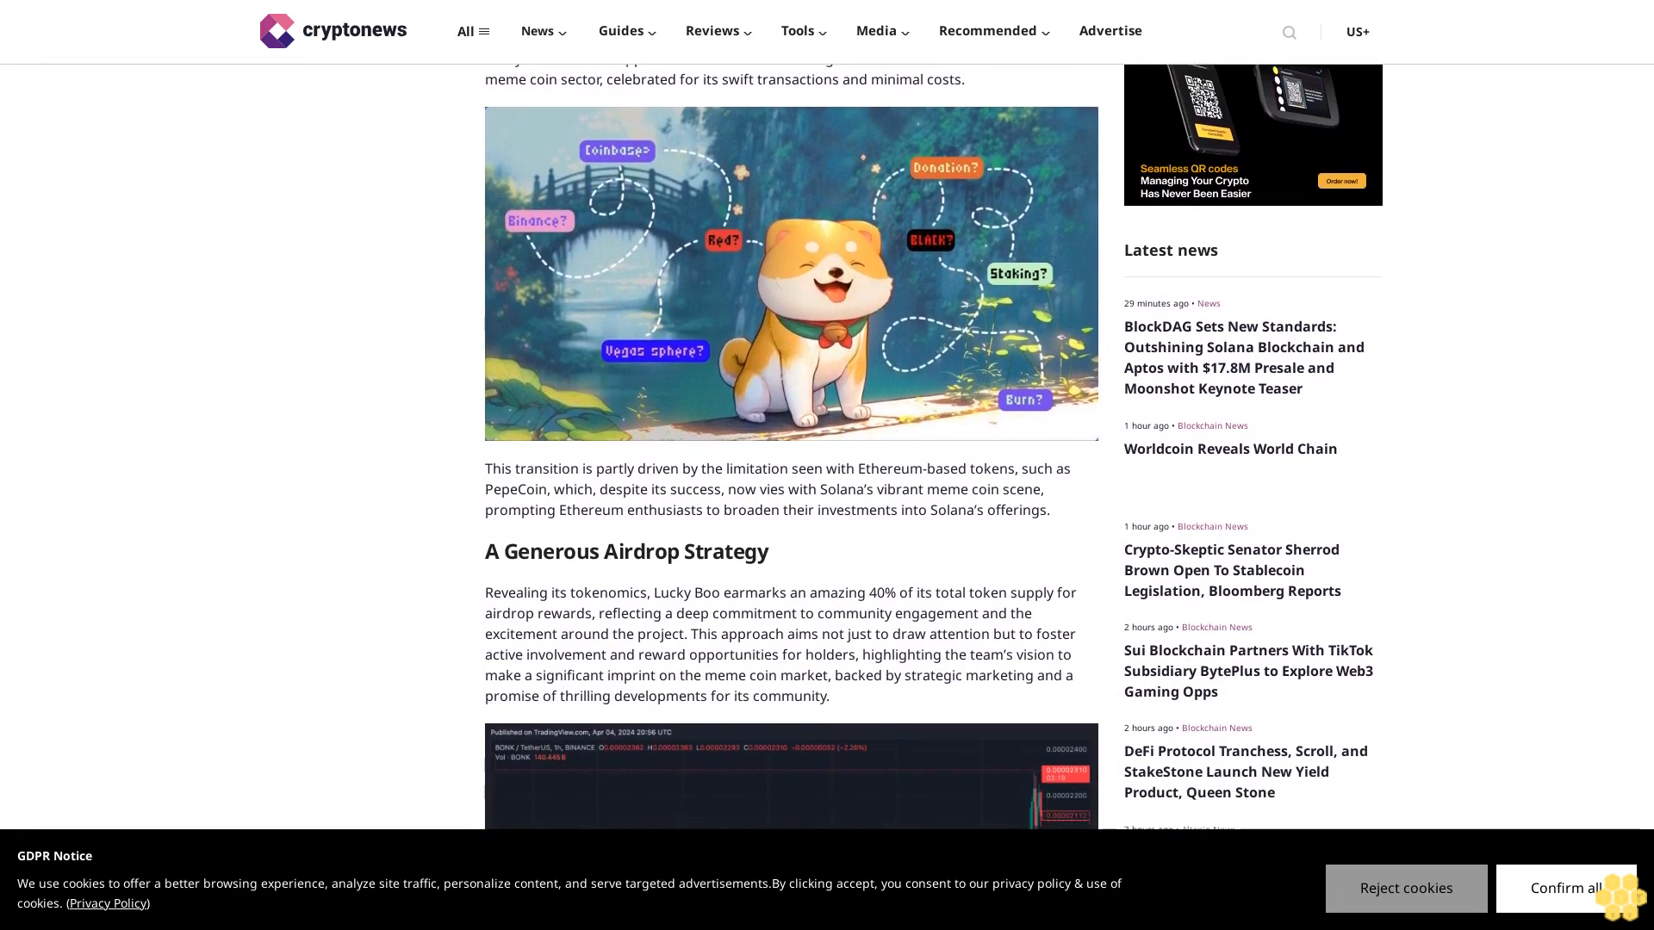
scroll(down, 3)
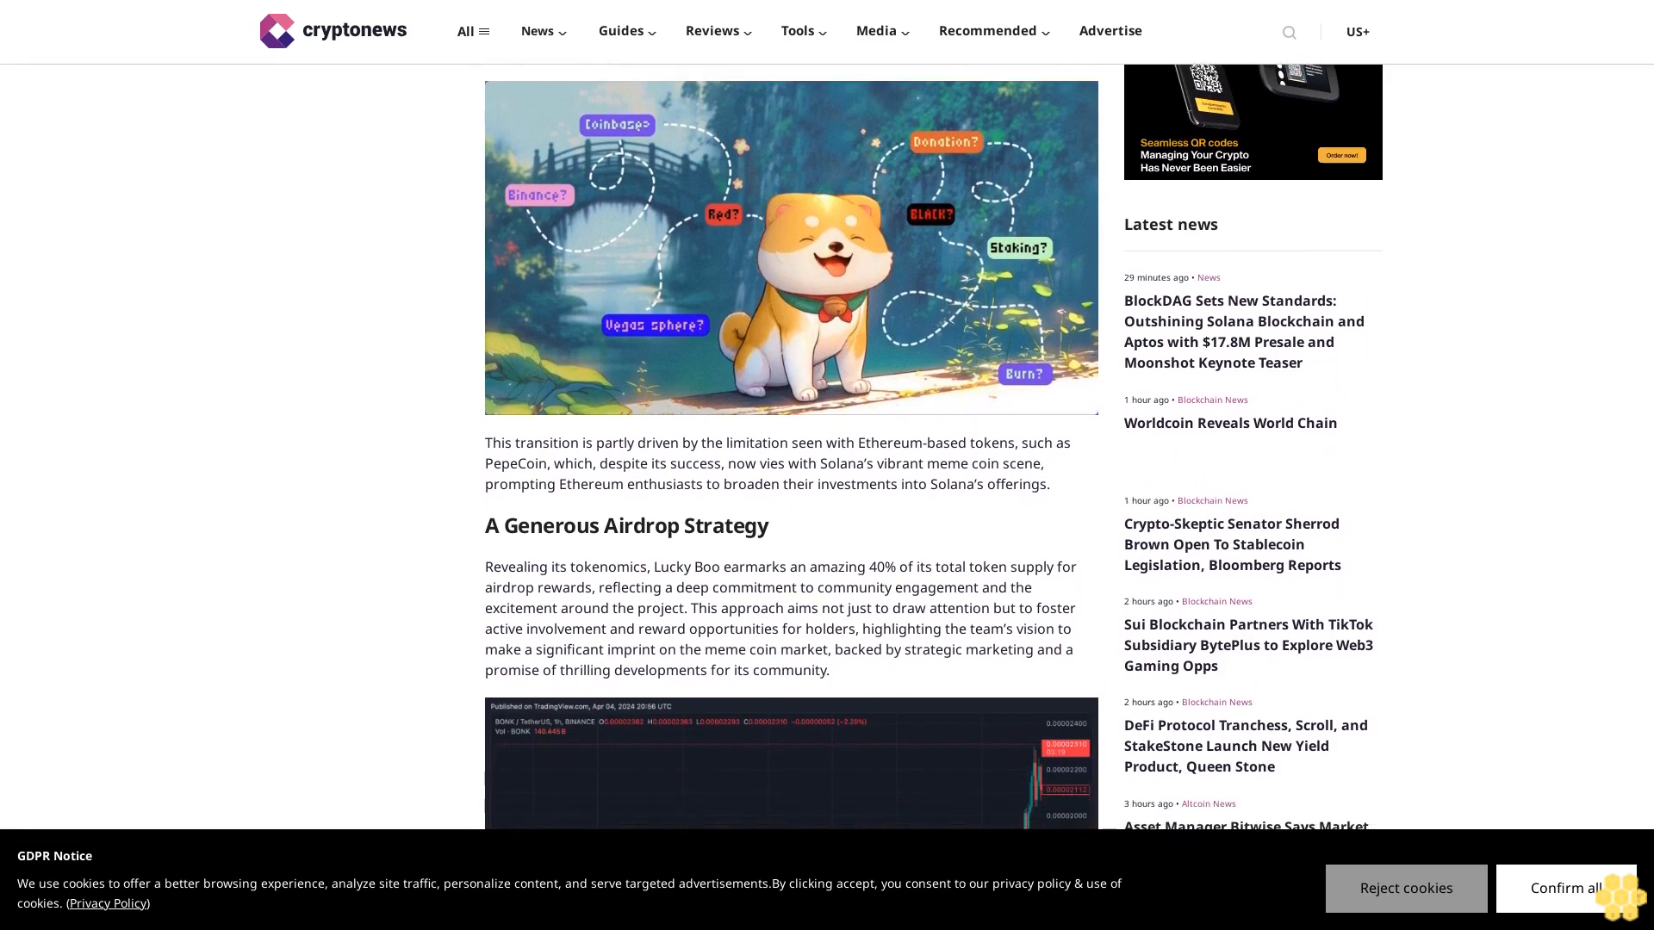
scroll(down, 3)
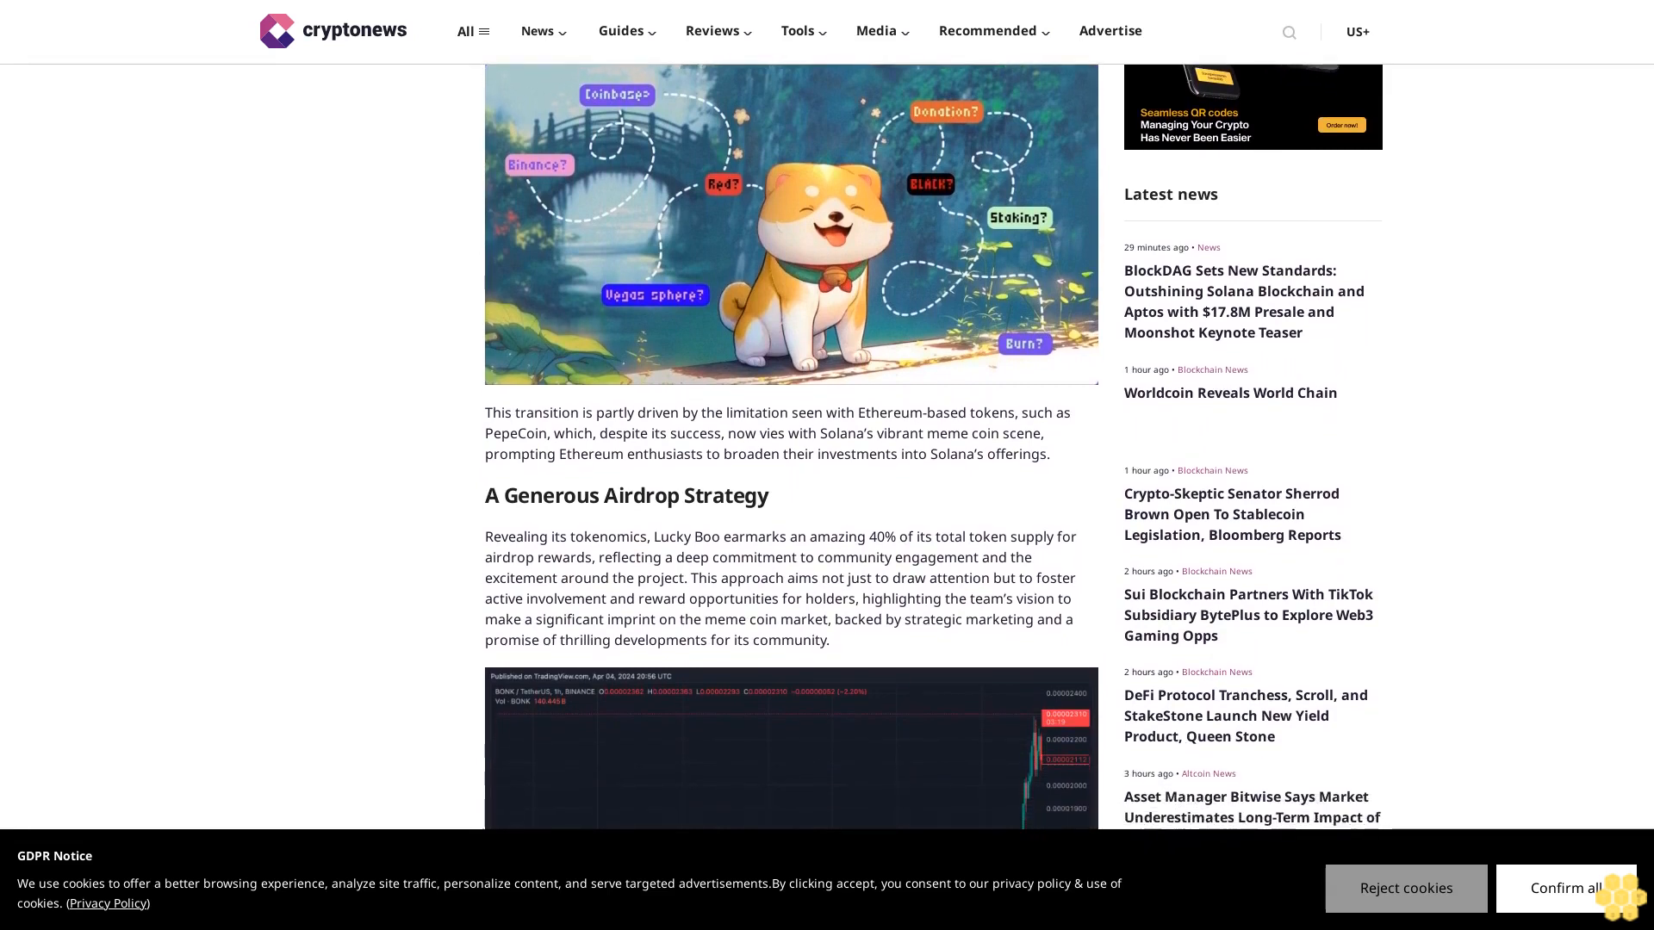
scroll(down, 3)
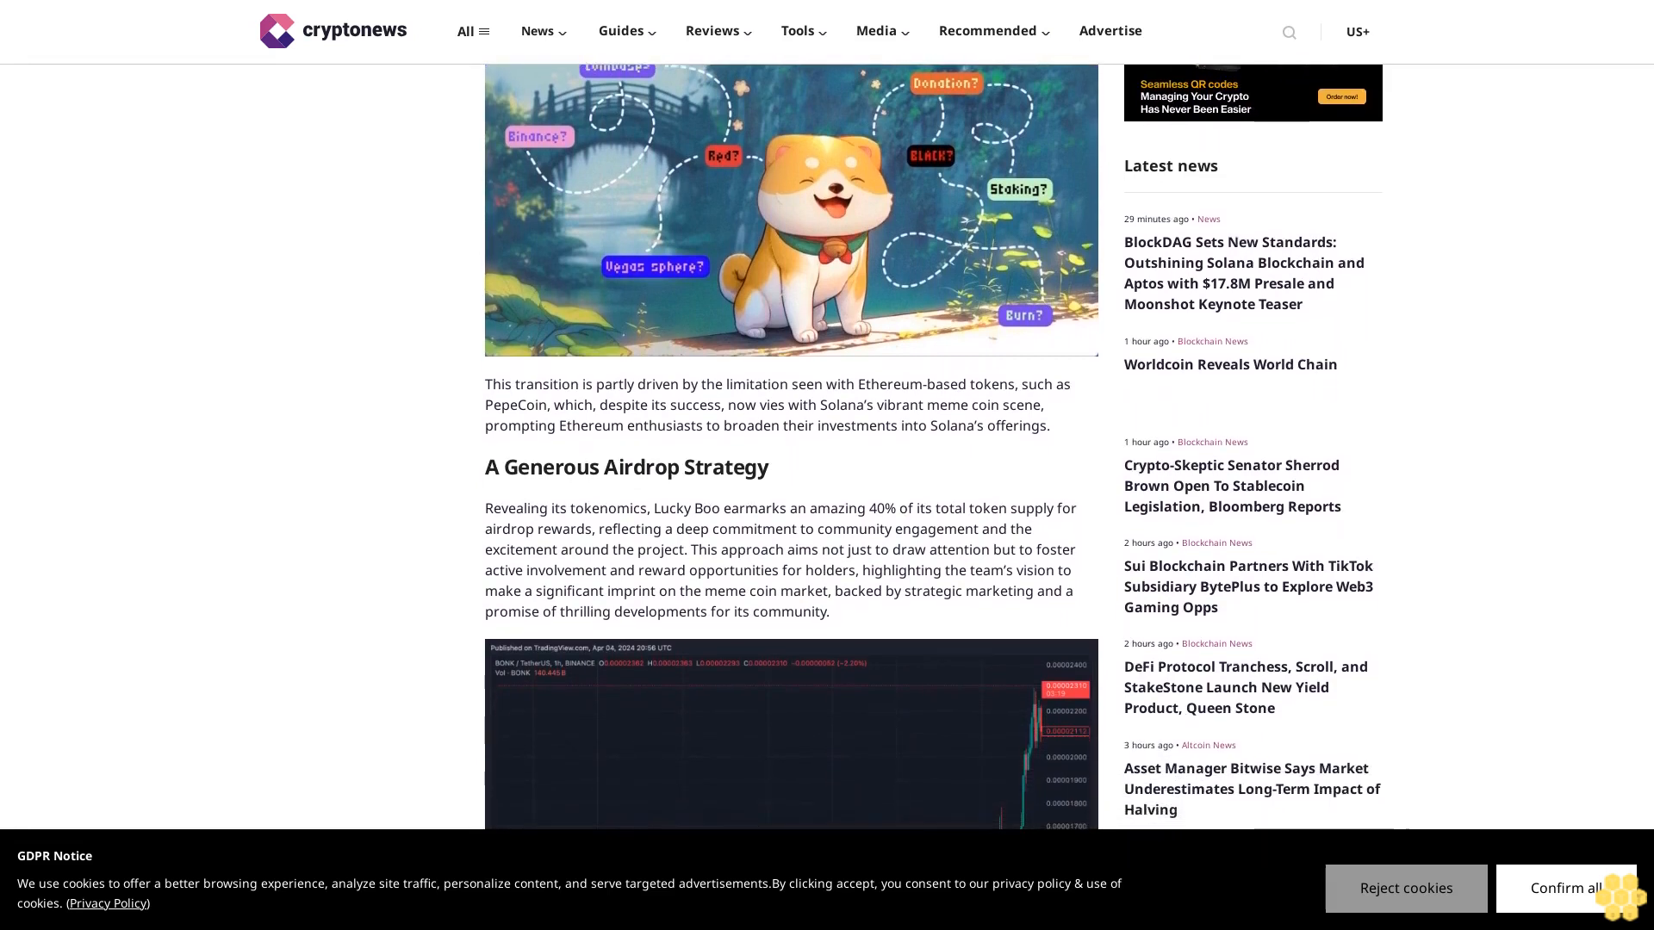
scroll(down, 3)
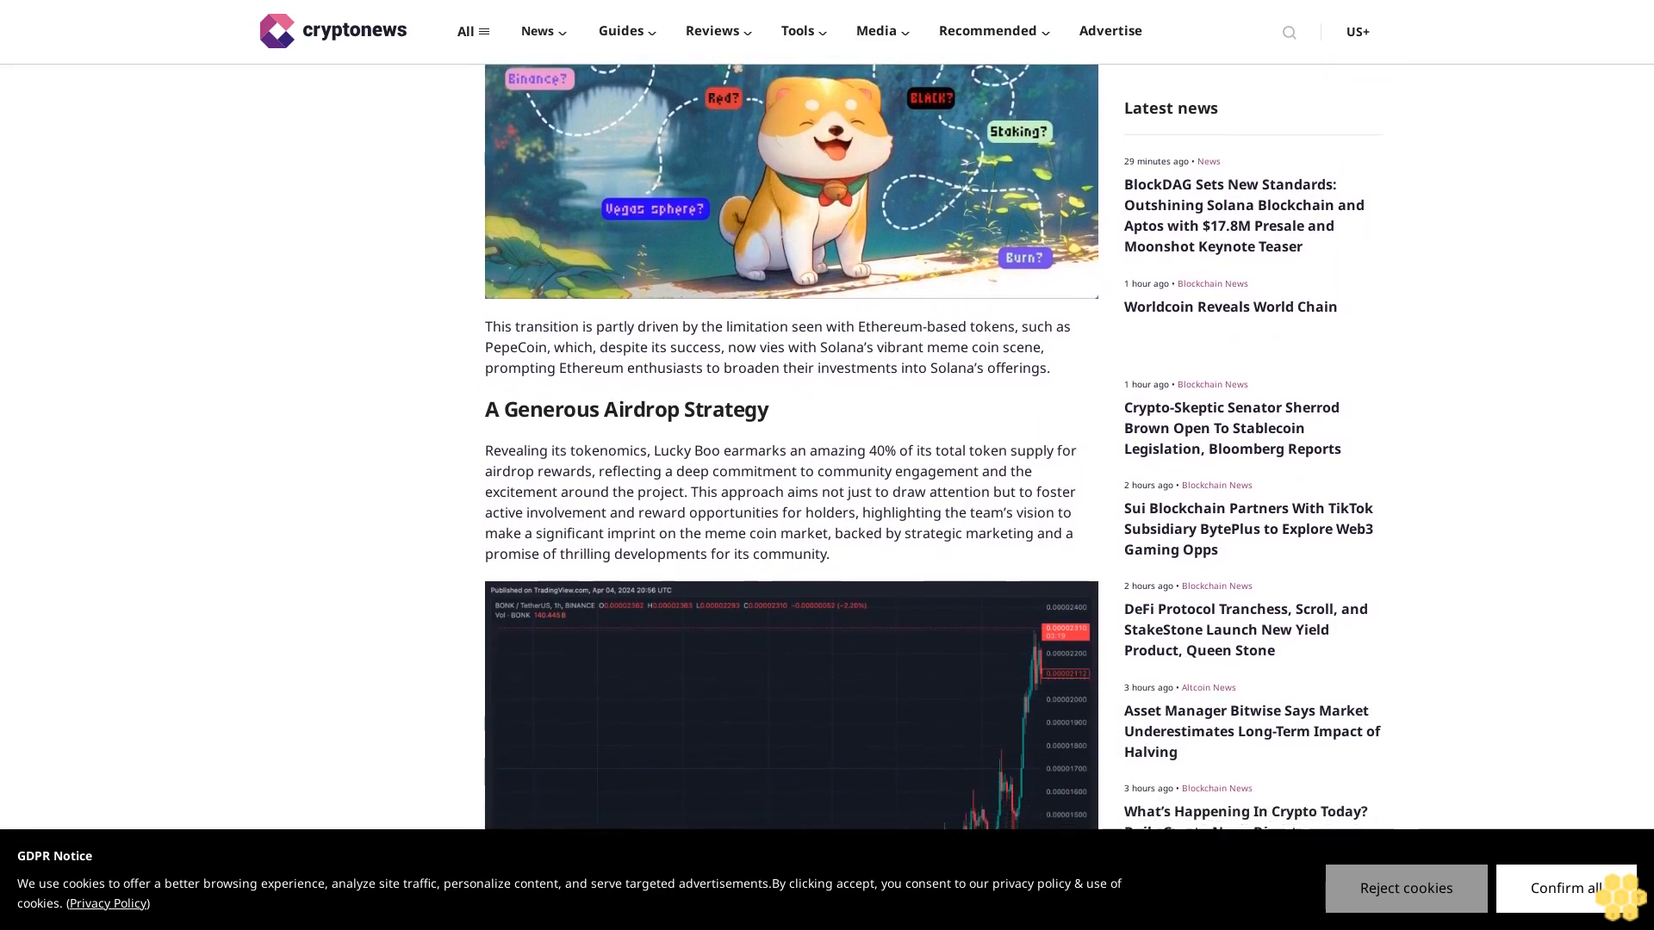
scroll(down, 3)
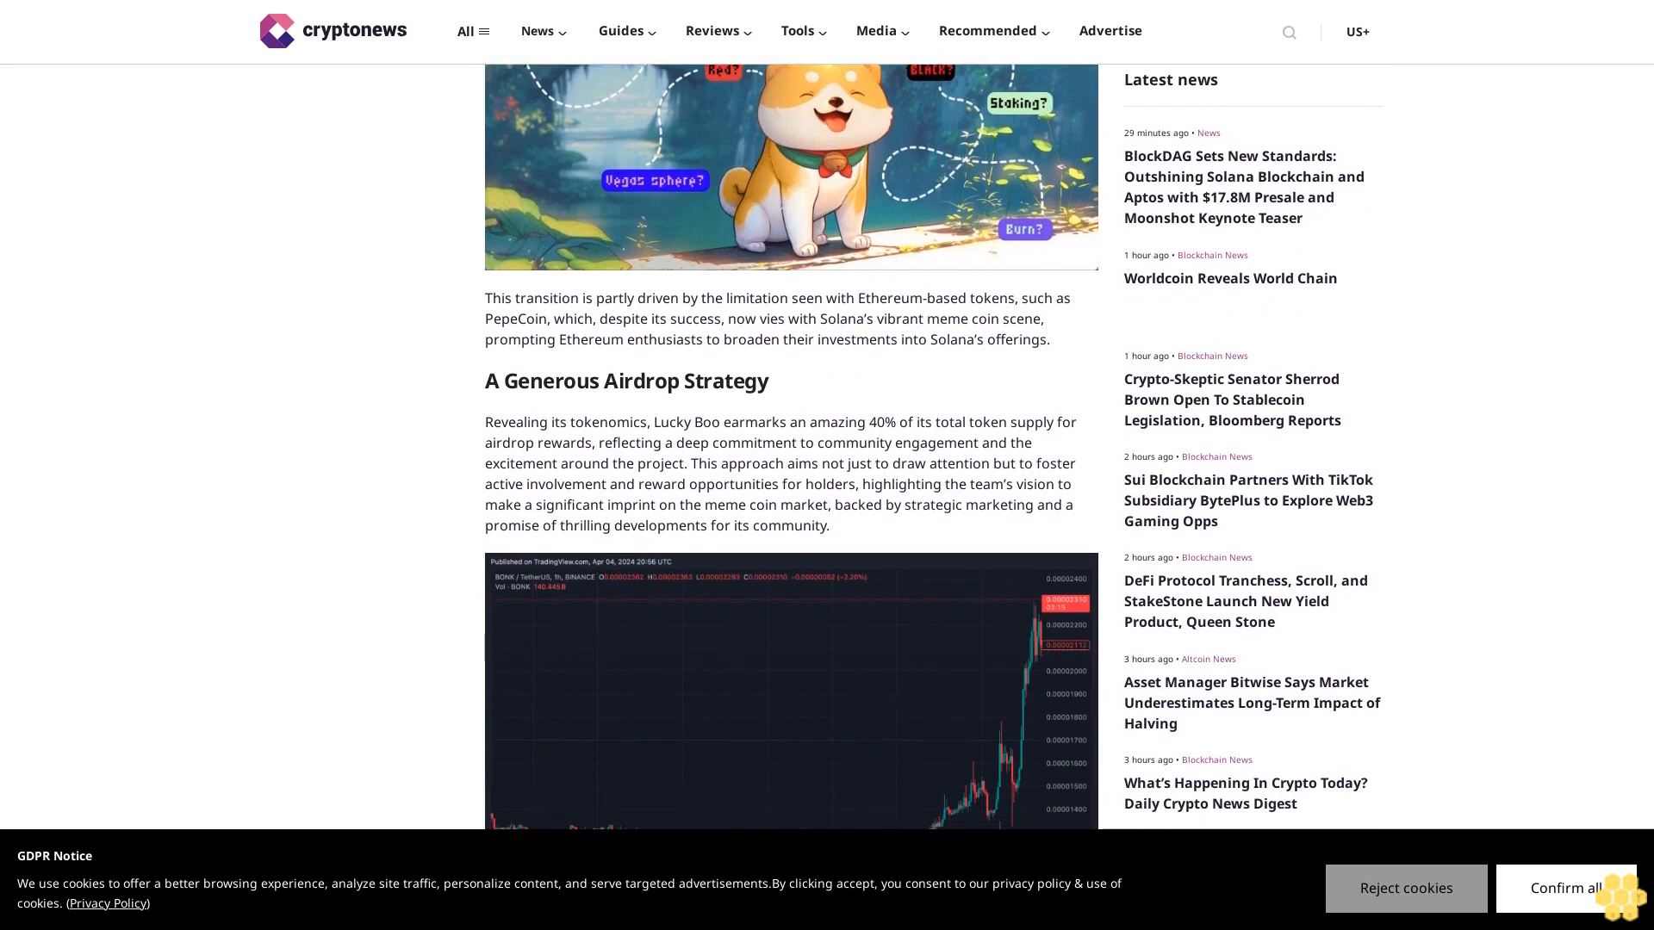
scroll(down, 3)
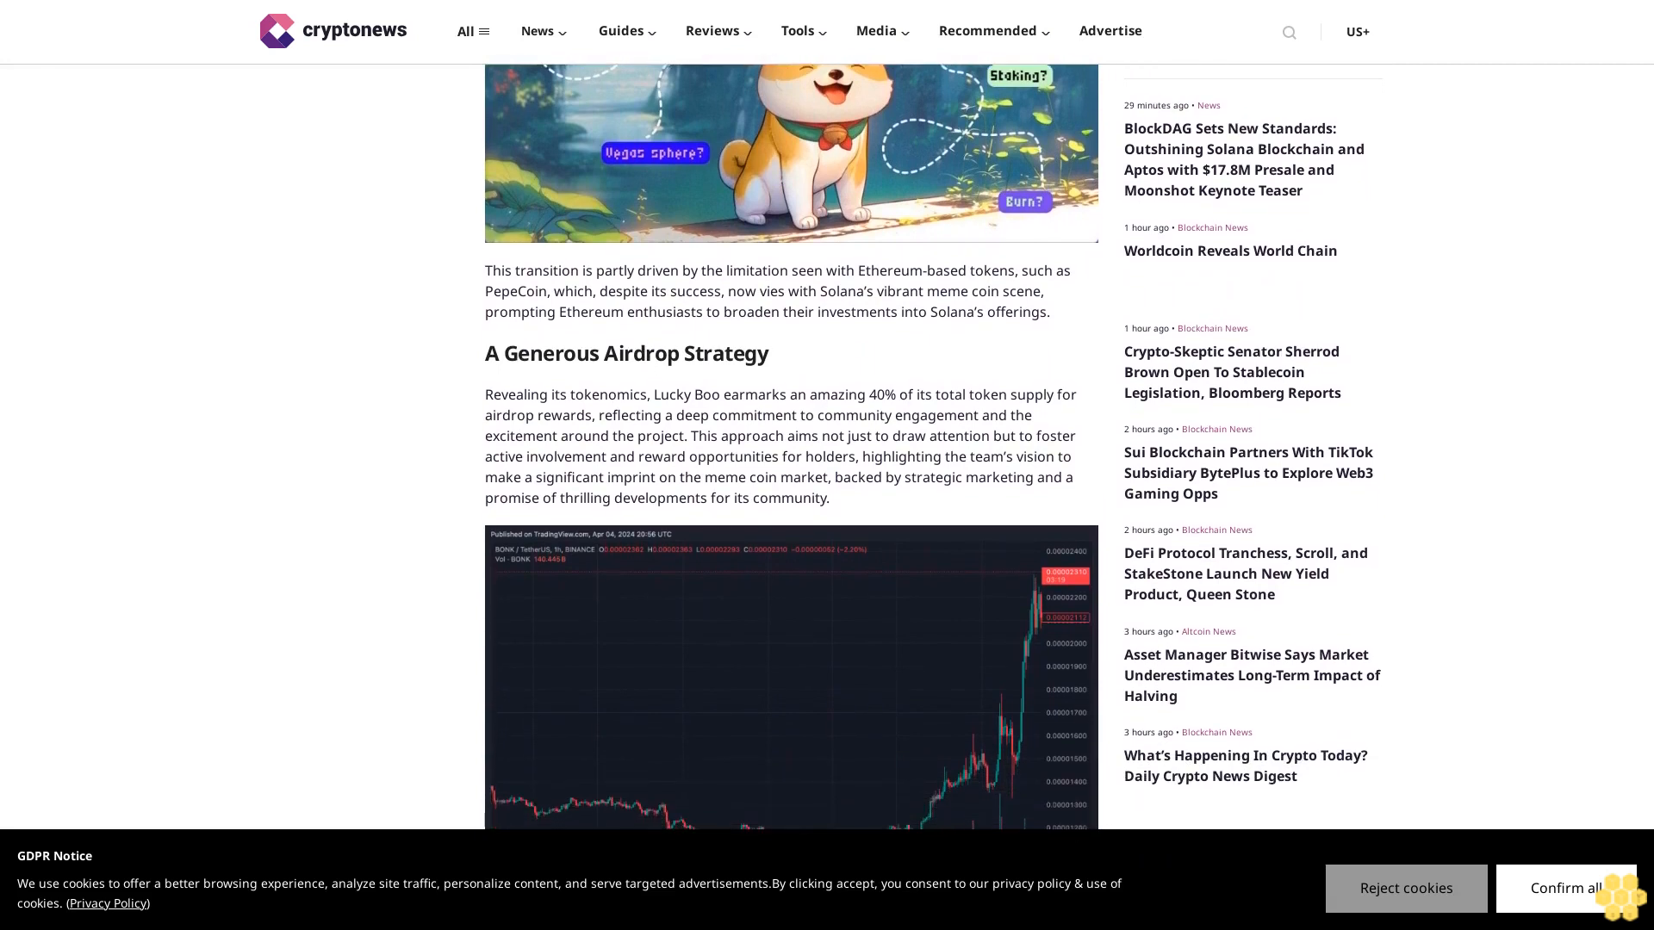
scroll(down, 3)
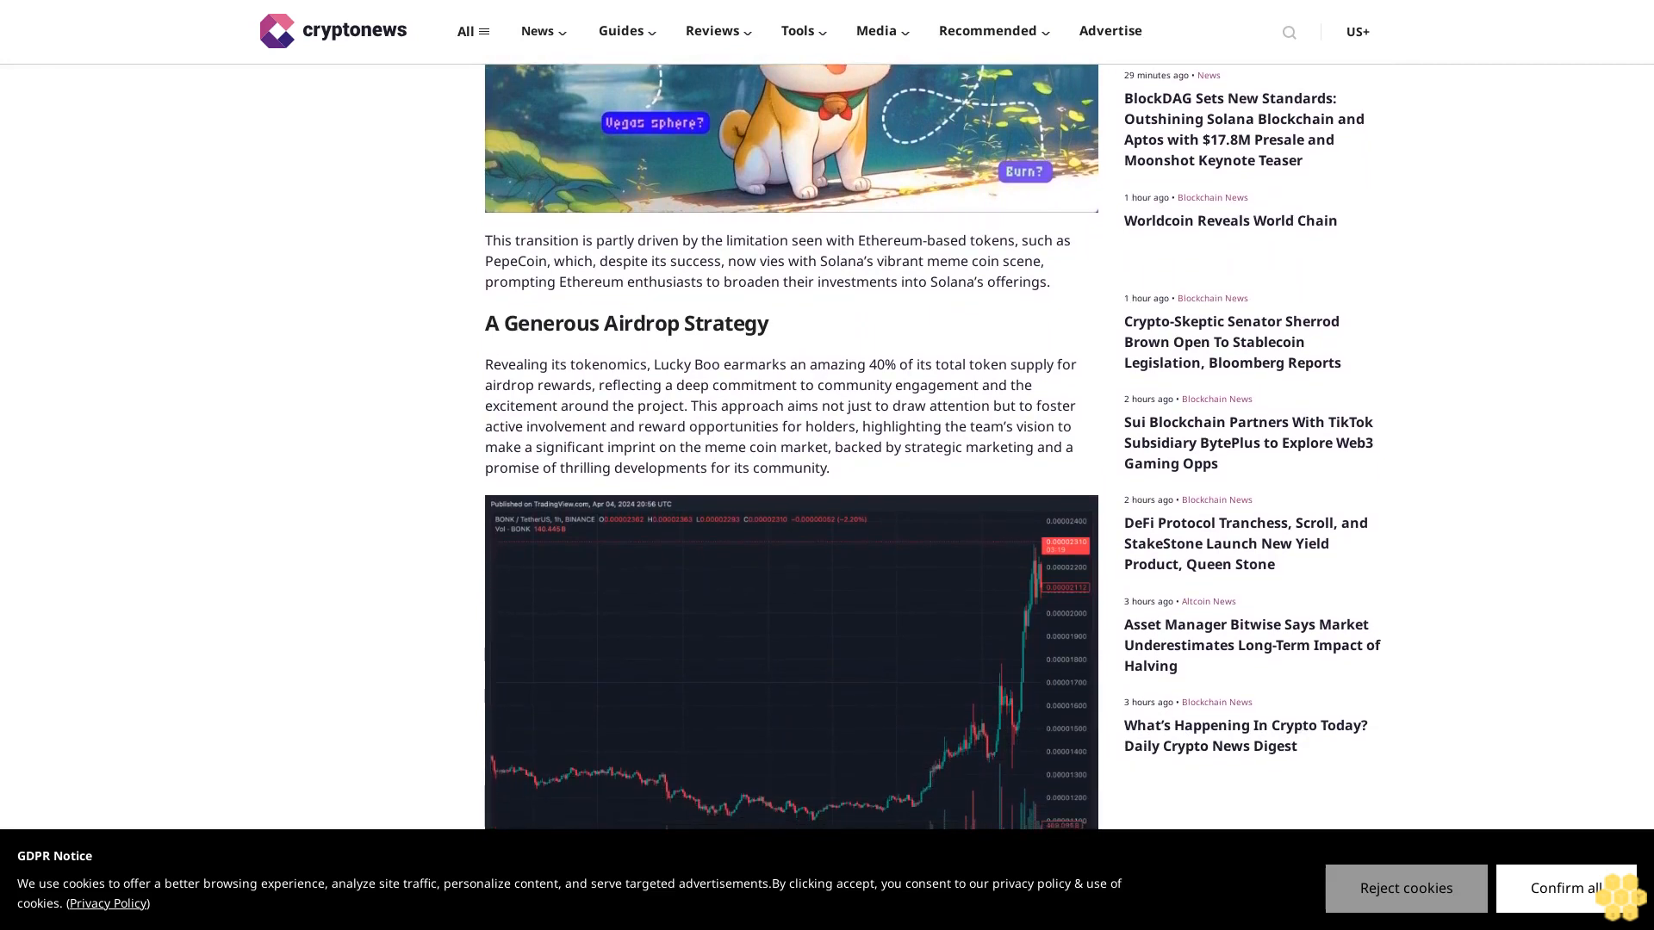
scroll(down, 3)
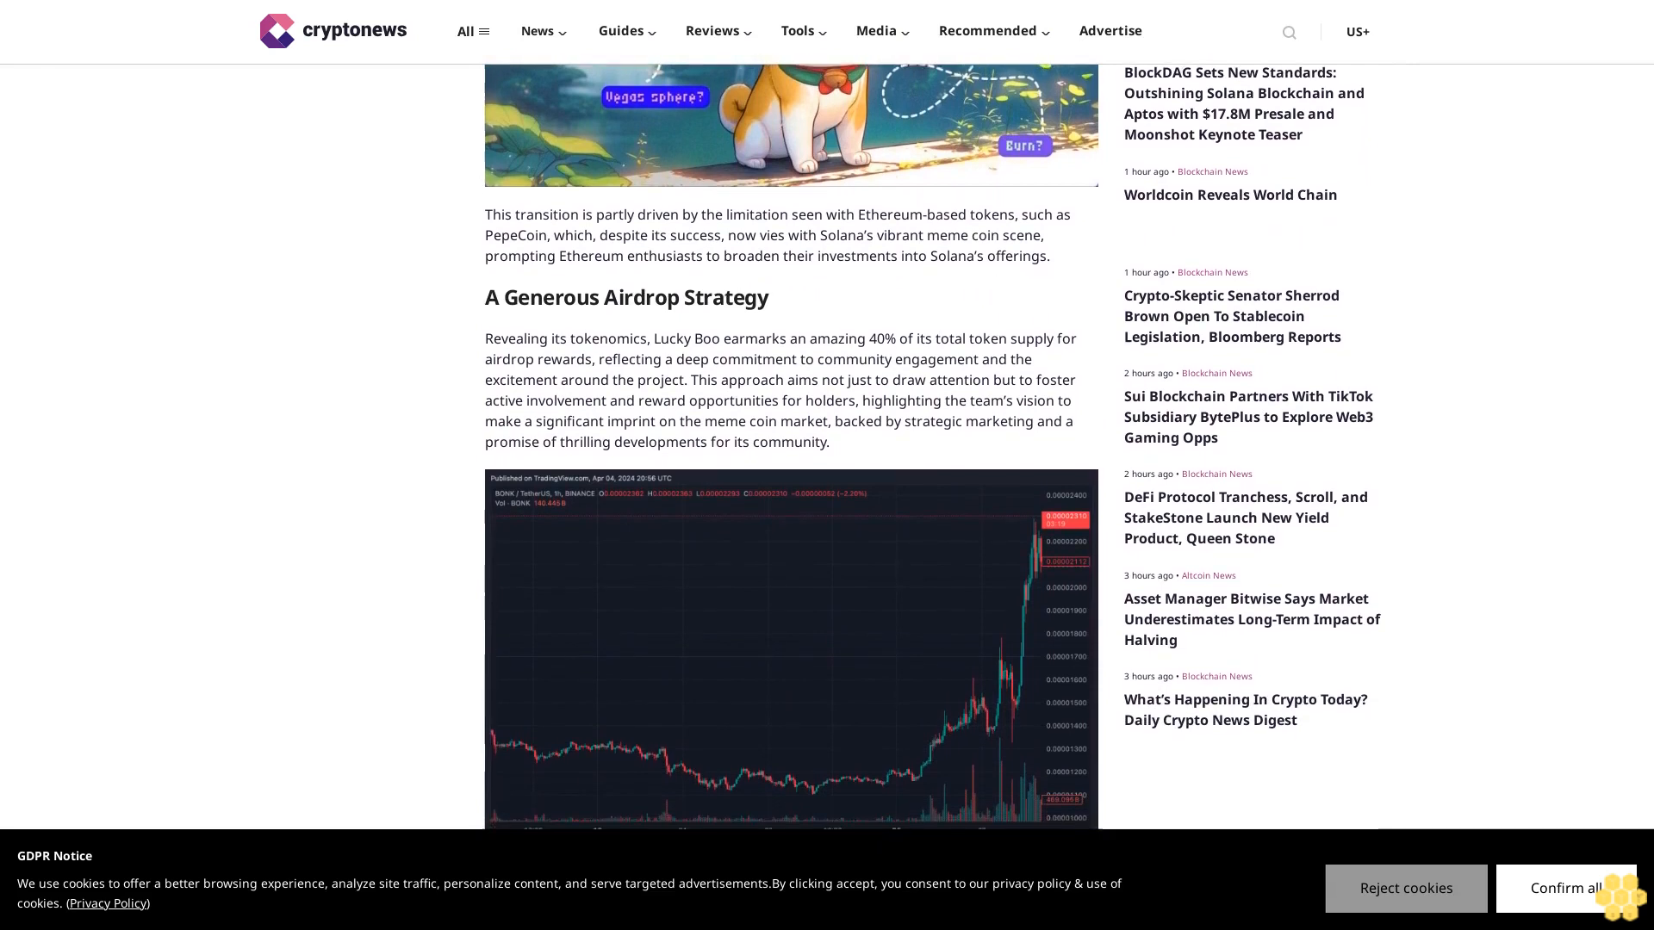
scroll(down, 3)
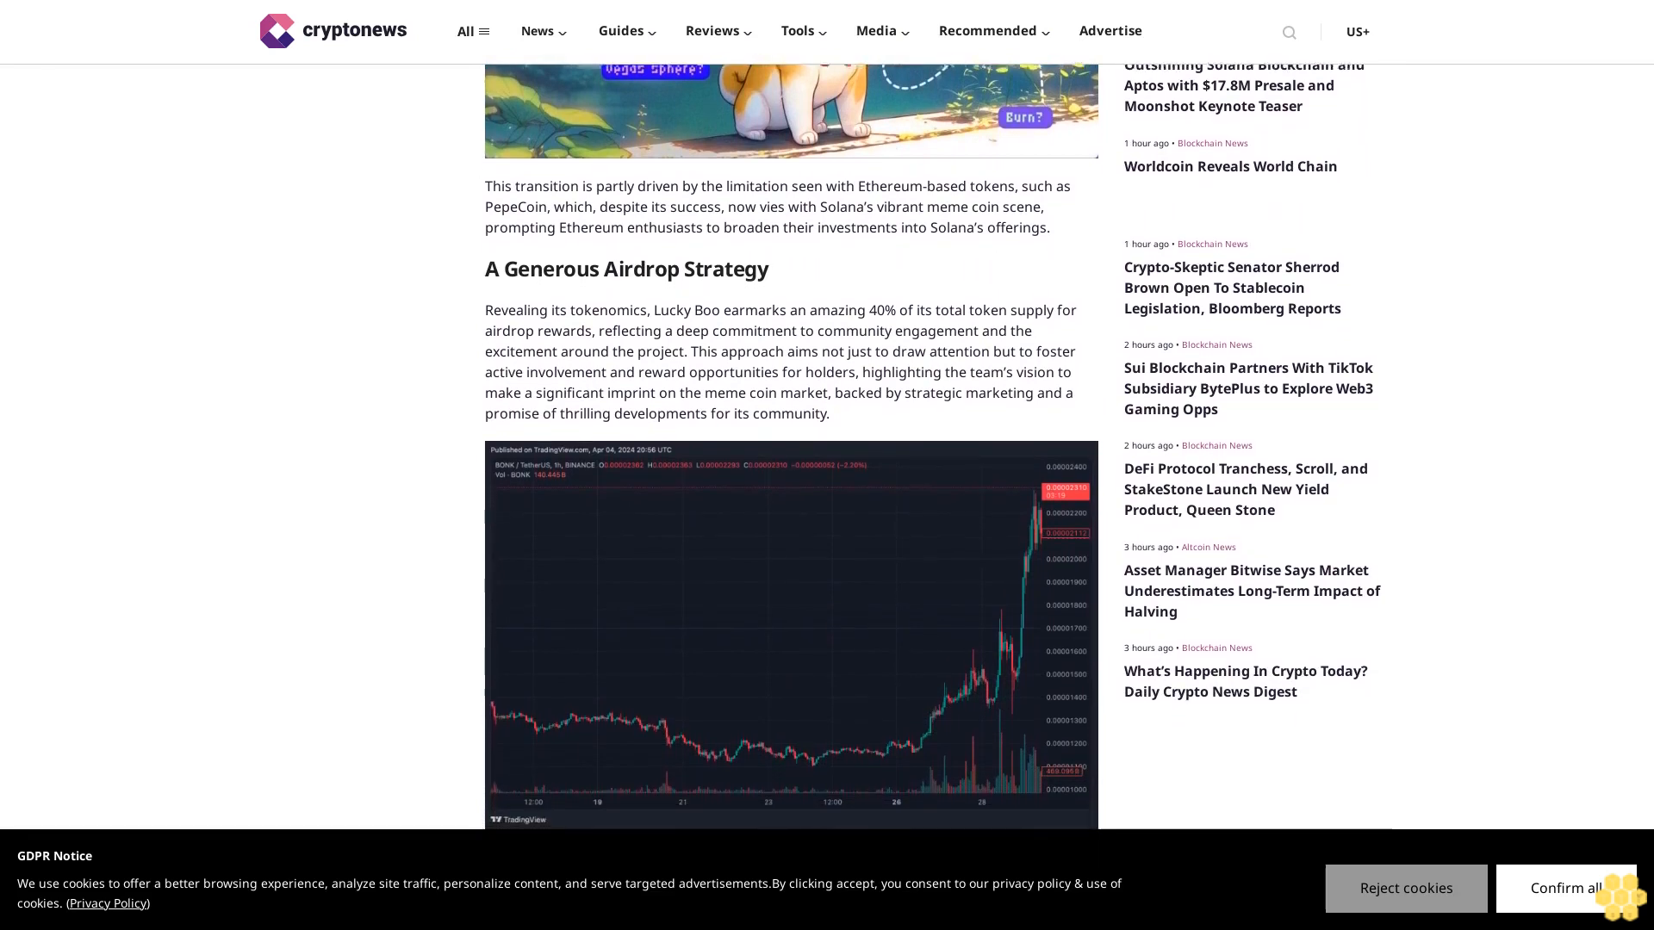
scroll(down, 3)
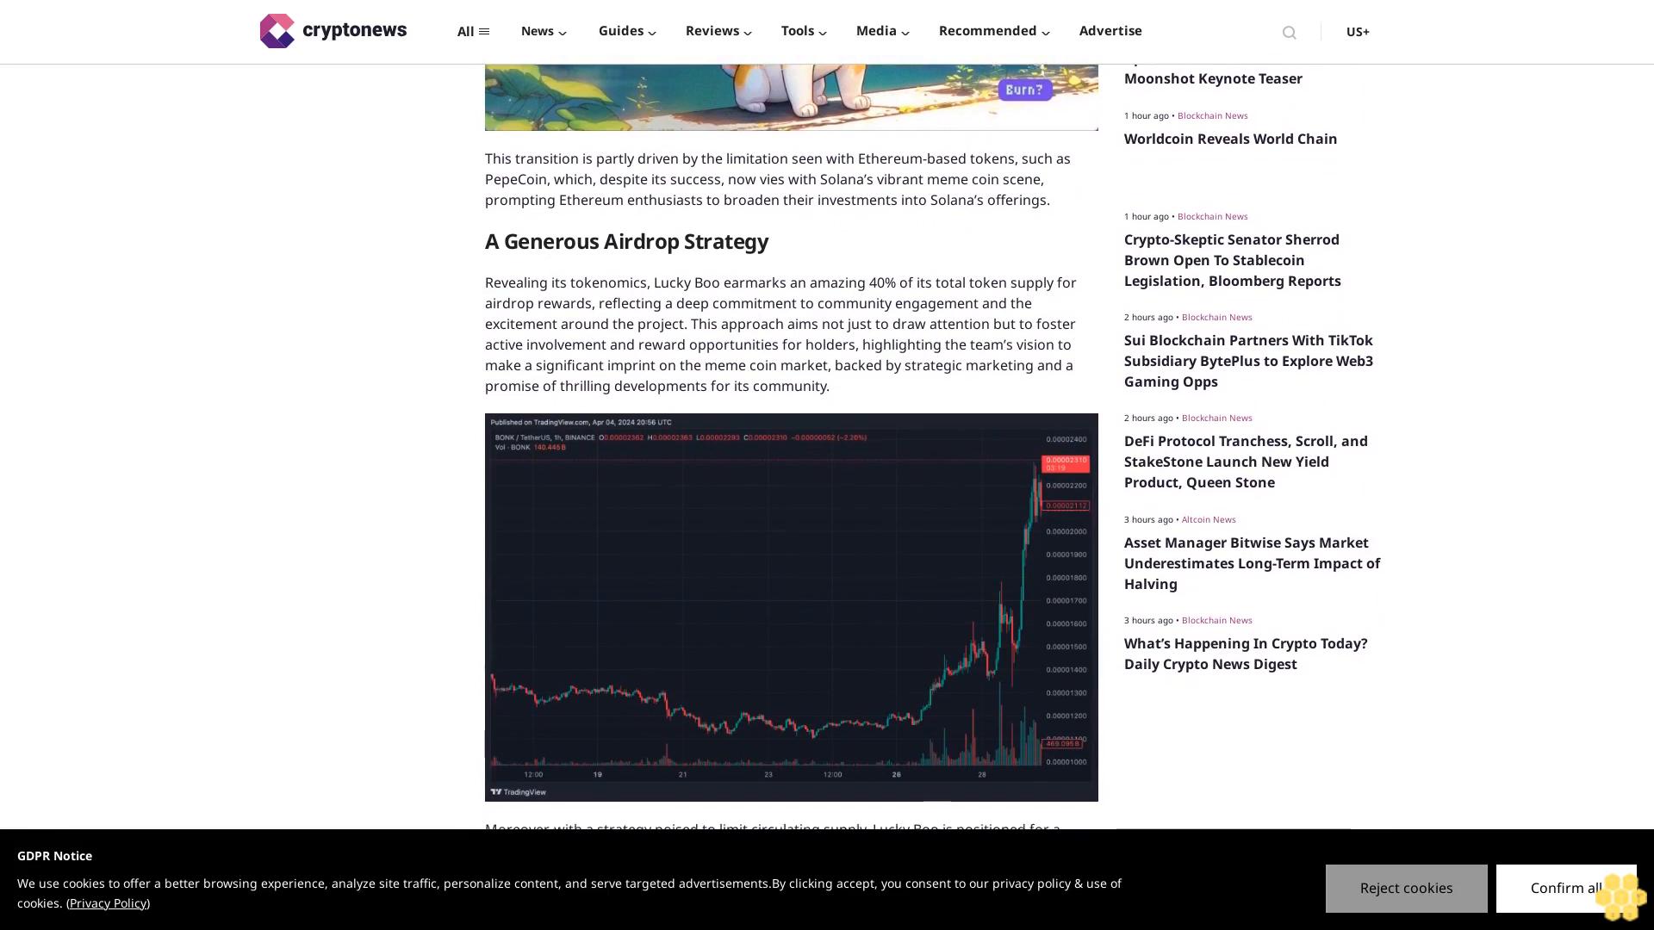
scroll(down, 3)
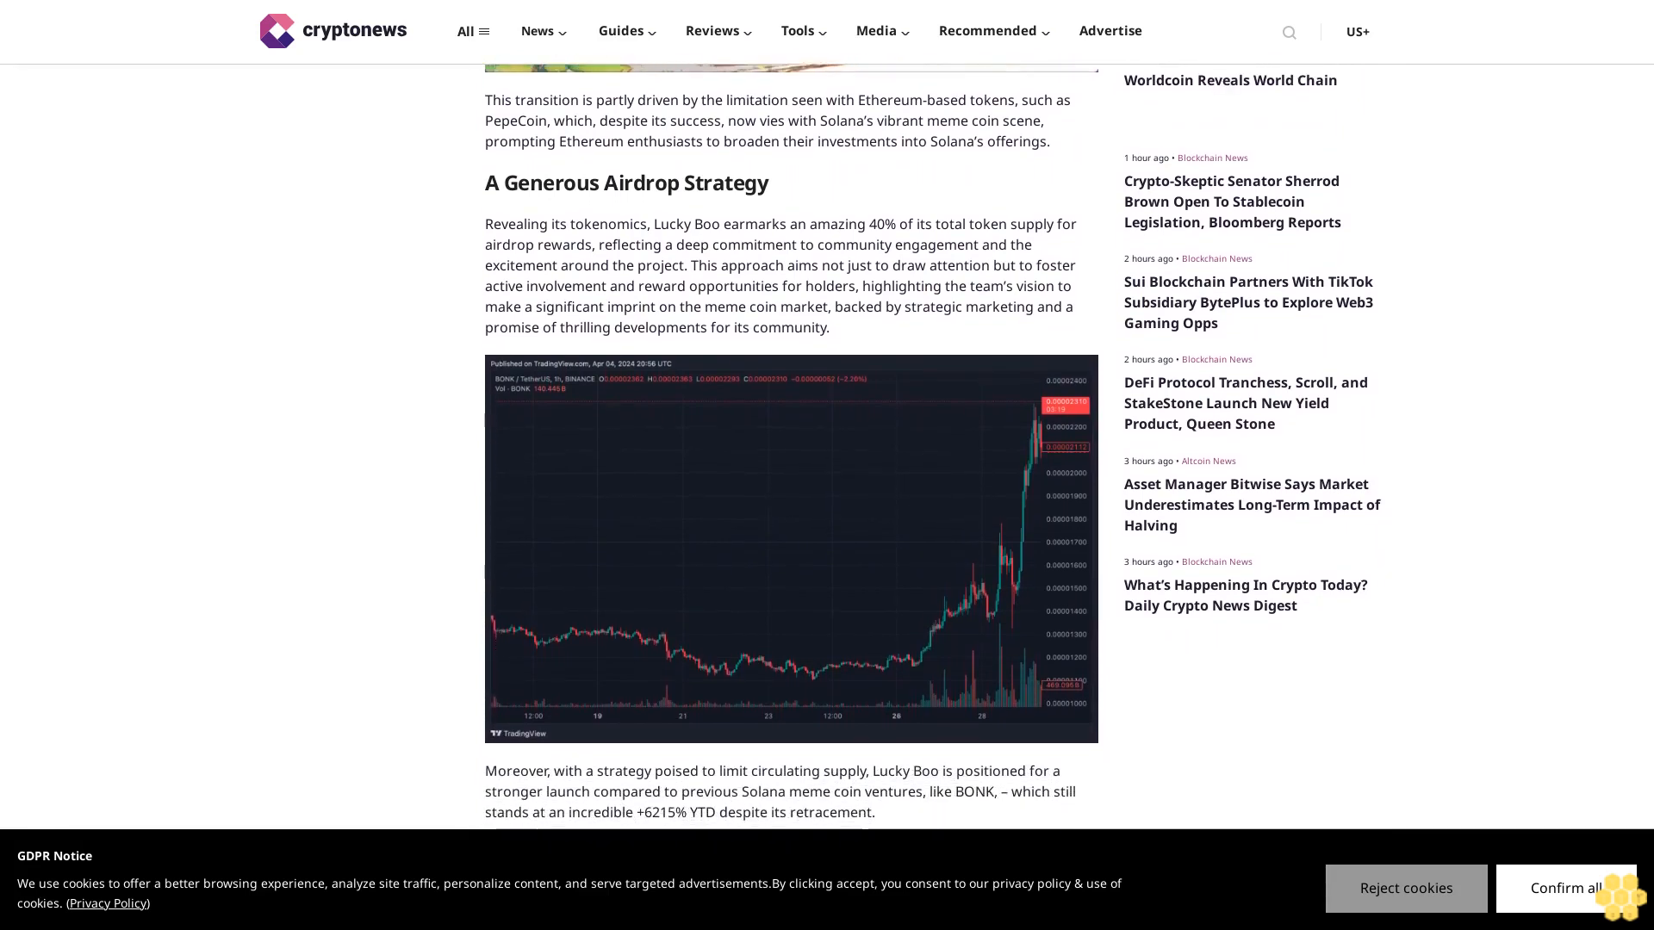
scroll(down, 3)
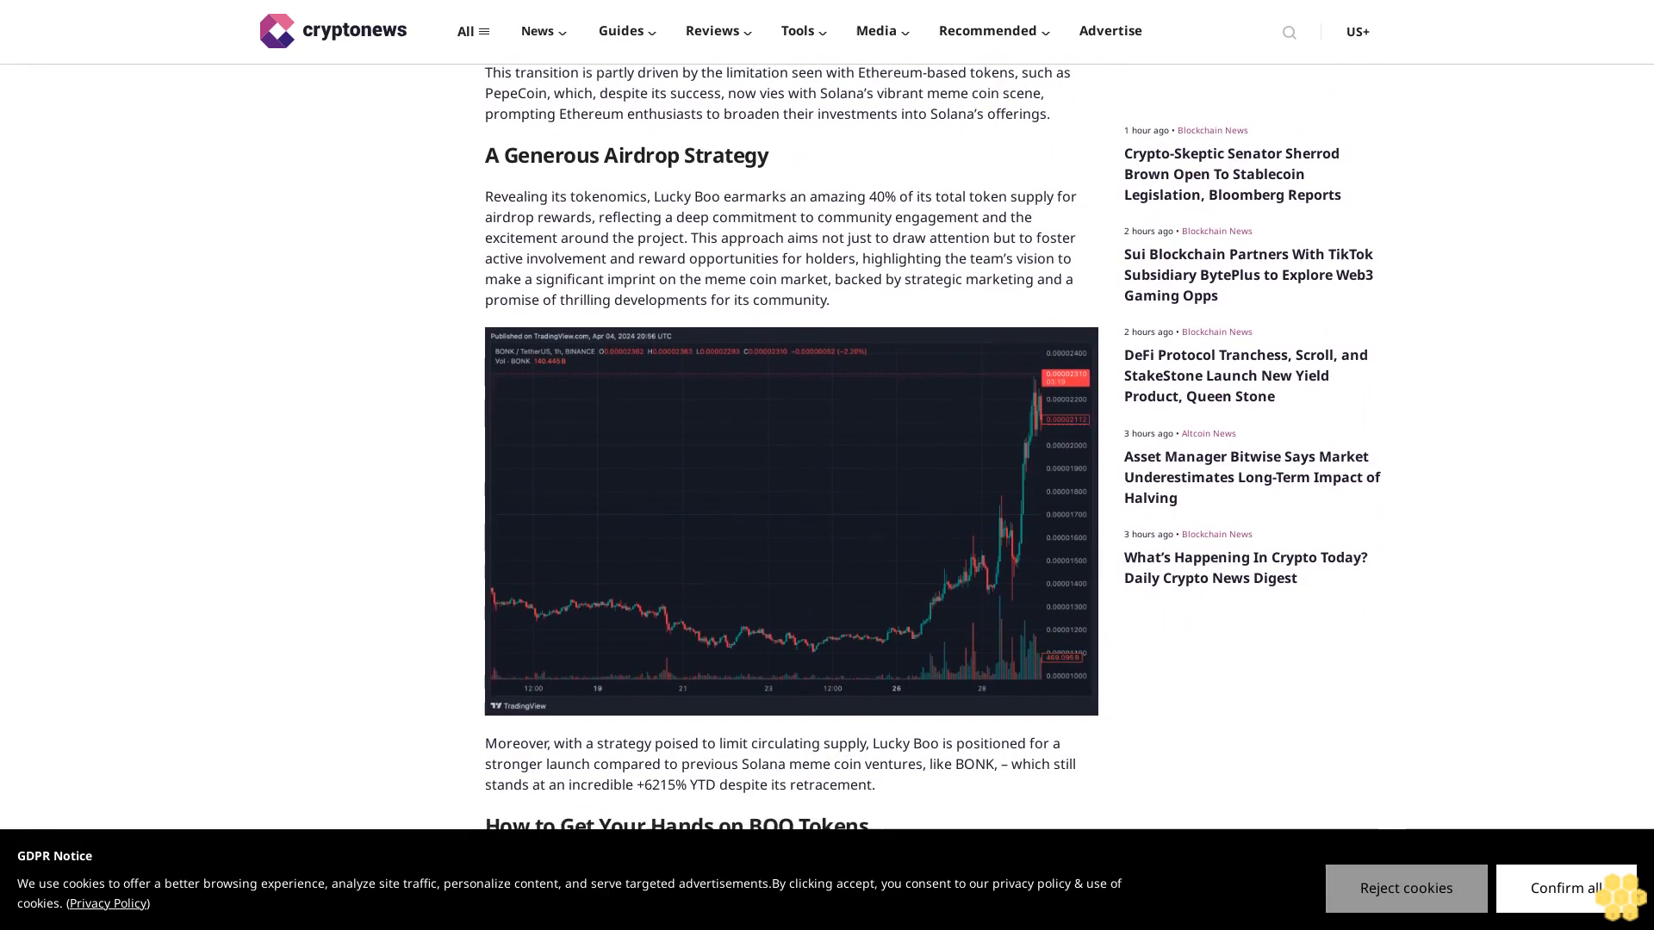
scroll(down, 3)
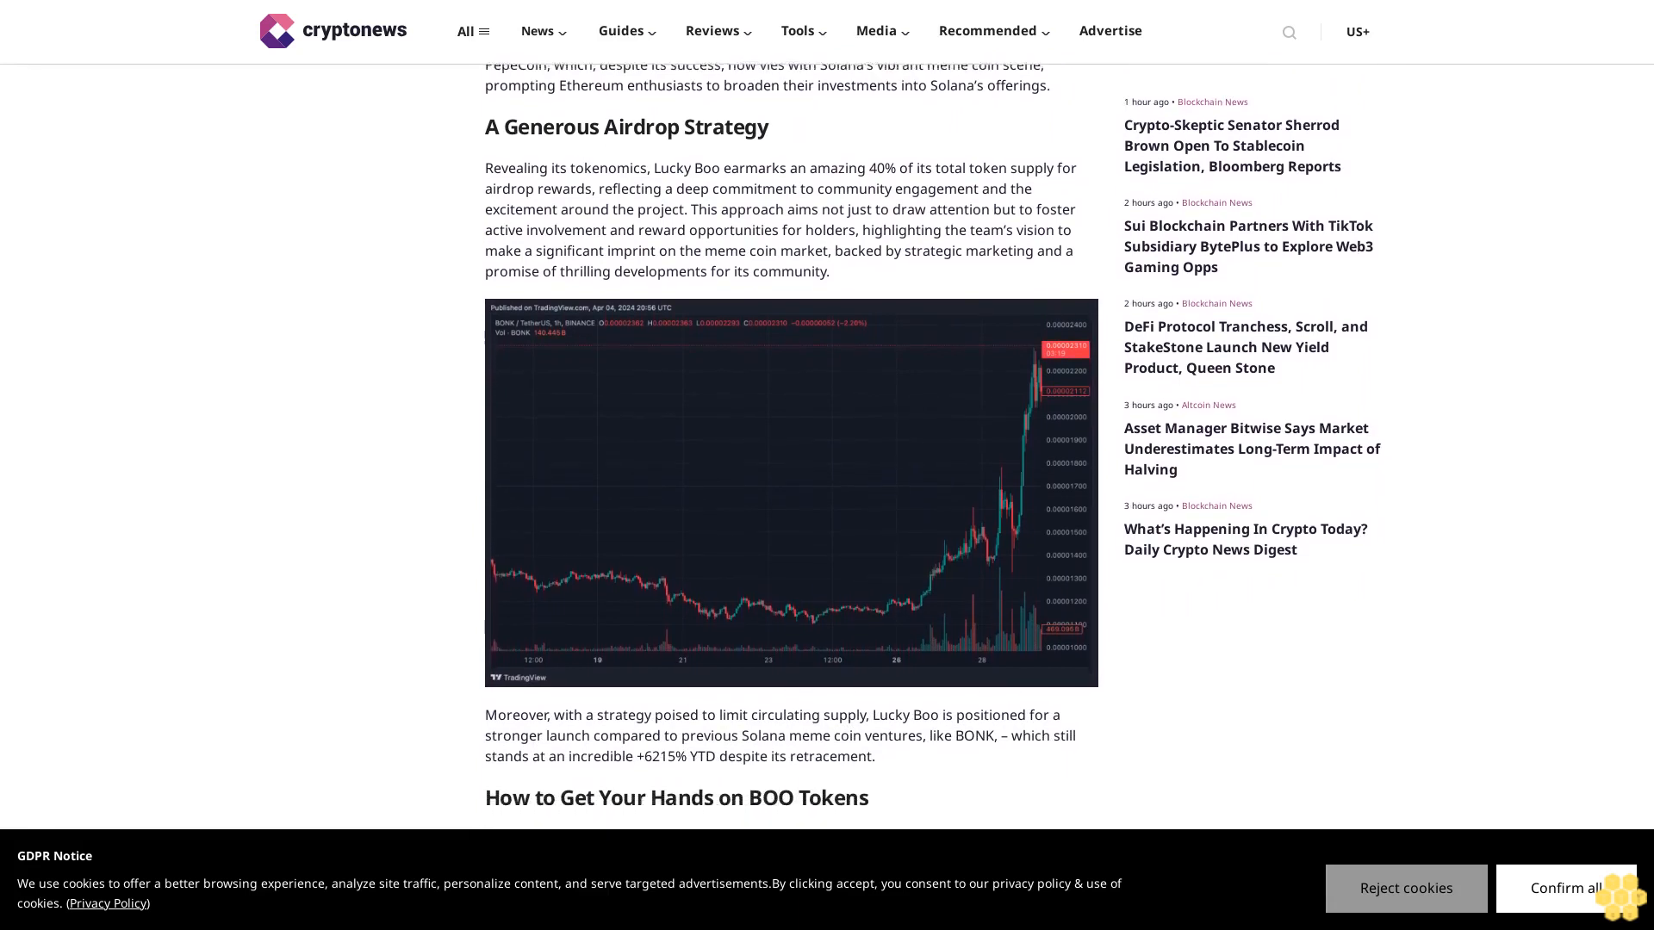
scroll(down, 3)
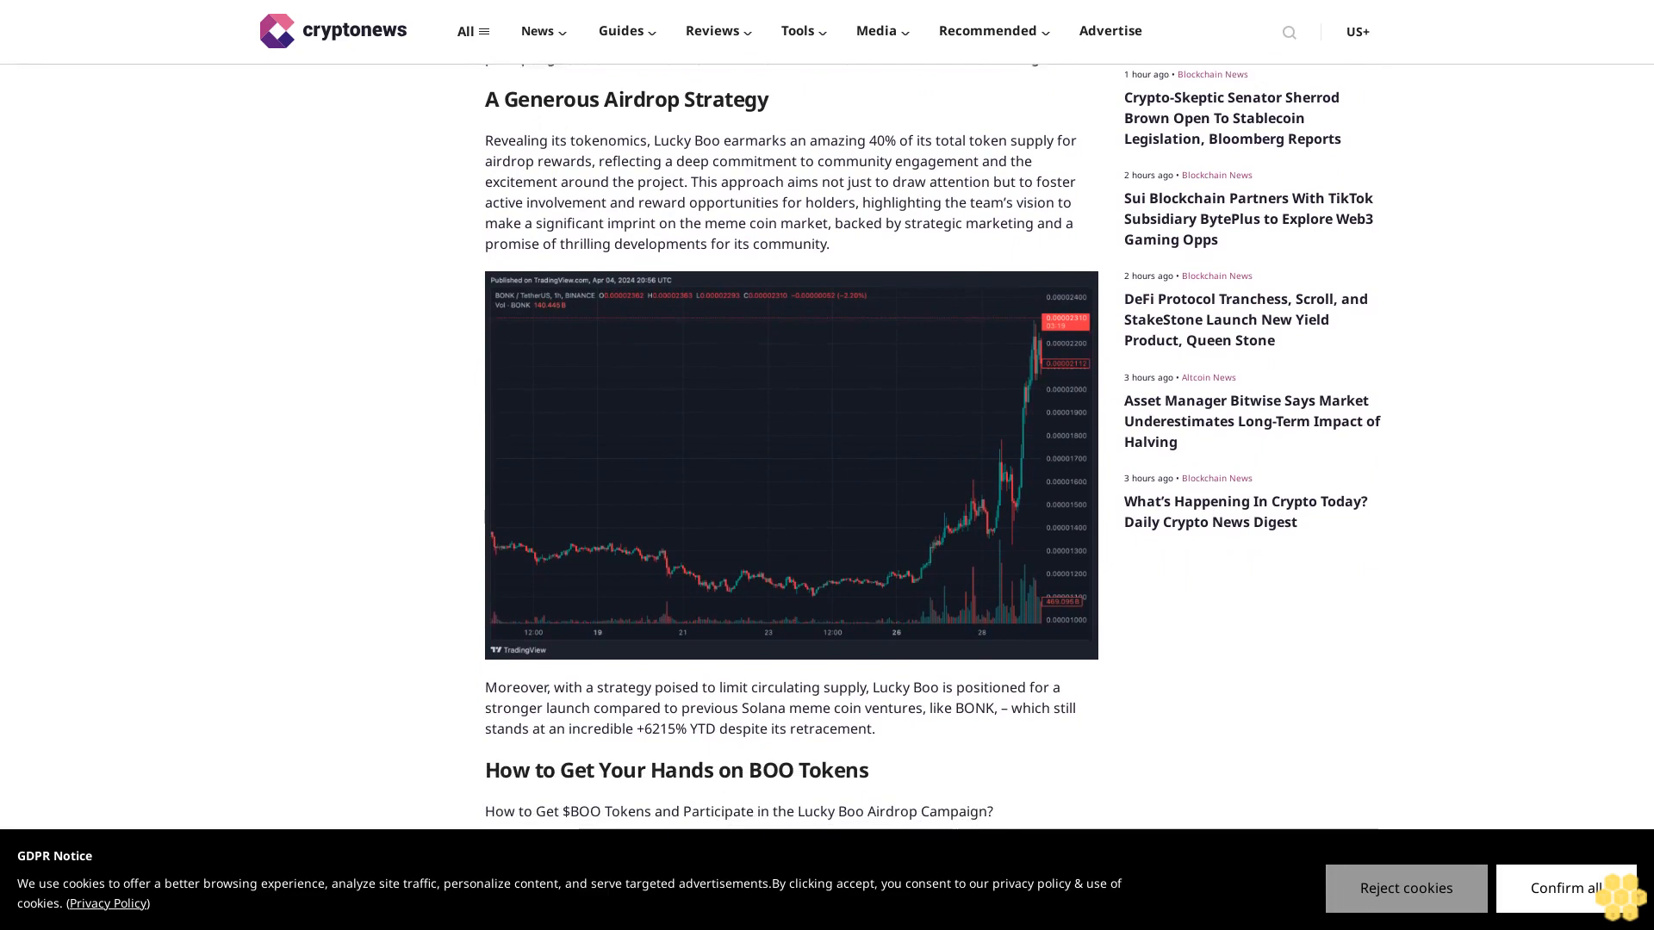
scroll(down, 3)
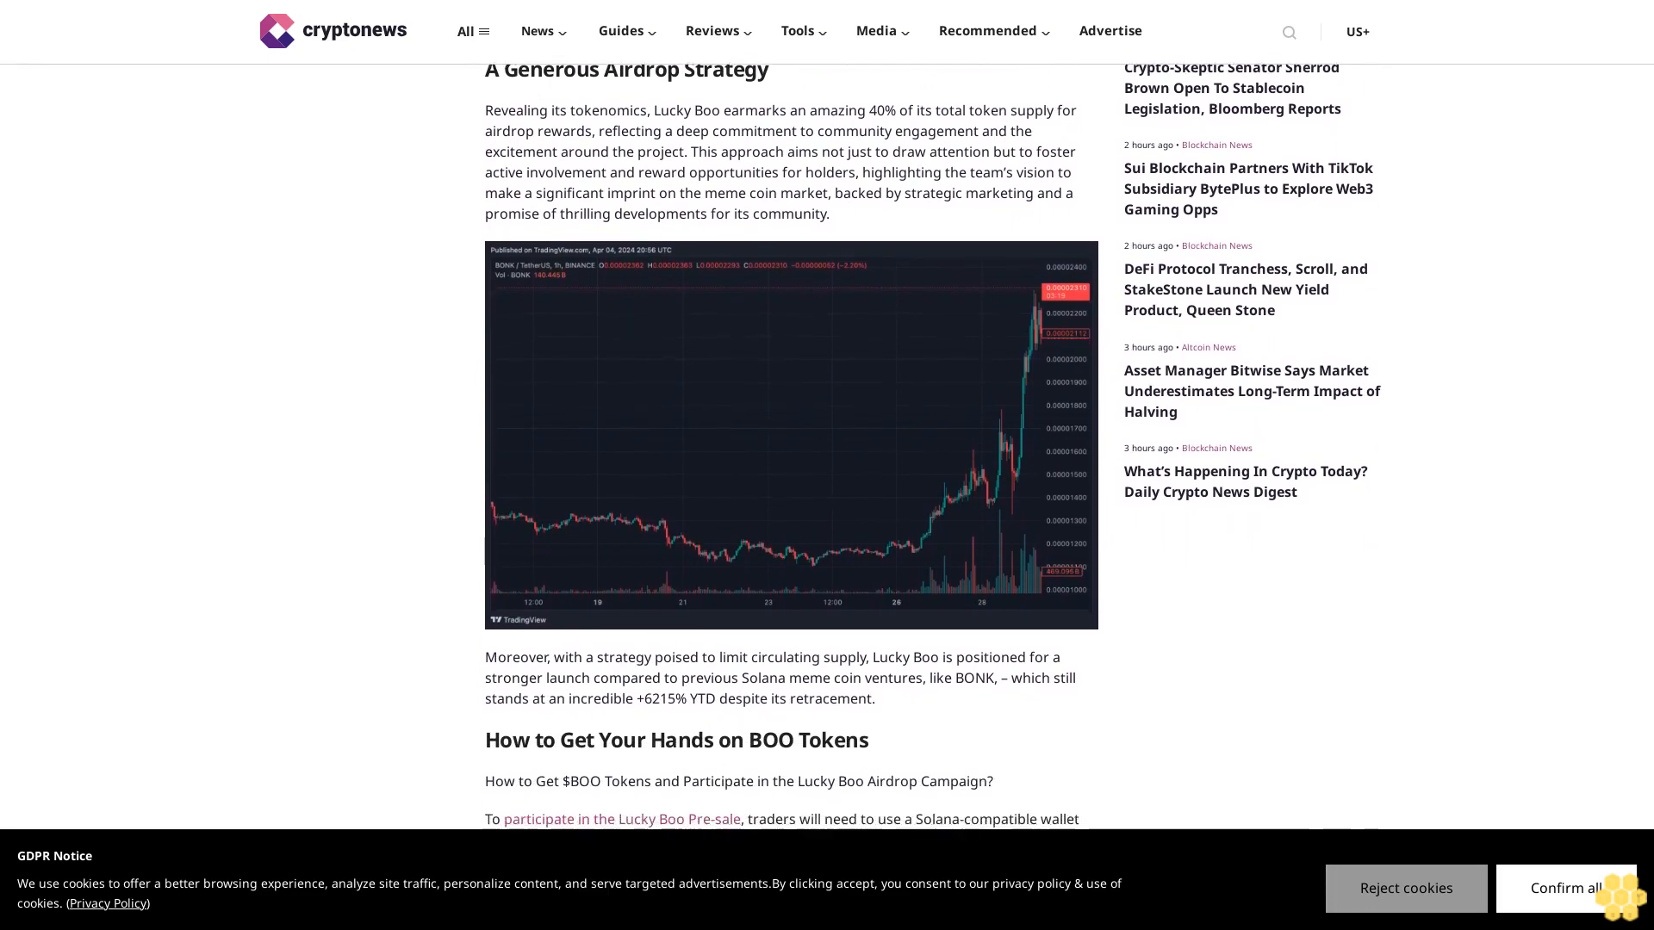
scroll(down, 3)
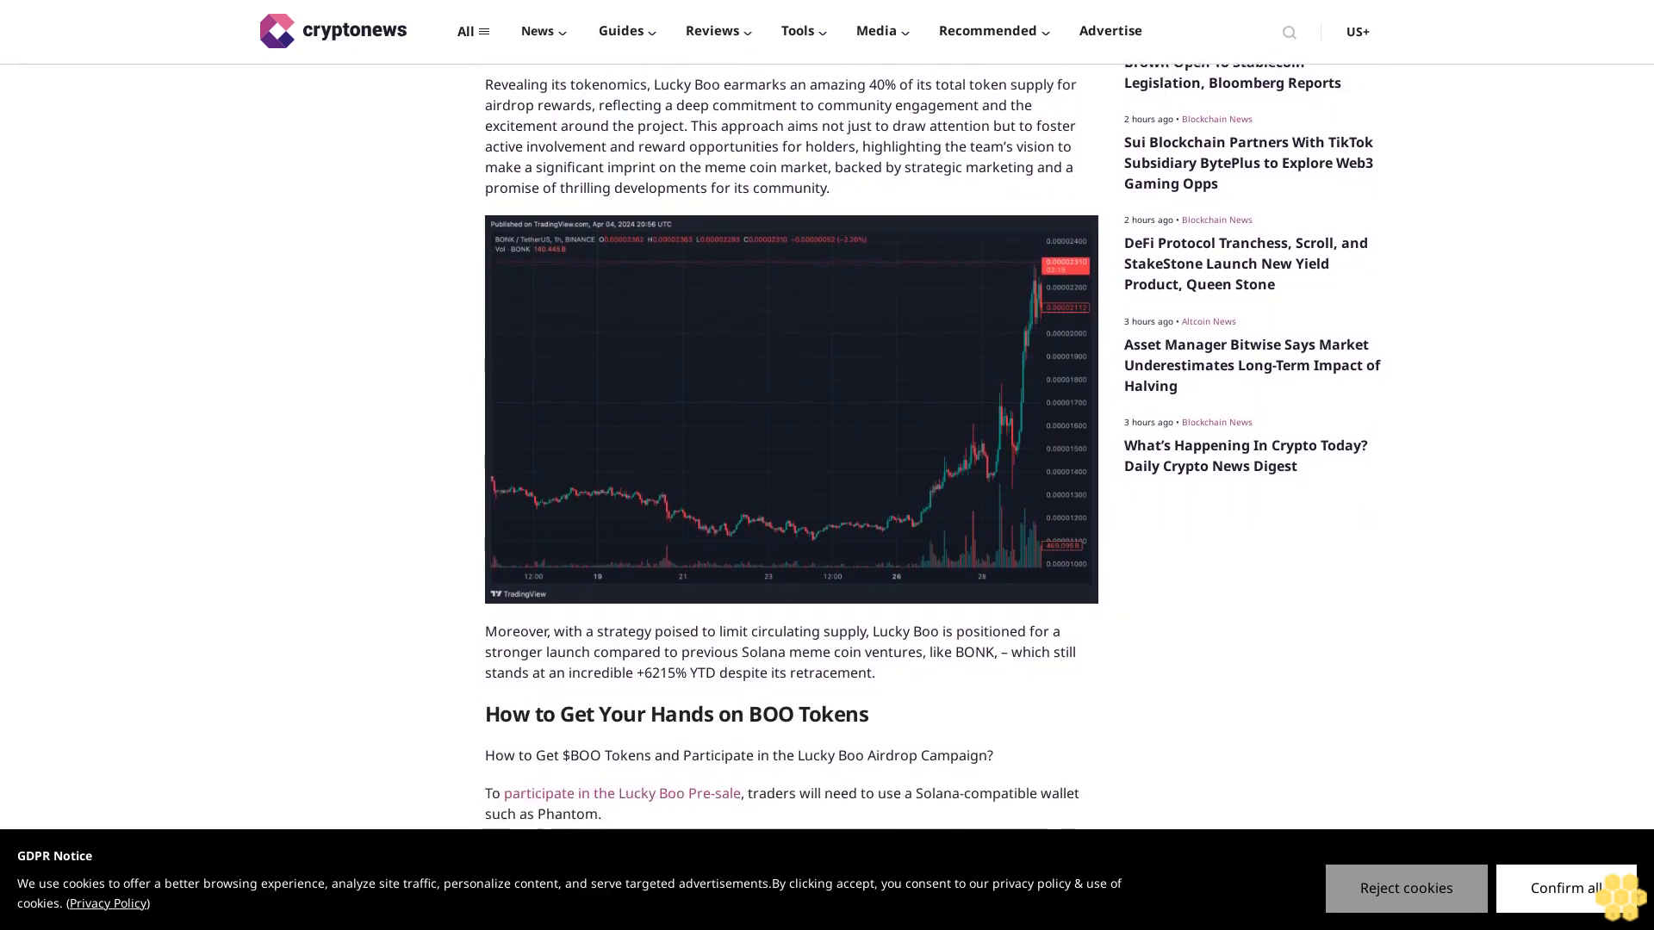
scroll(down, 3)
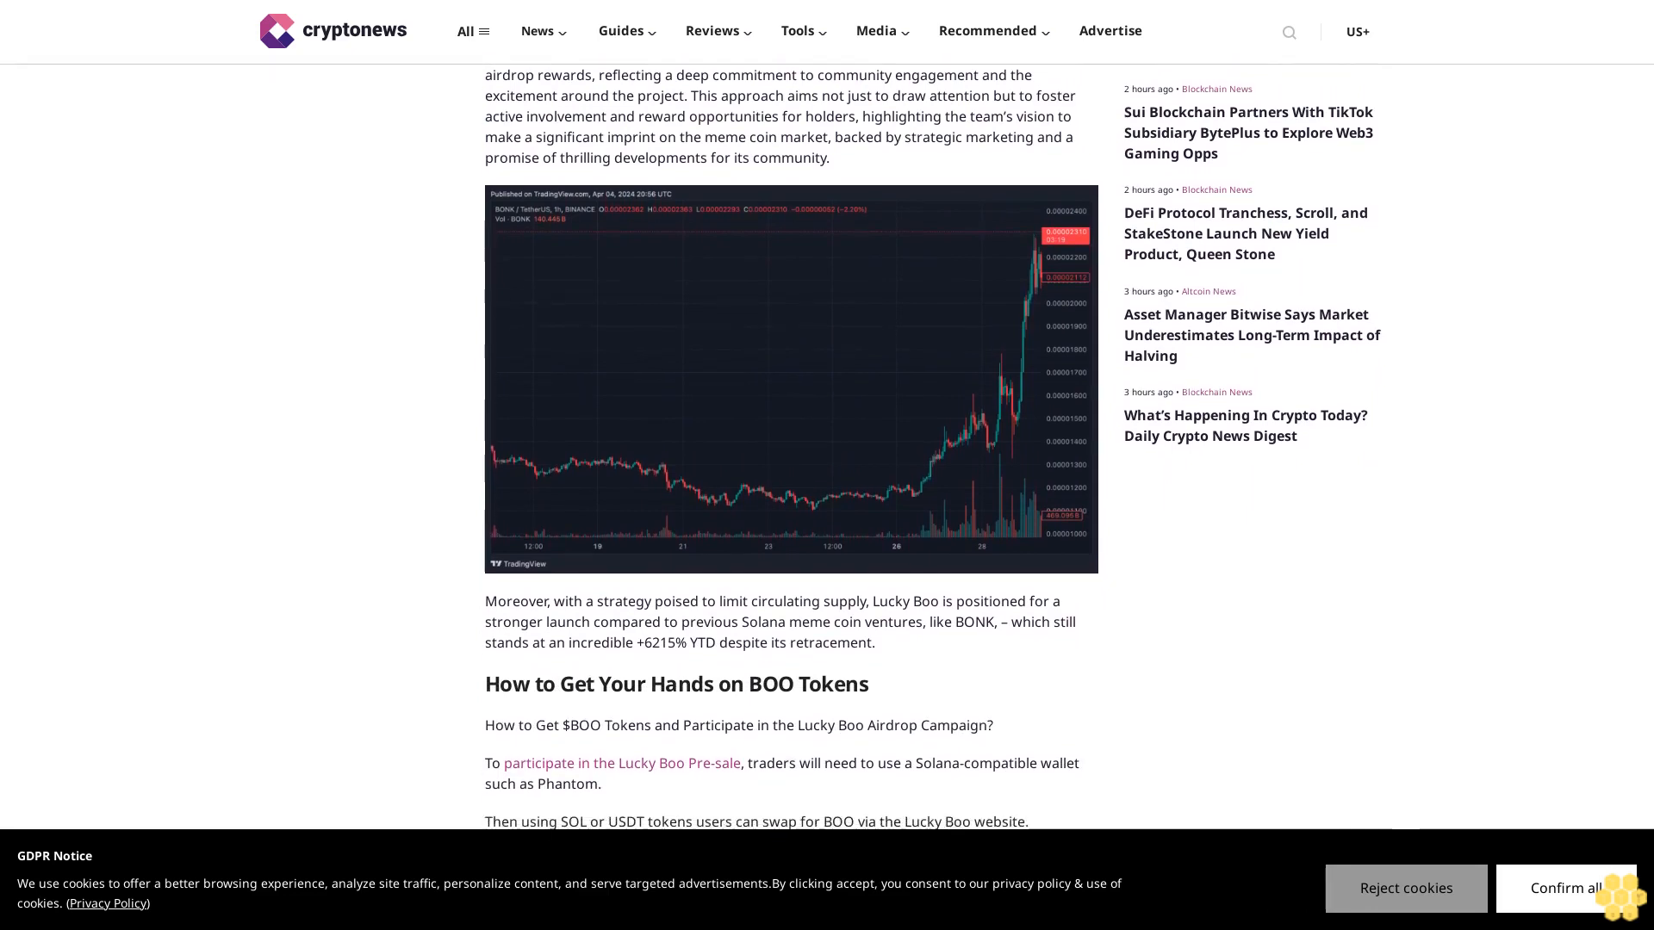
scroll(down, 3)
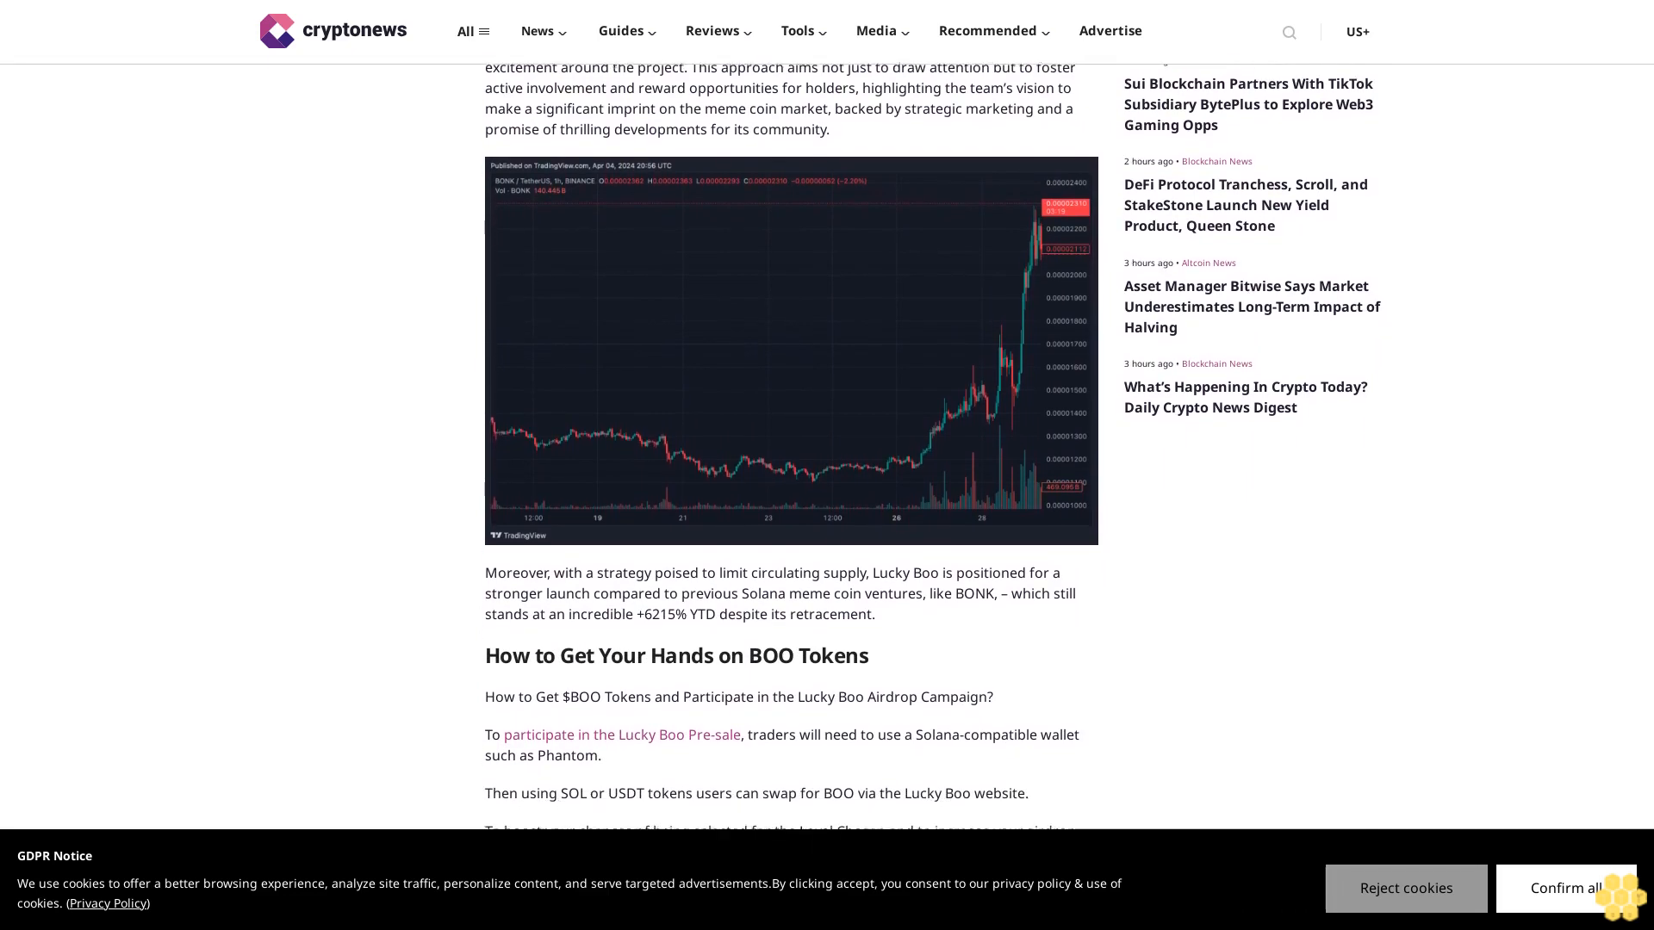
scroll(down, 3)
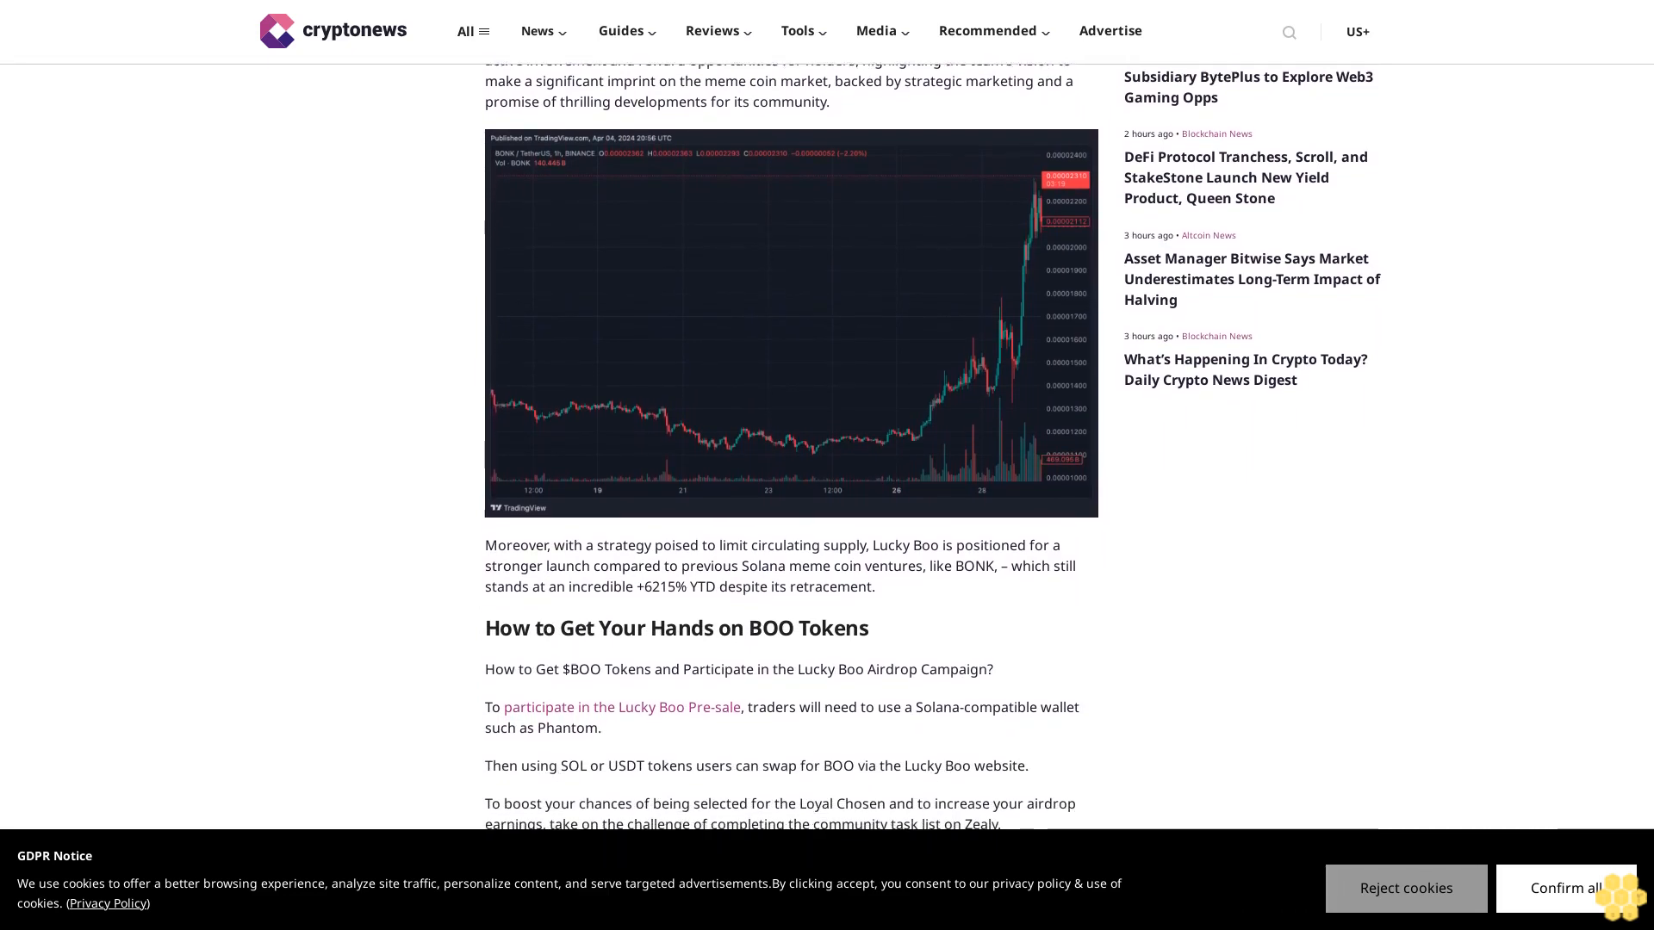
scroll(down, 3)
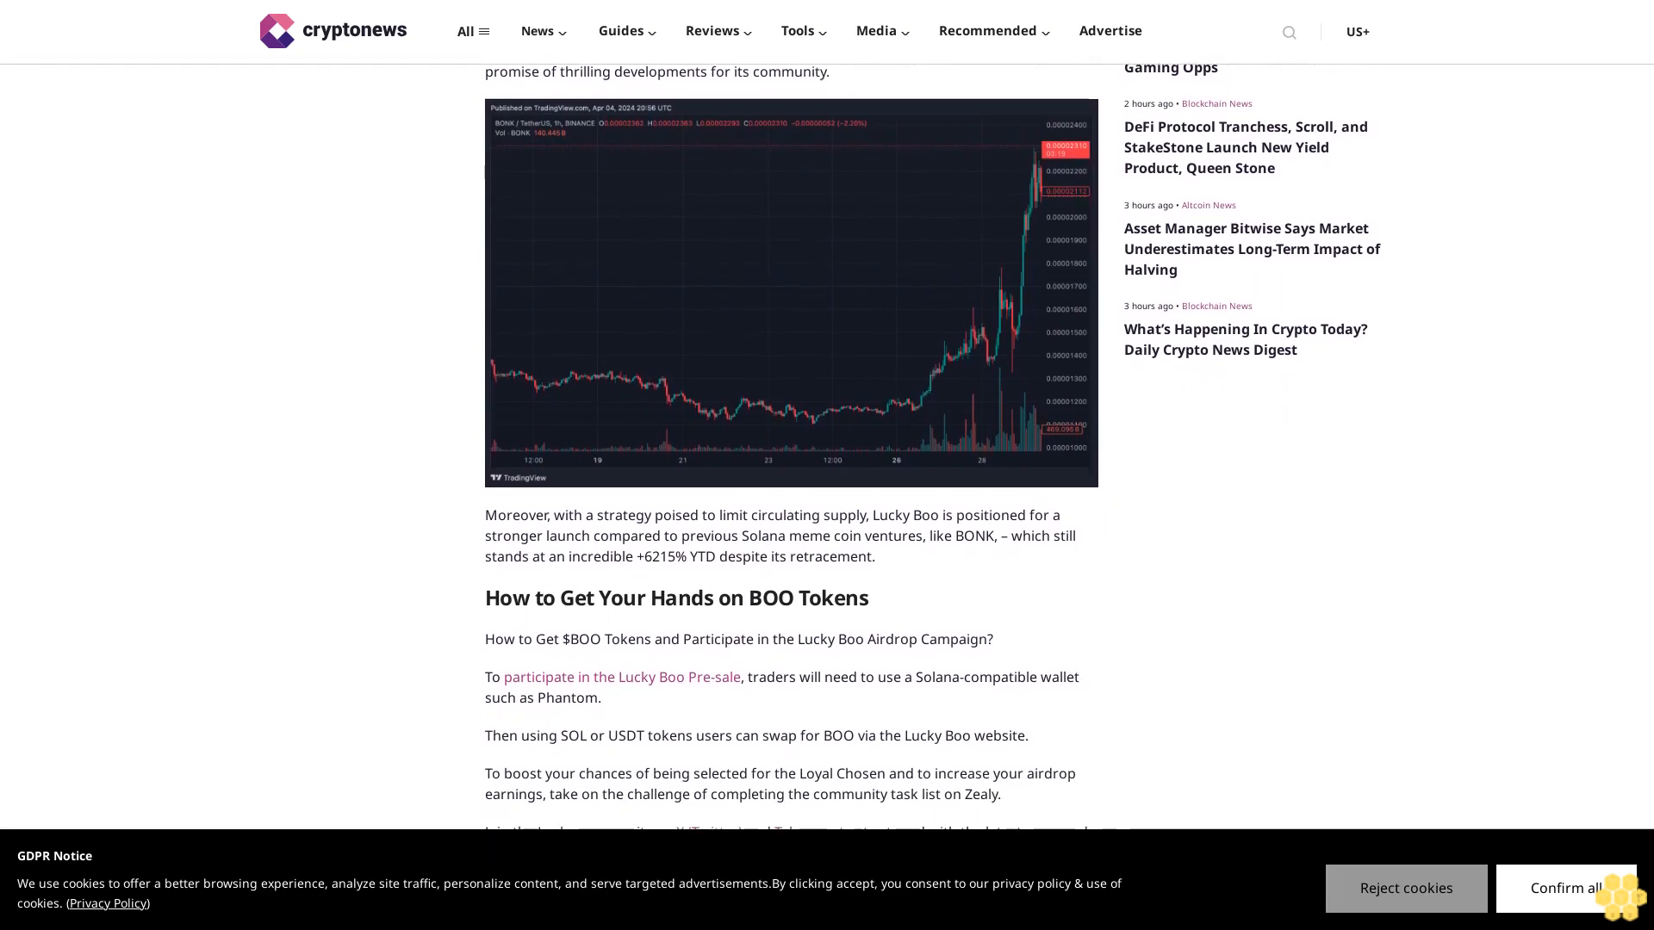
scroll(down, 3)
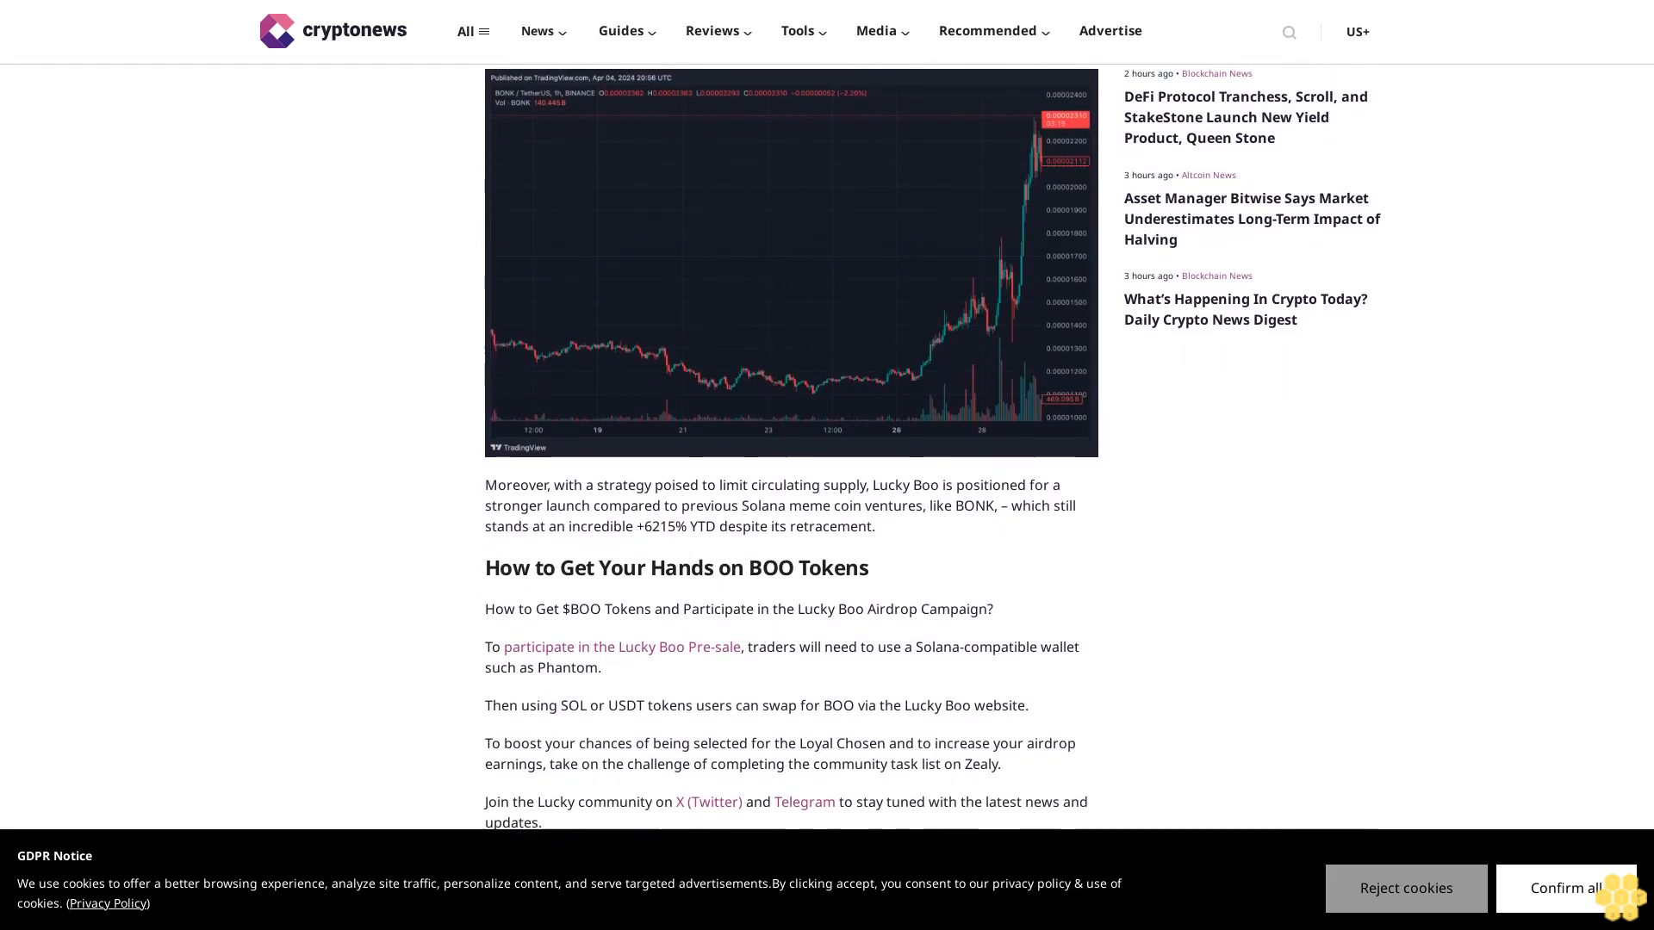
scroll(down, 3)
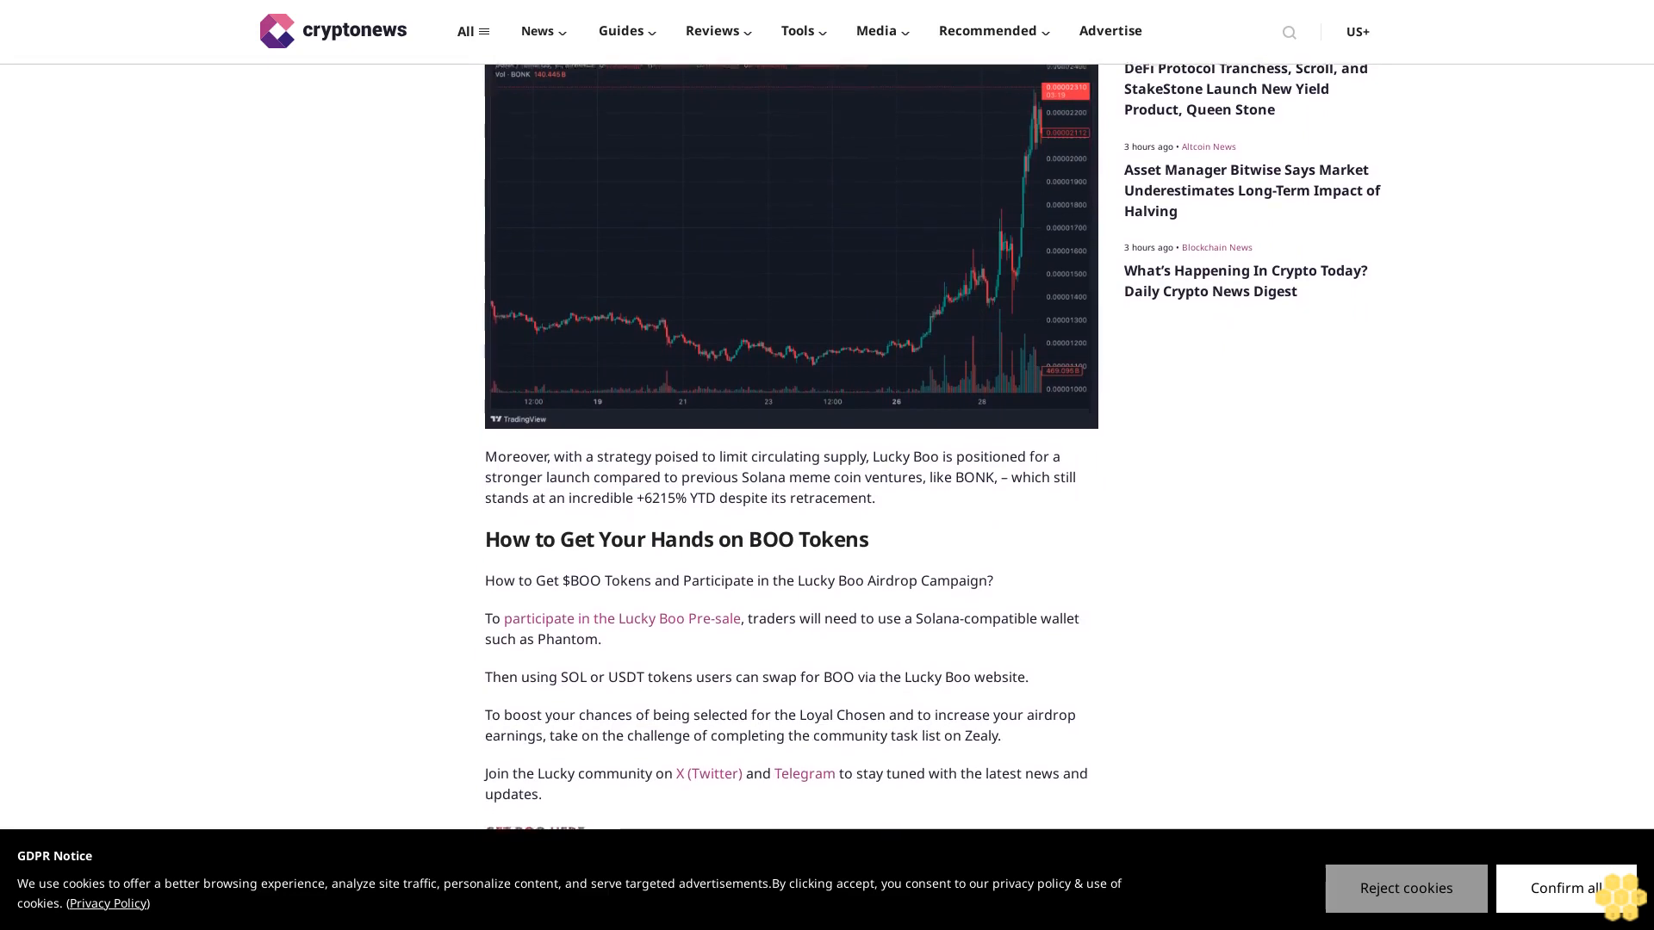
scroll(down, 3)
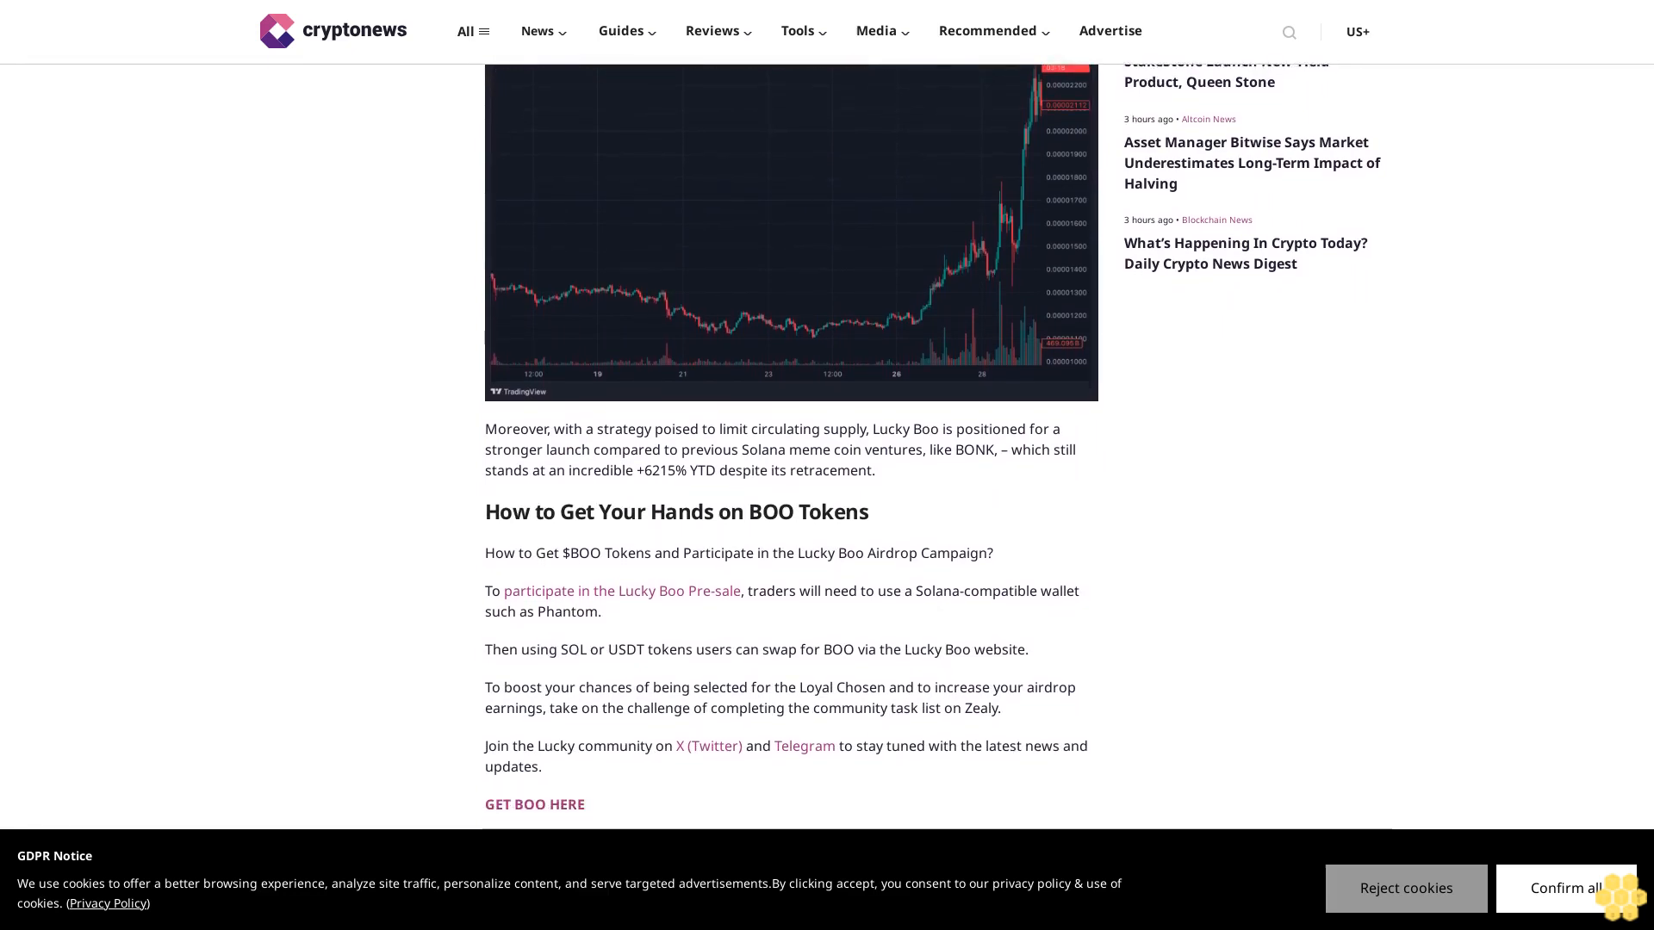
scroll(down, 3)
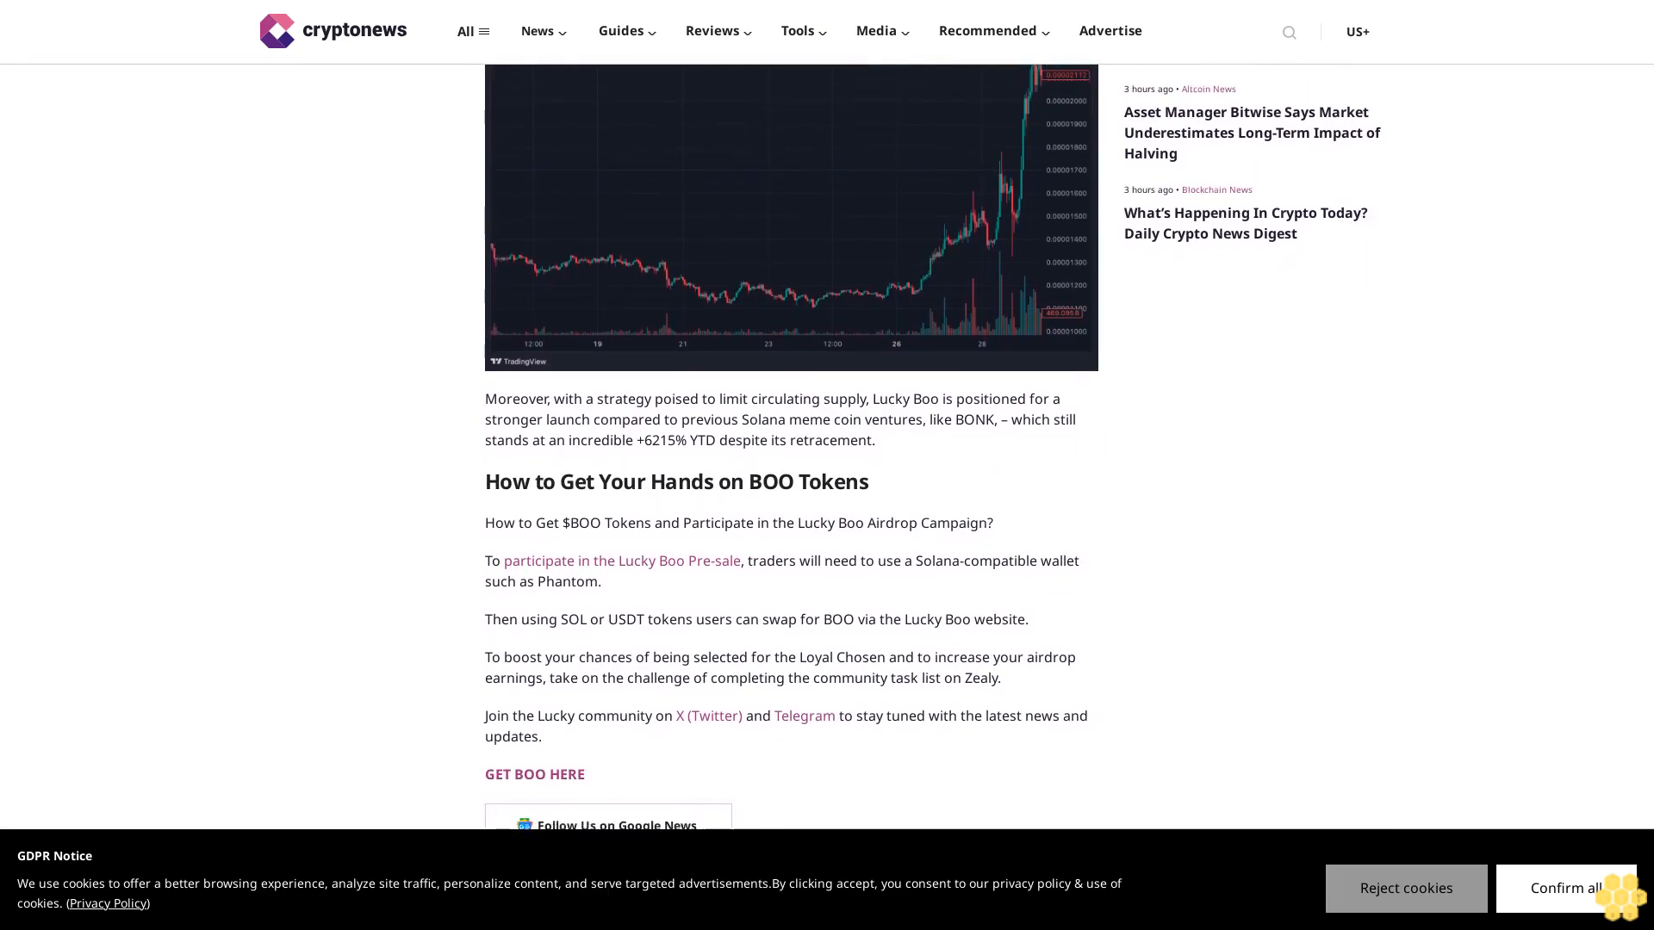
scroll(down, 3)
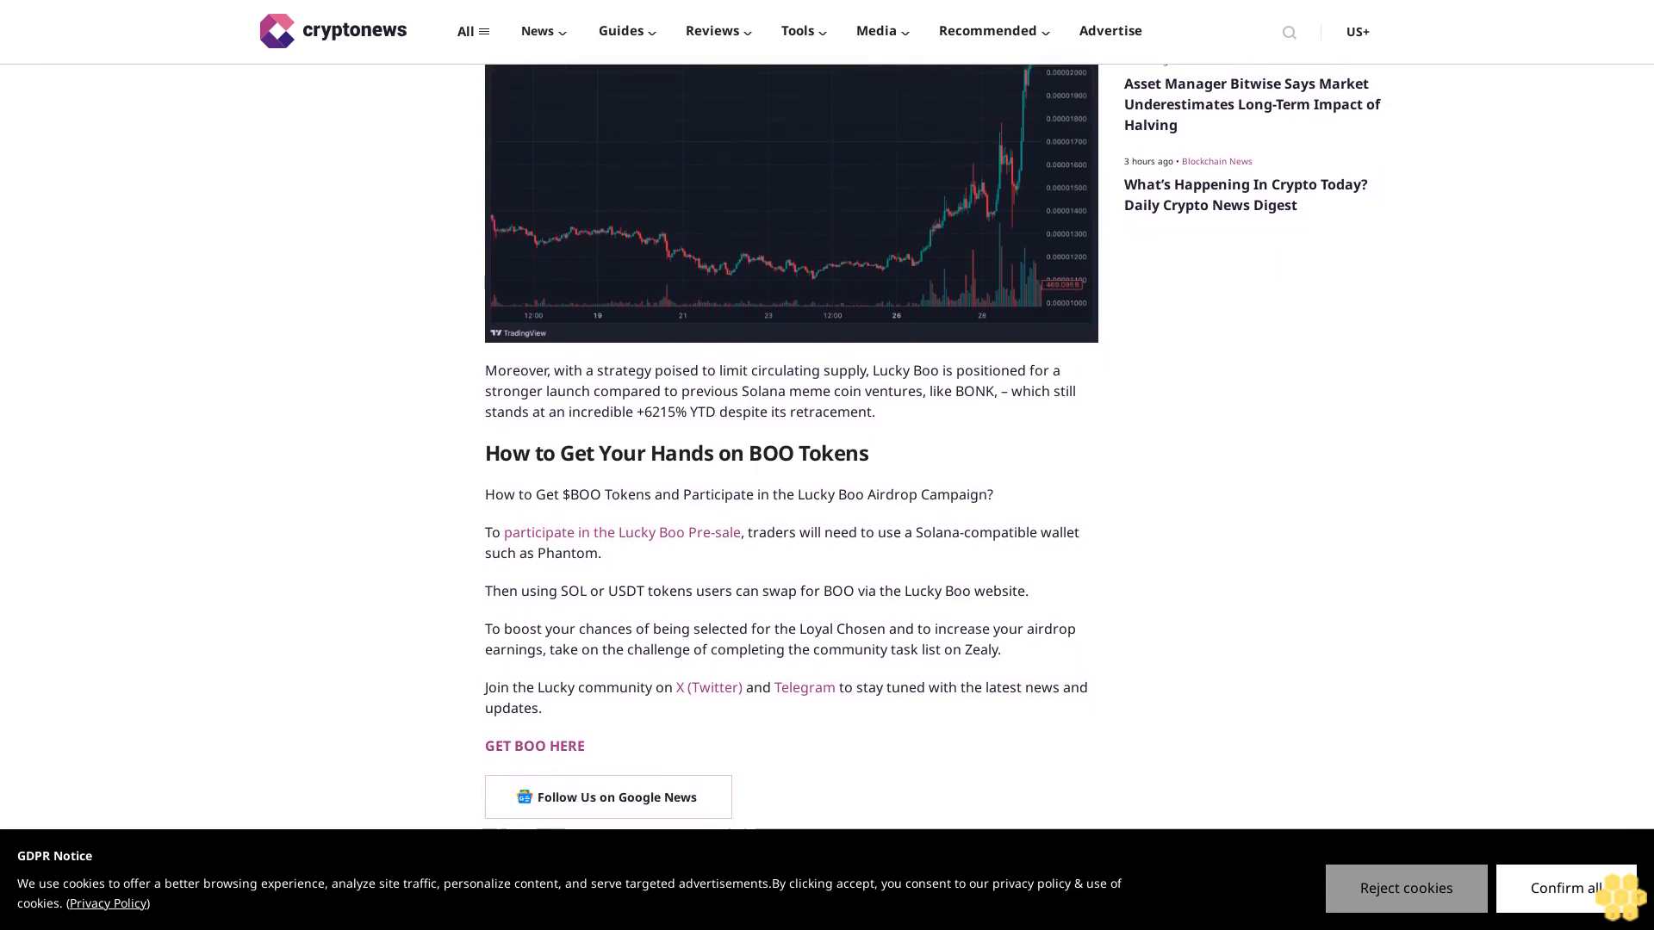
scroll(down, 3)
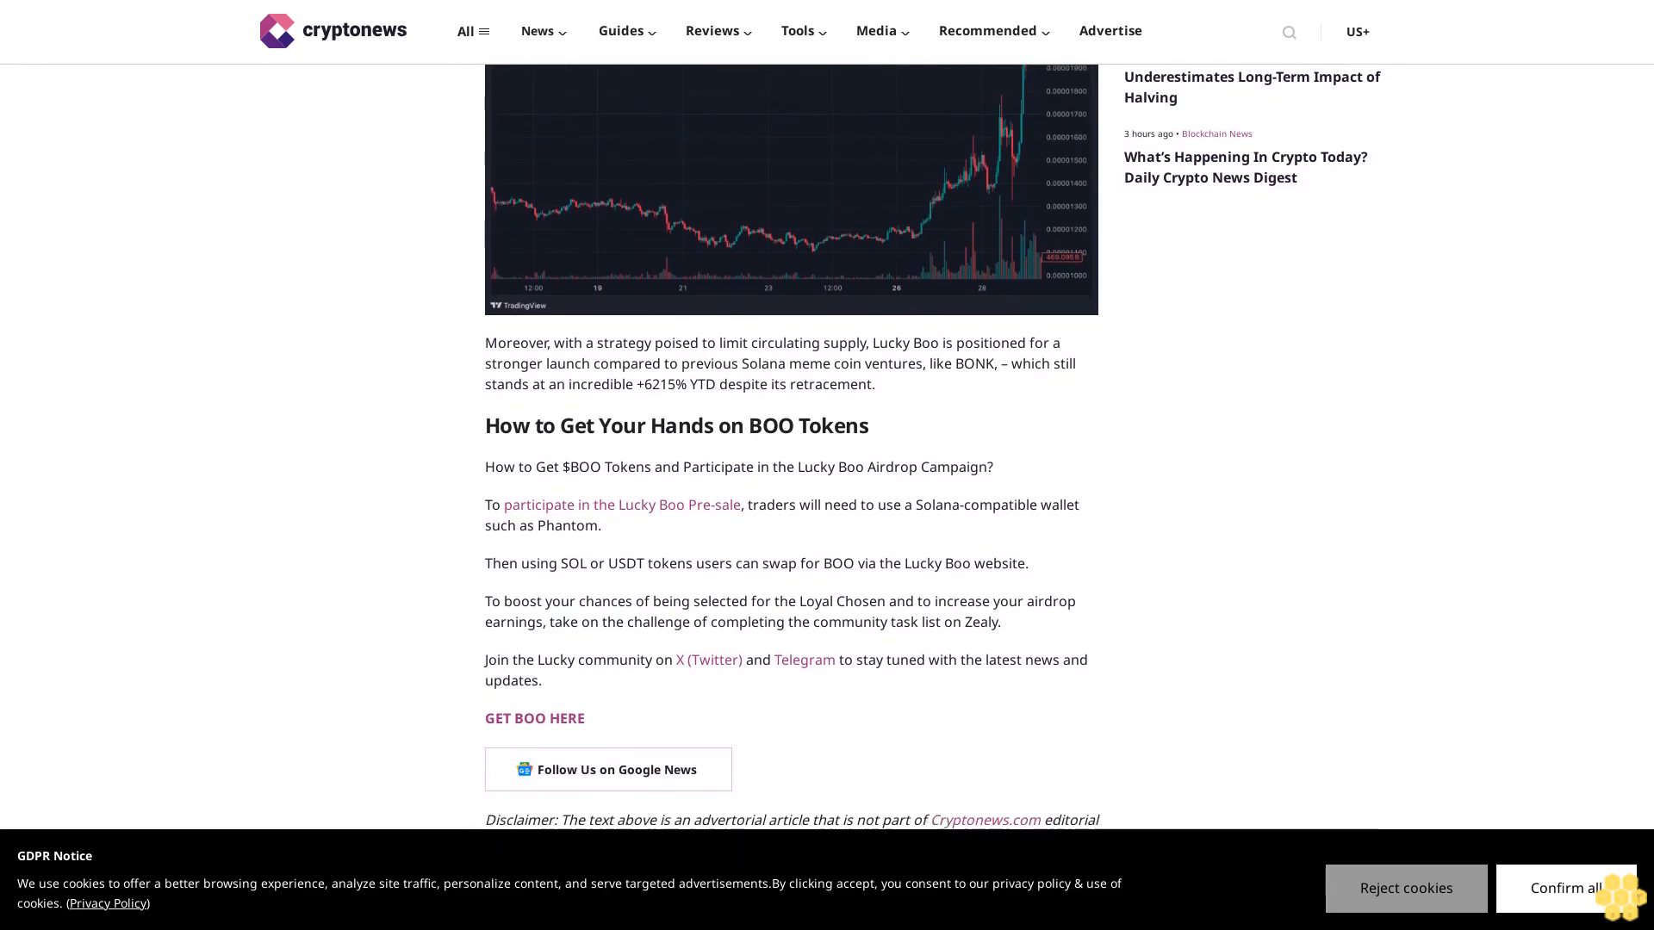
scroll(down, 3)
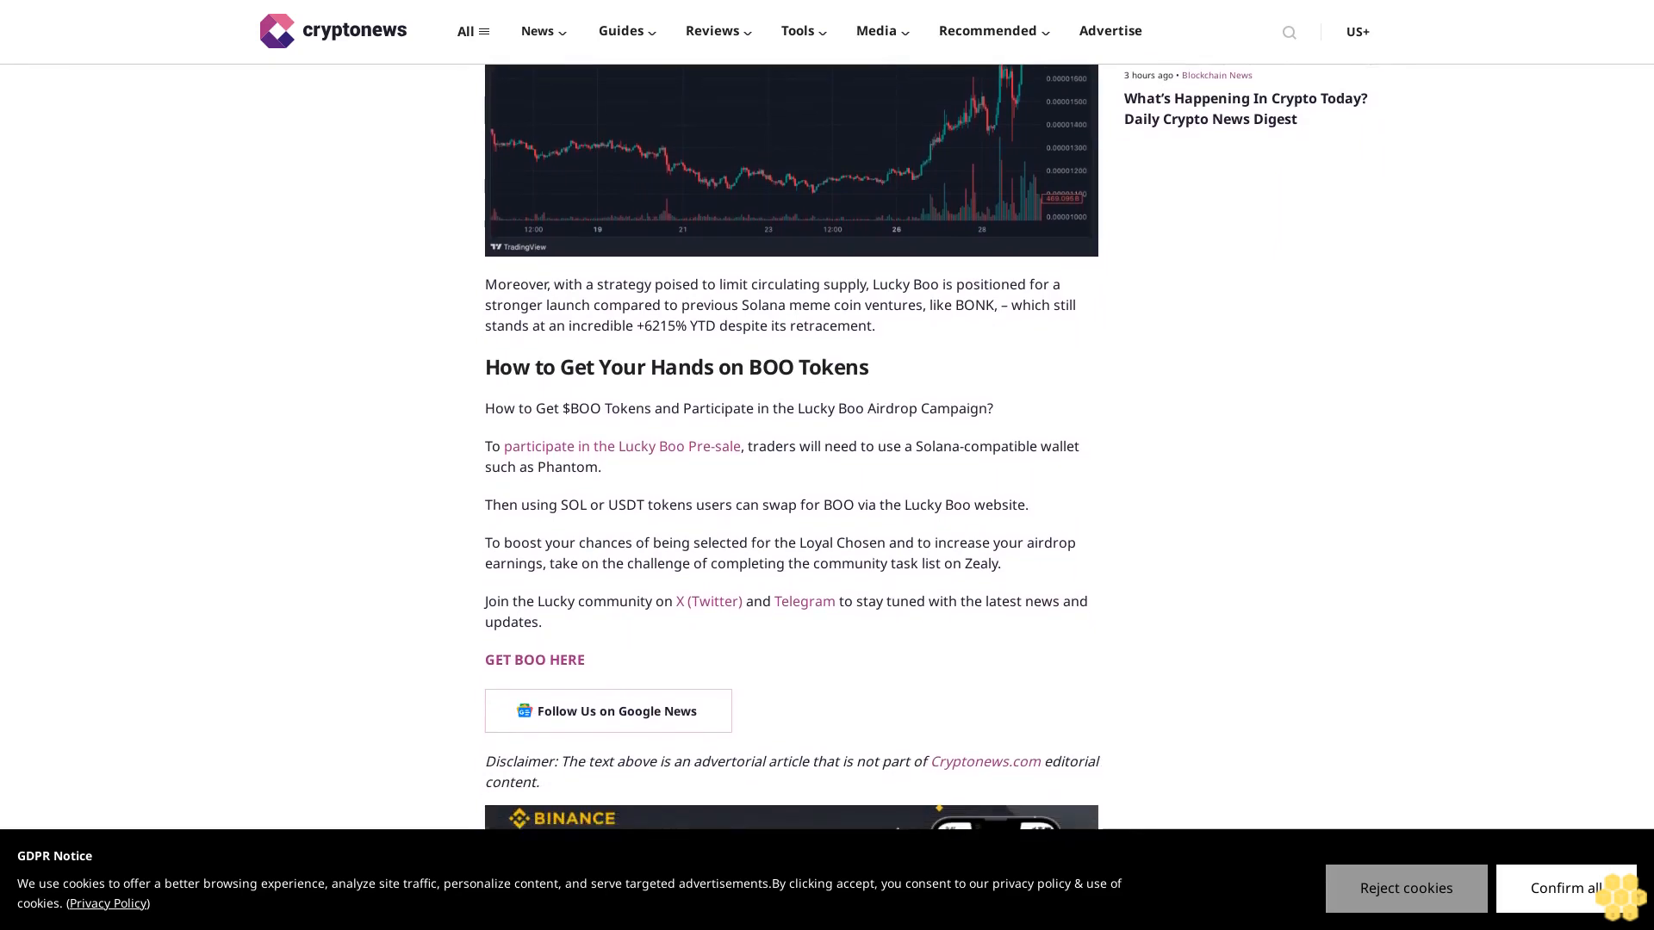
scroll(down, 3)
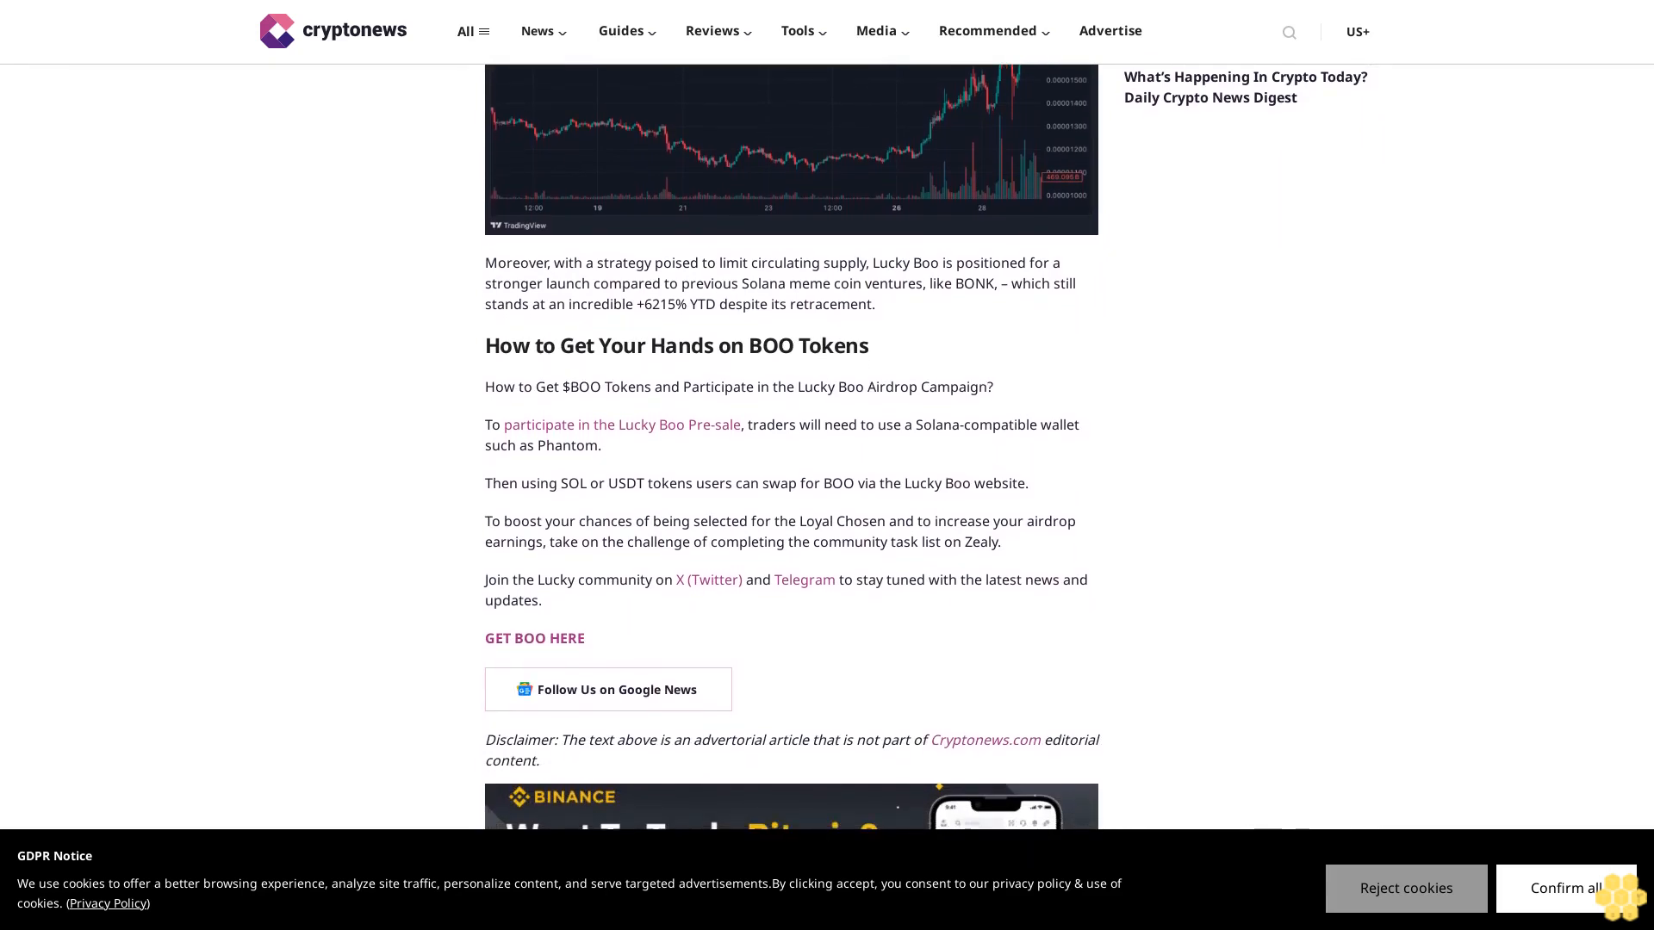